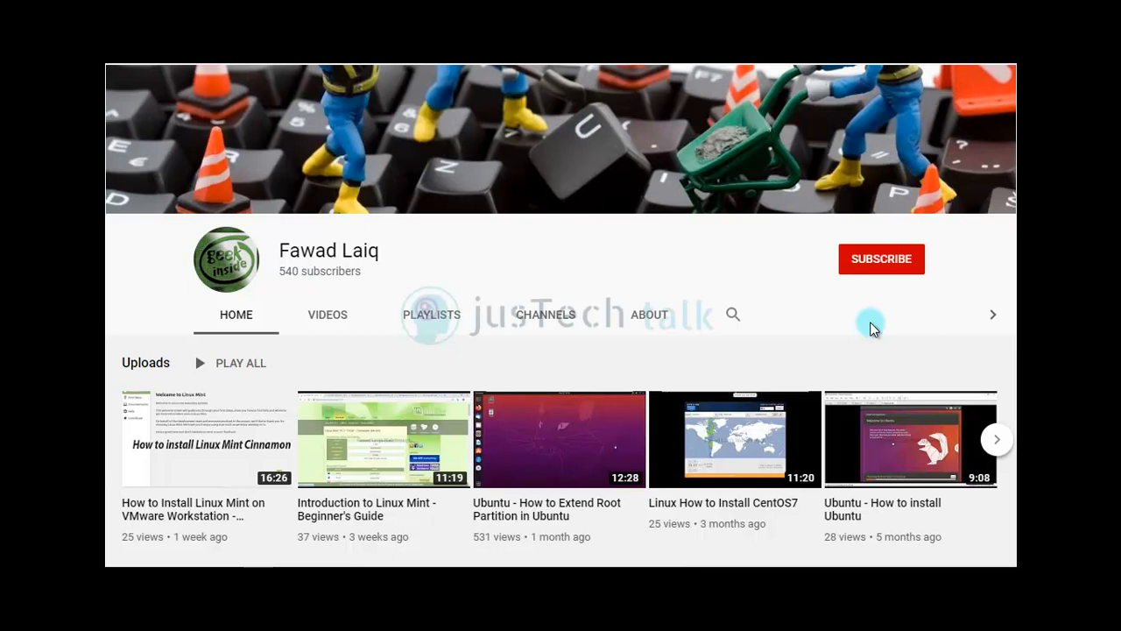
Step: Subscribe to the tech channel and turn on notifications for all new uploads
left_click(881, 260)
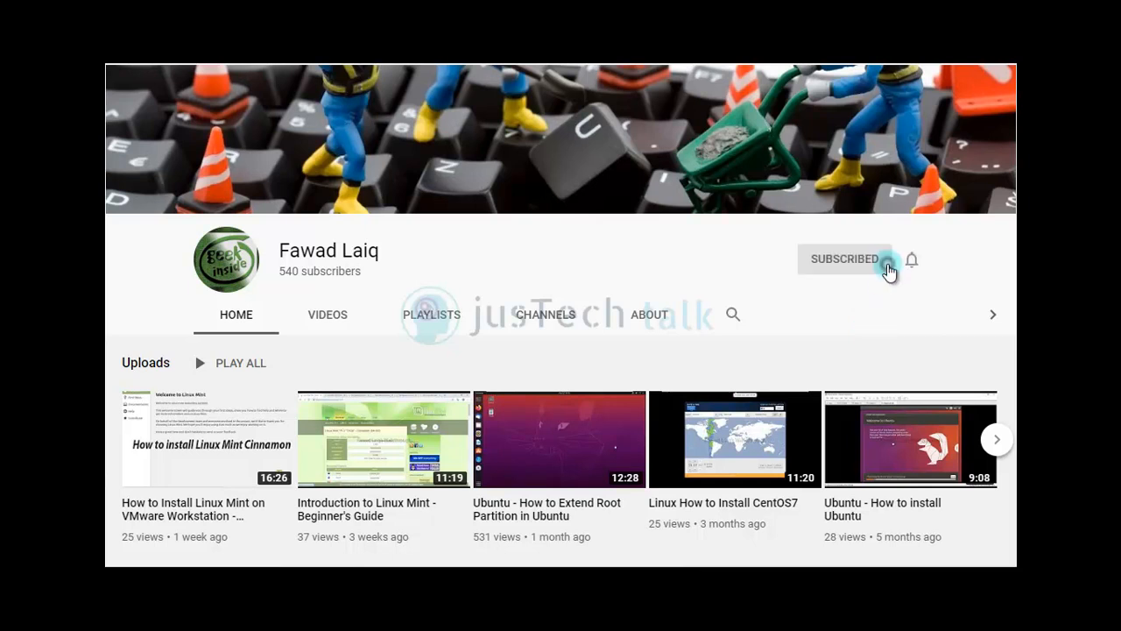
left_click(911, 259)
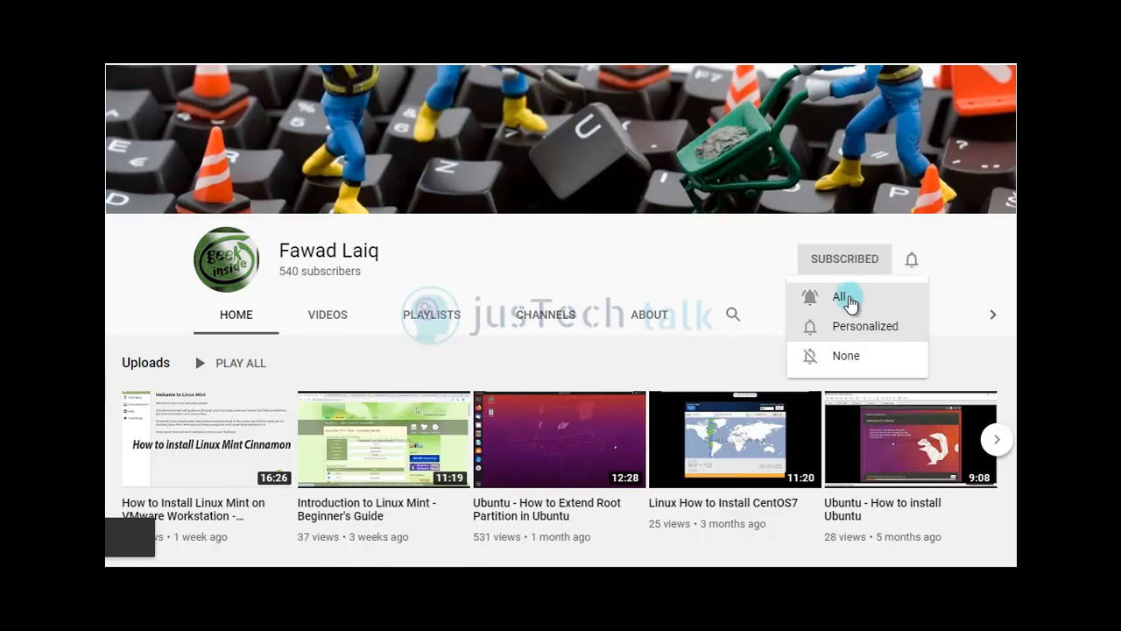
left_click(839, 296)
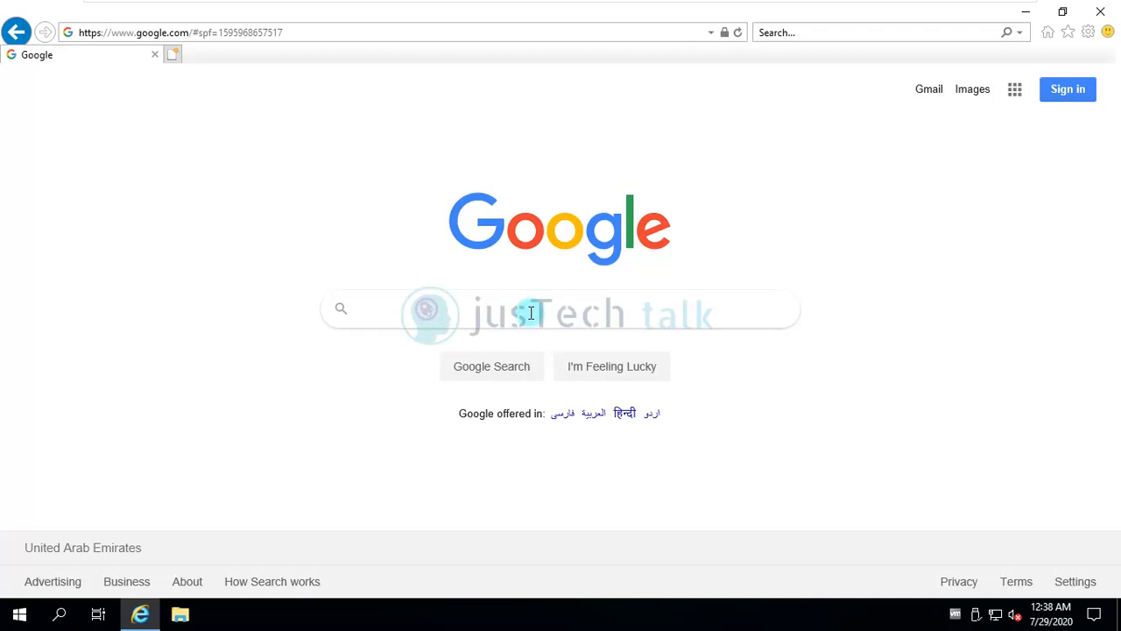
Step: Search Google for 'SQL express' to find the SQL Server 2017 Express download
type("SQL")
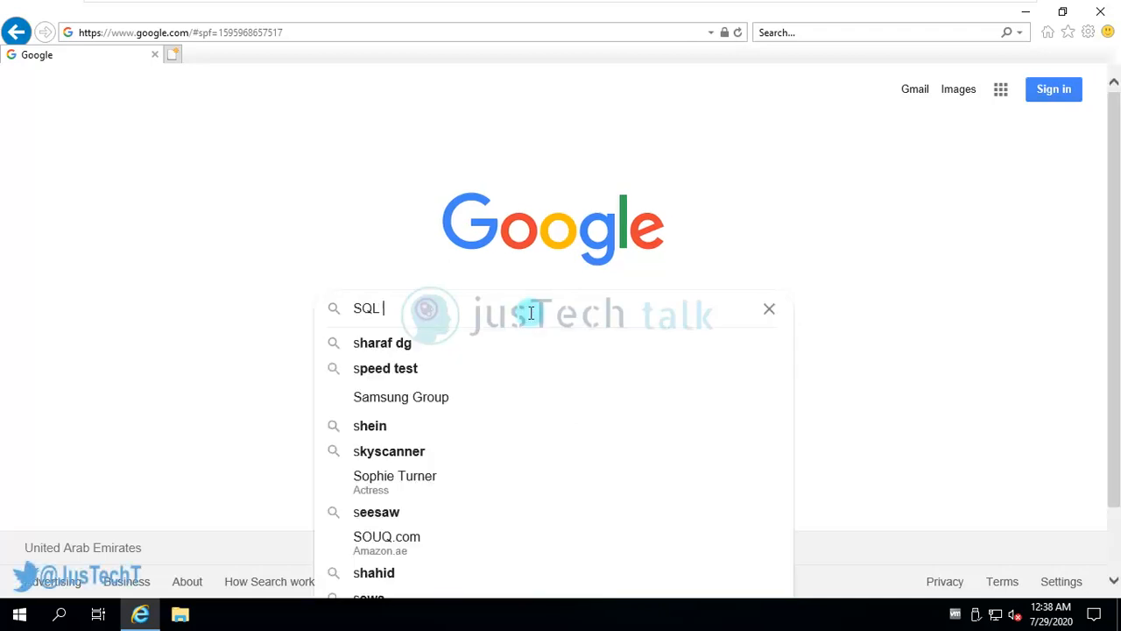
type("ex")
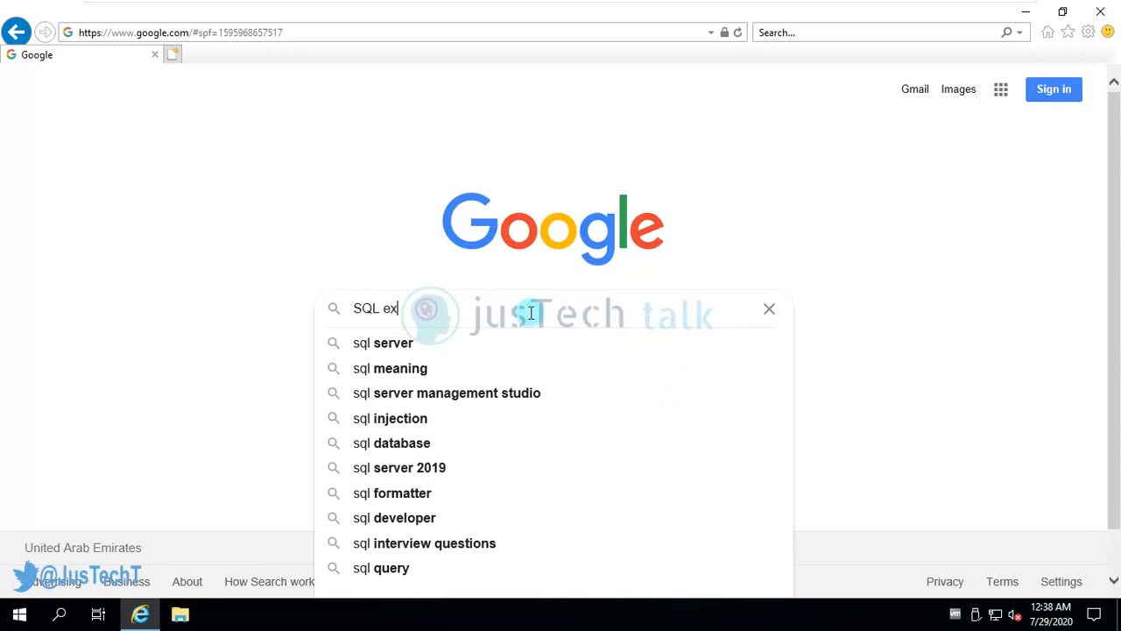
type("press 2017")
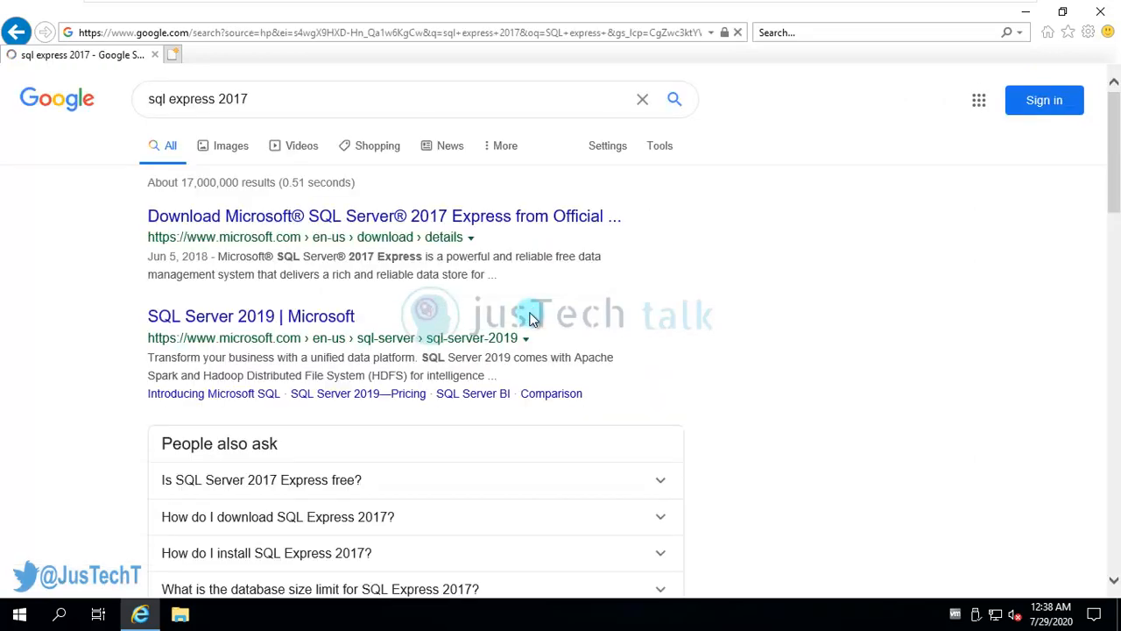
mouse_move(352, 221)
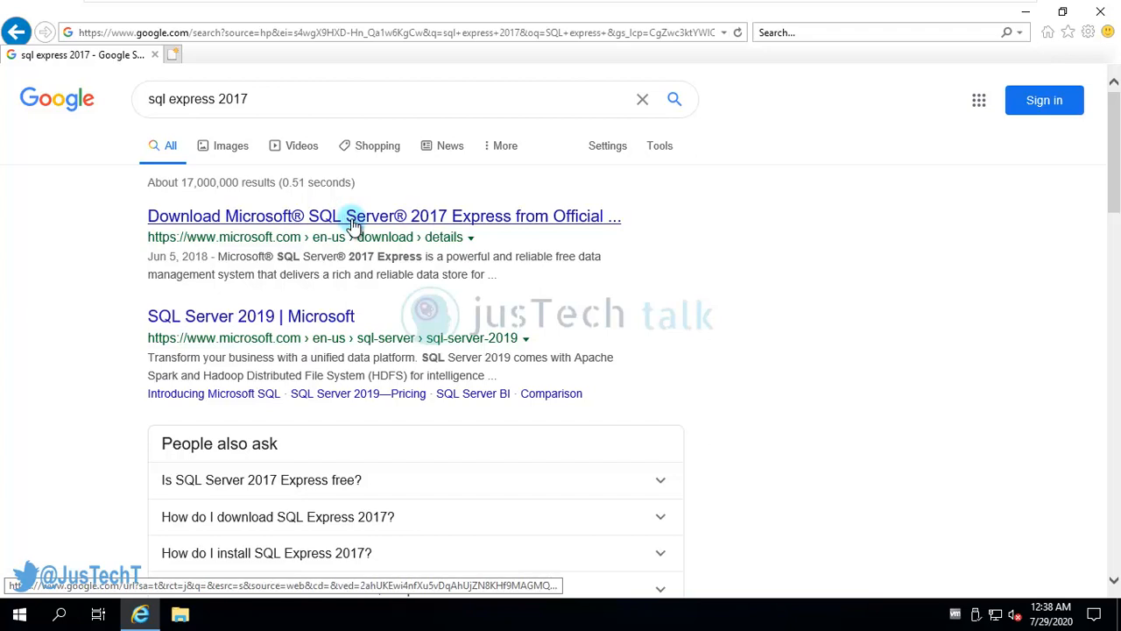
Step: Start the SQL Server 2017 Express download from Microsoft's download page
left_click(383, 216)
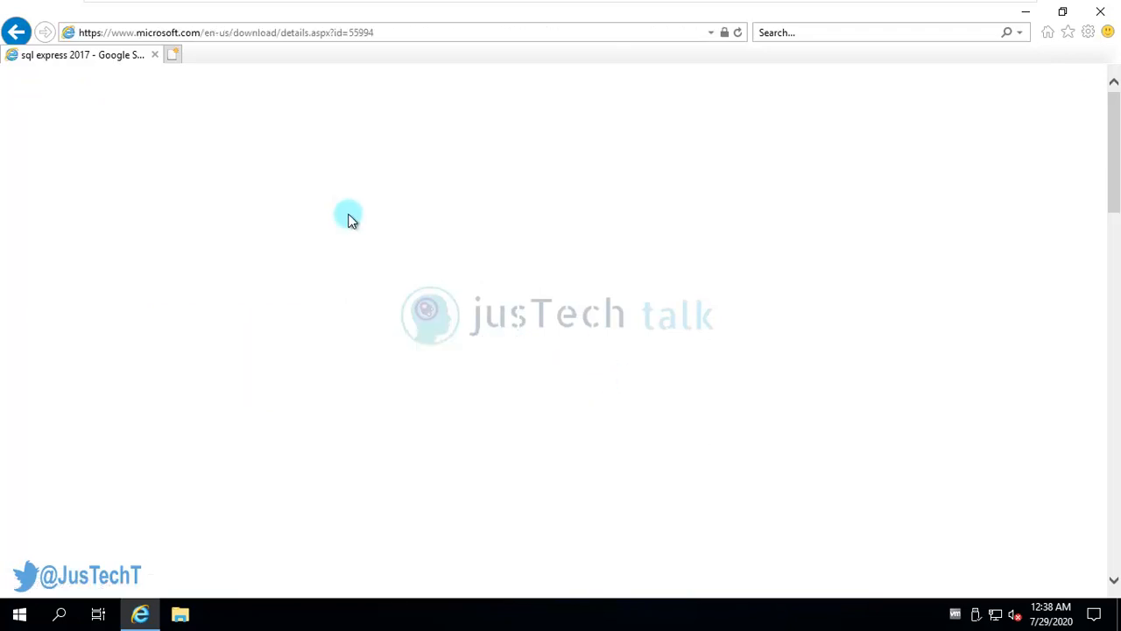
mouse_move(435, 371)
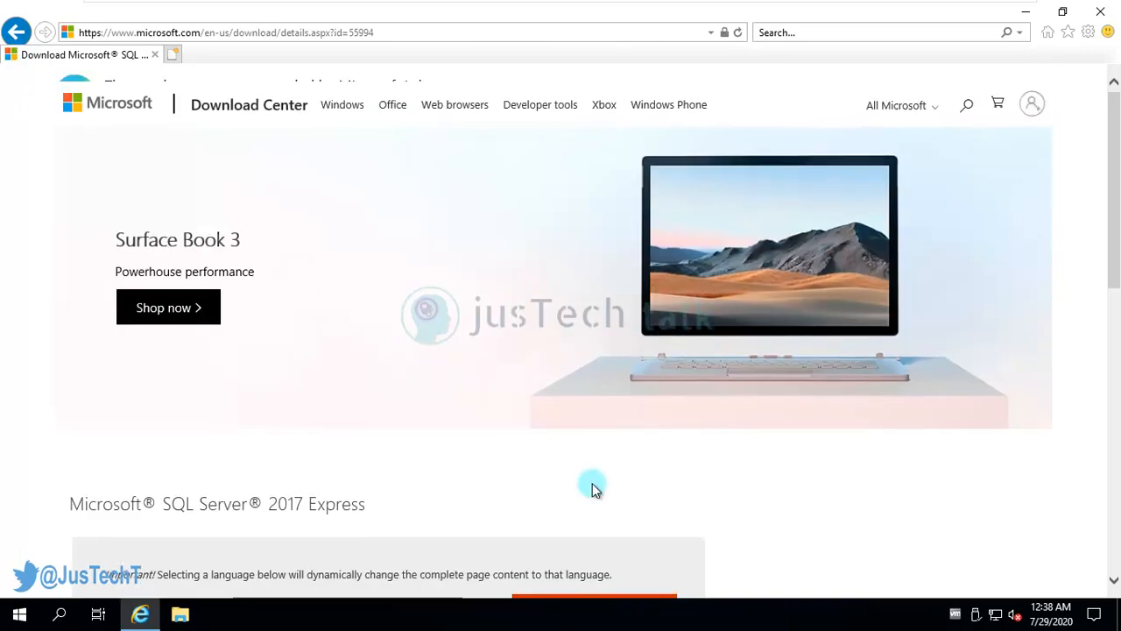
scroll("down", 3)
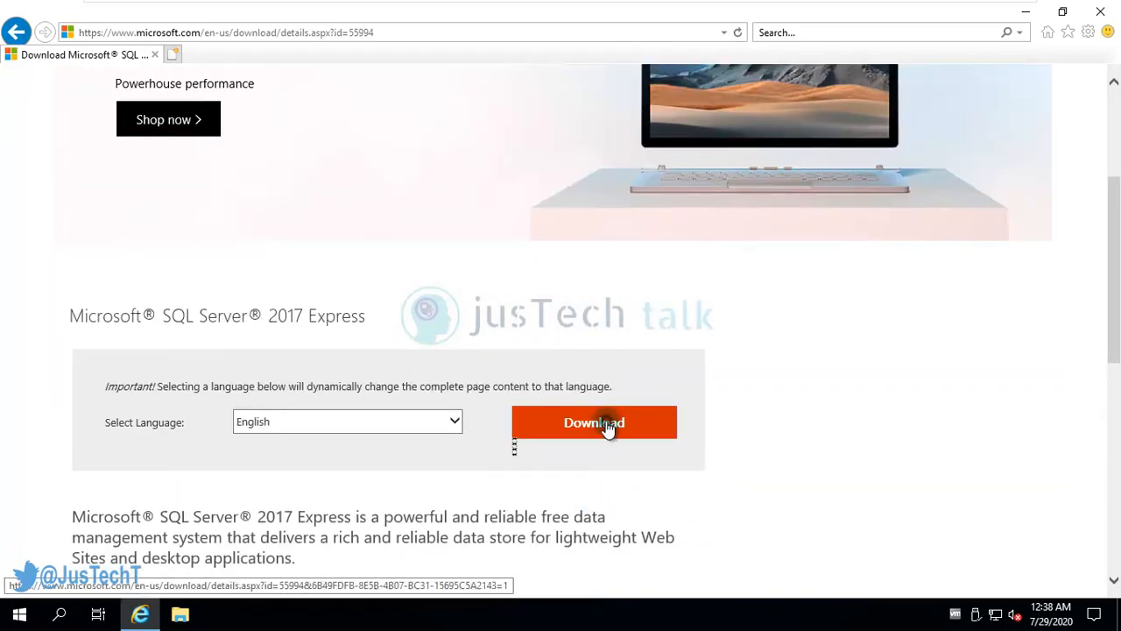
left_click(595, 422)
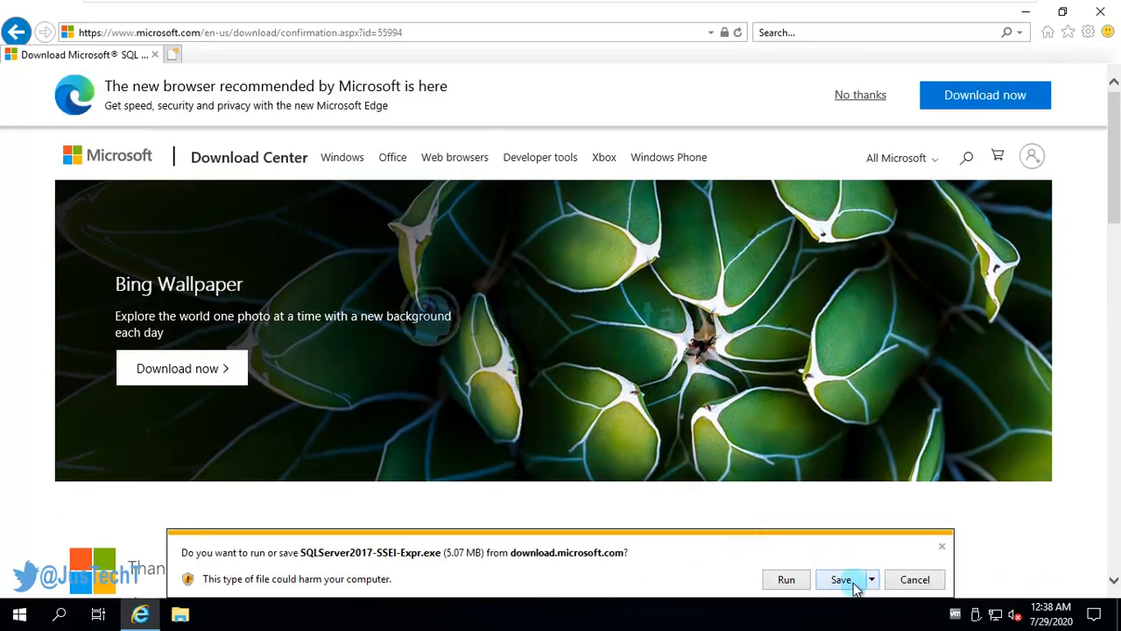
Step: Save the SQLServer2017-SSEI-Expr.exe installer to the Desktop via Save as
left_click(871, 579)
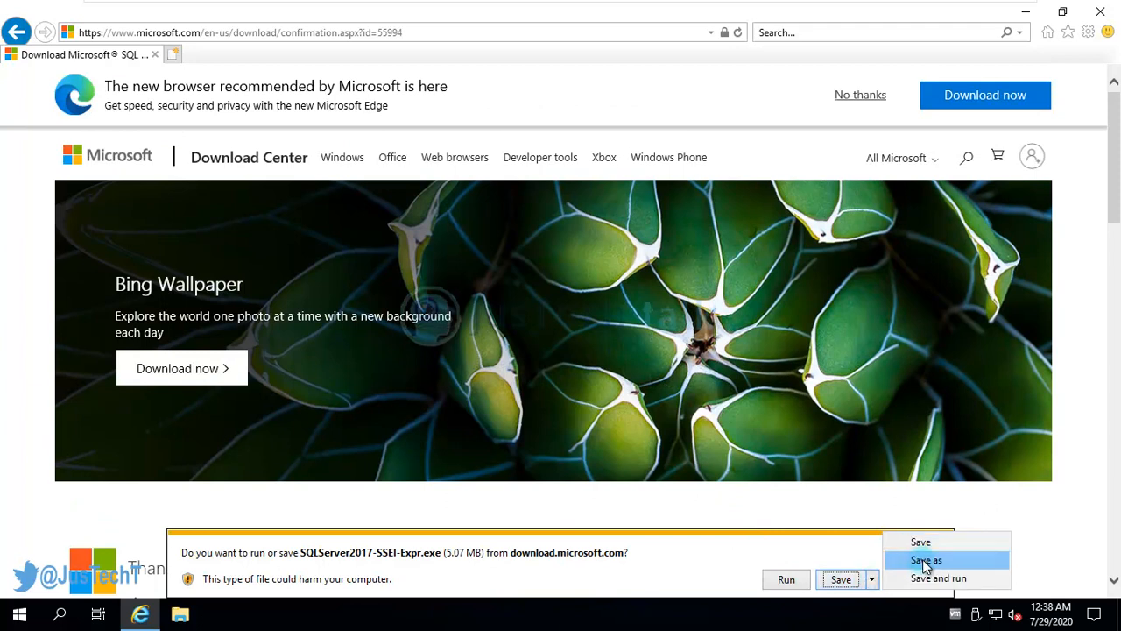
left_click(925, 560)
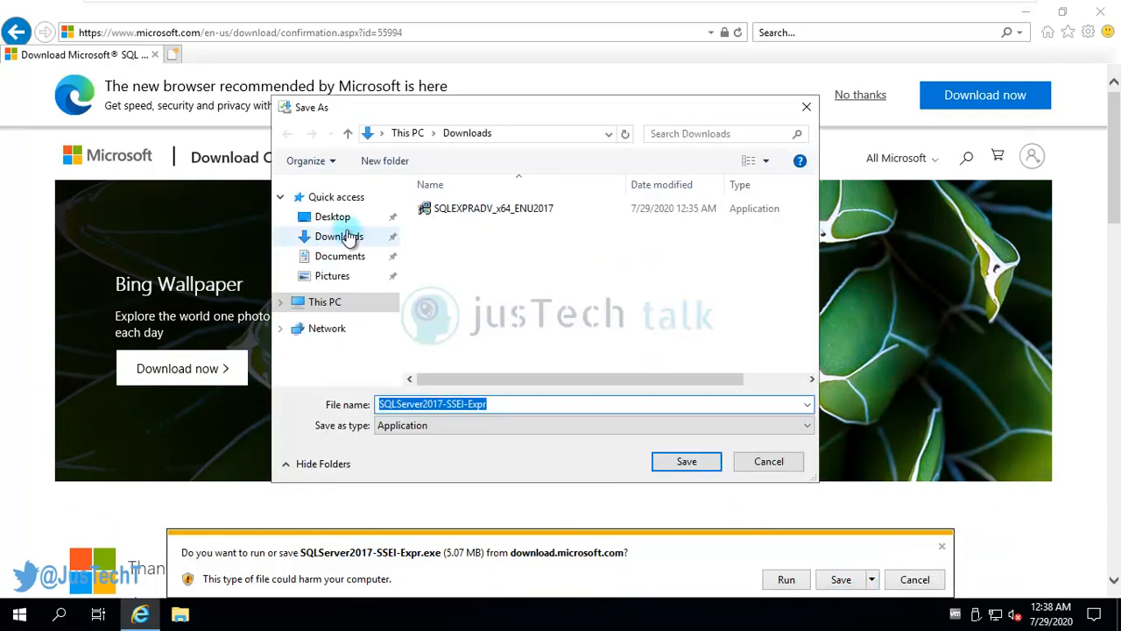
left_click(333, 217)
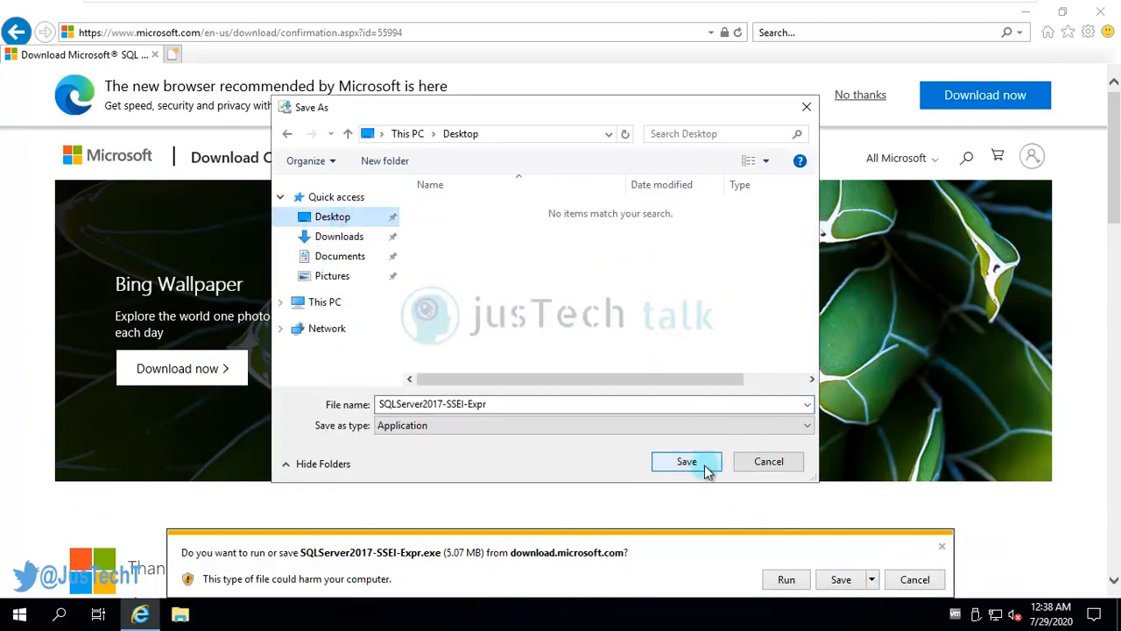
left_click(687, 462)
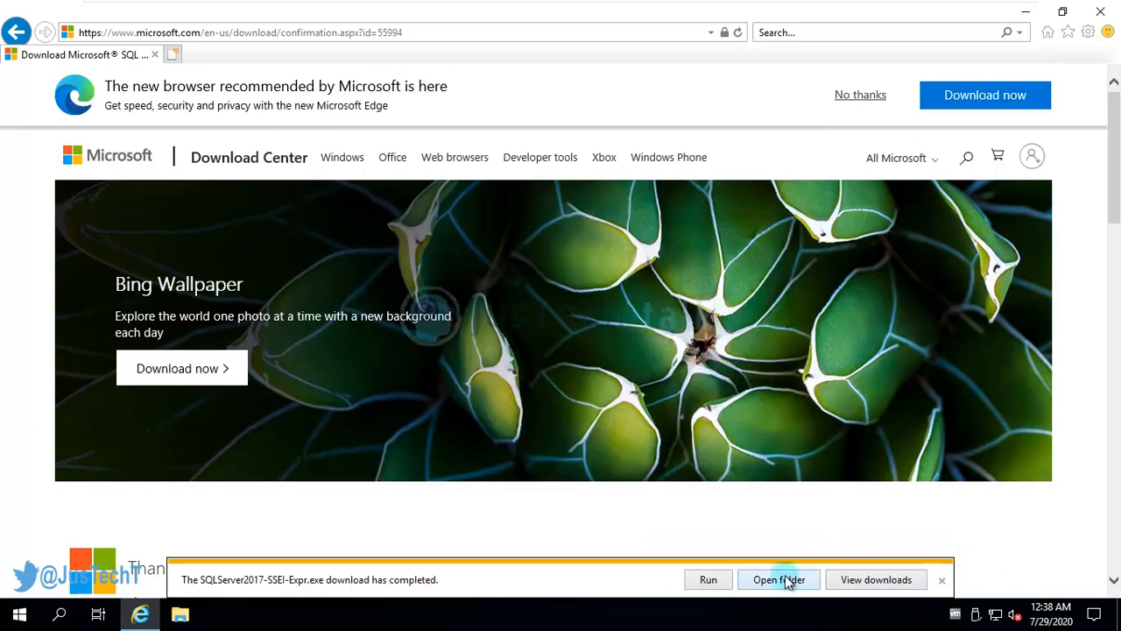
Step: Show the downloaded SQLServer2017-SSEI-Expr installer in its Desktop folder
left_click(778, 578)
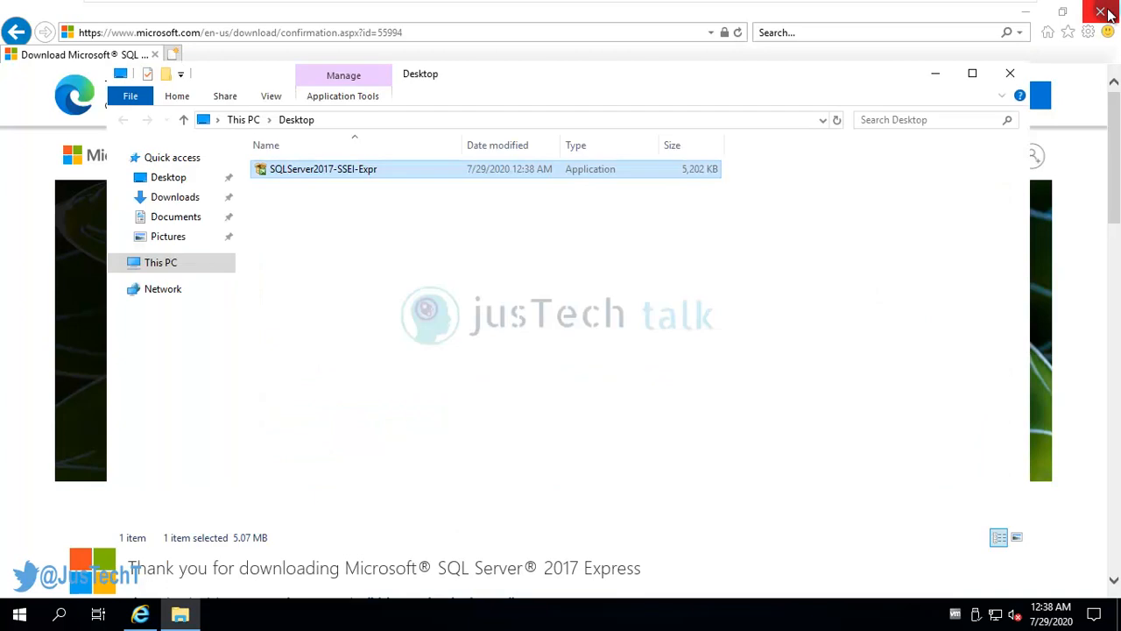
left_click(1102, 10)
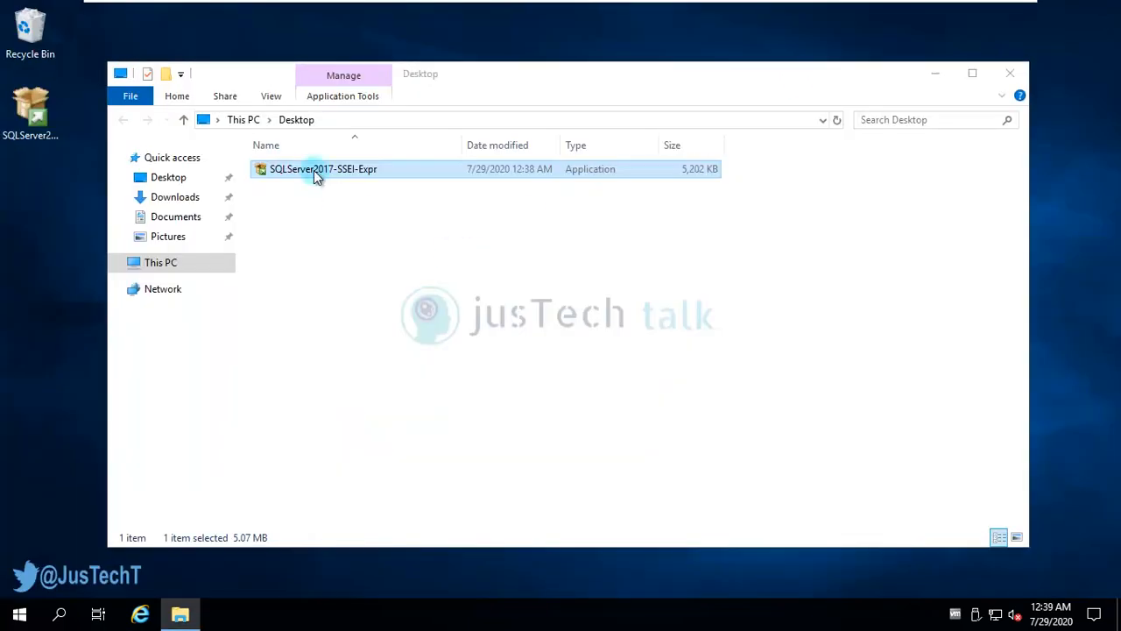
mouse_move(319, 172)
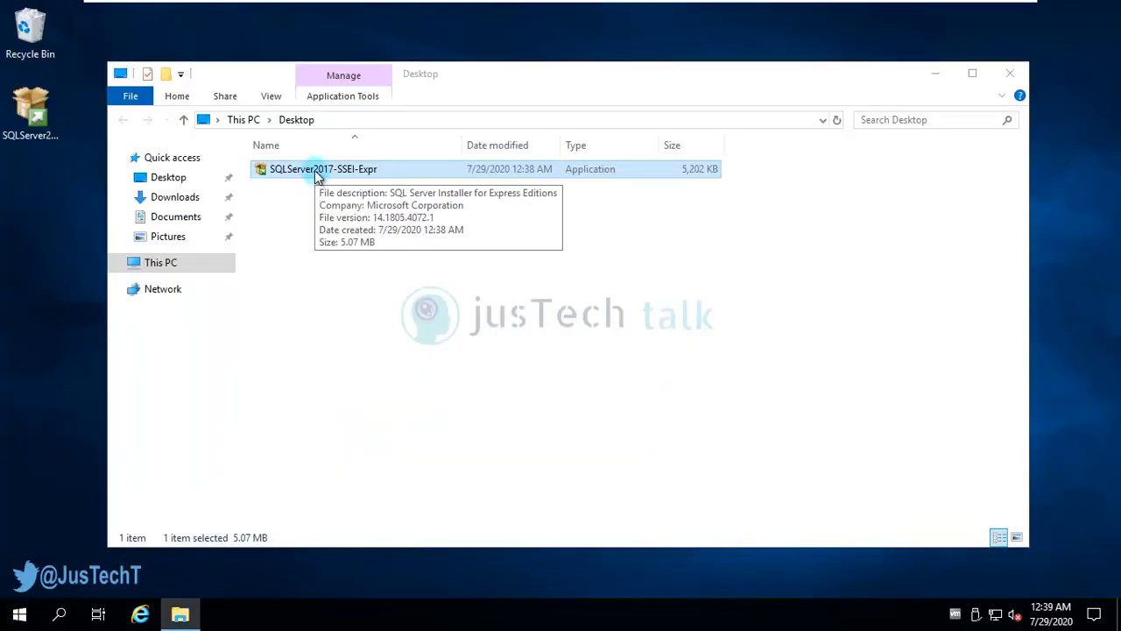
mouse_move(961, 119)
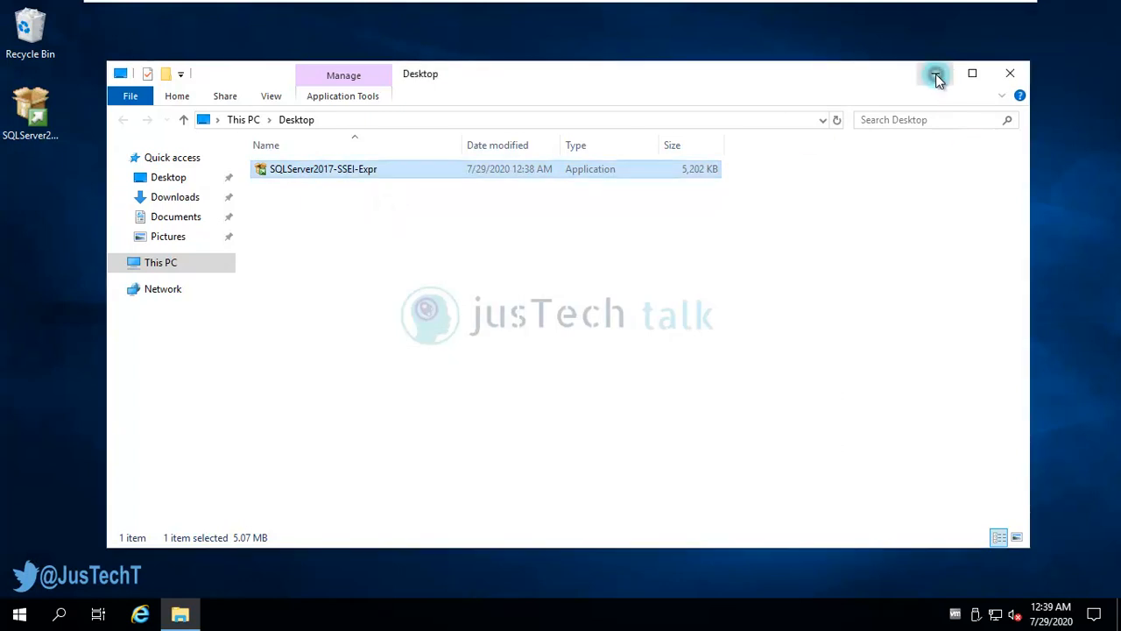
Step: Launch the SQL Server 2017 Express installer from the Desktop
double_click(322, 168)
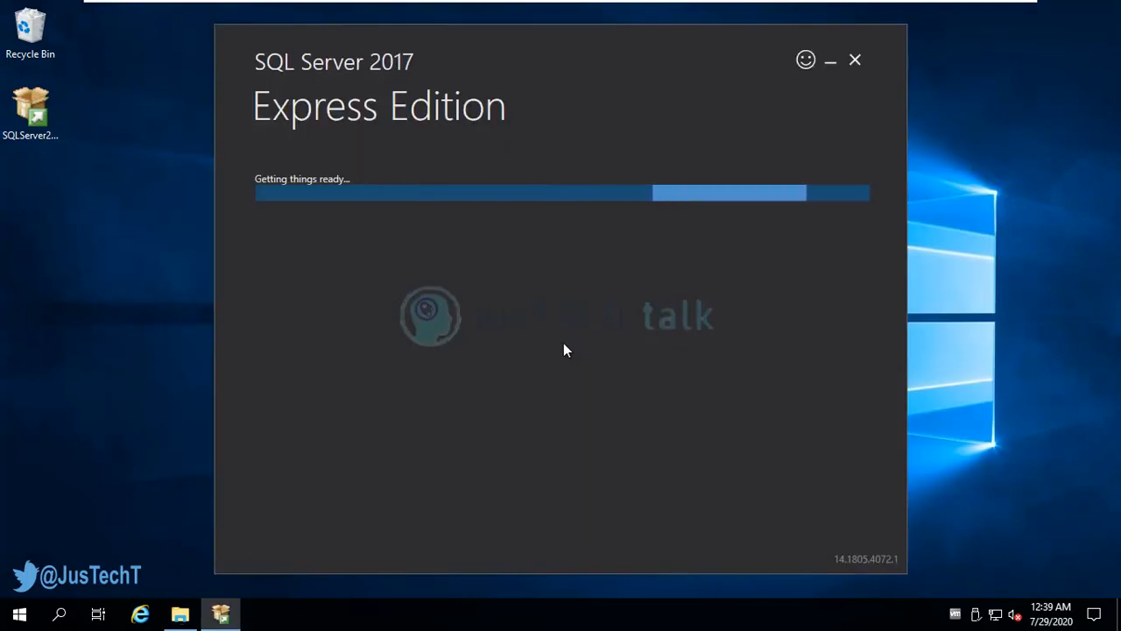
mouse_move(579, 384)
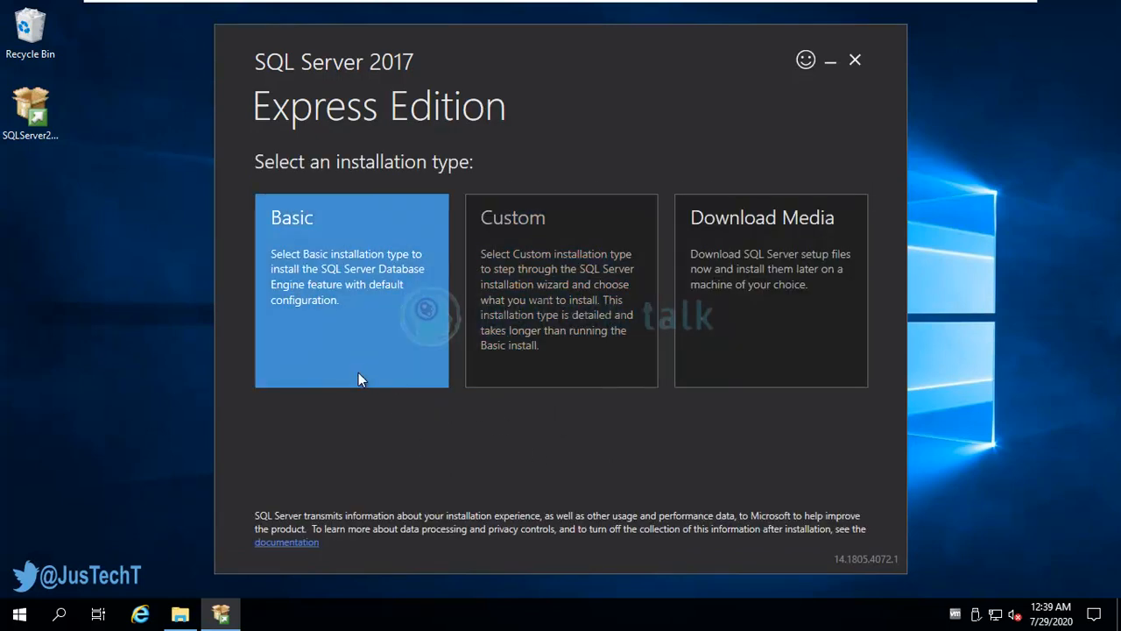
mouse_move(319, 300)
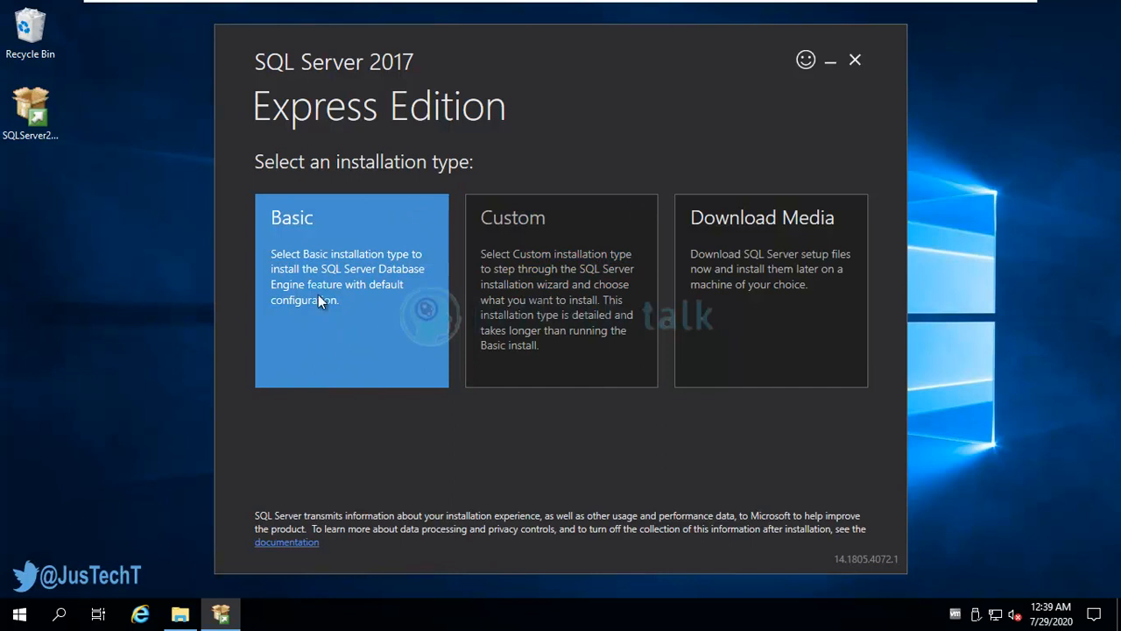
mouse_move(561, 298)
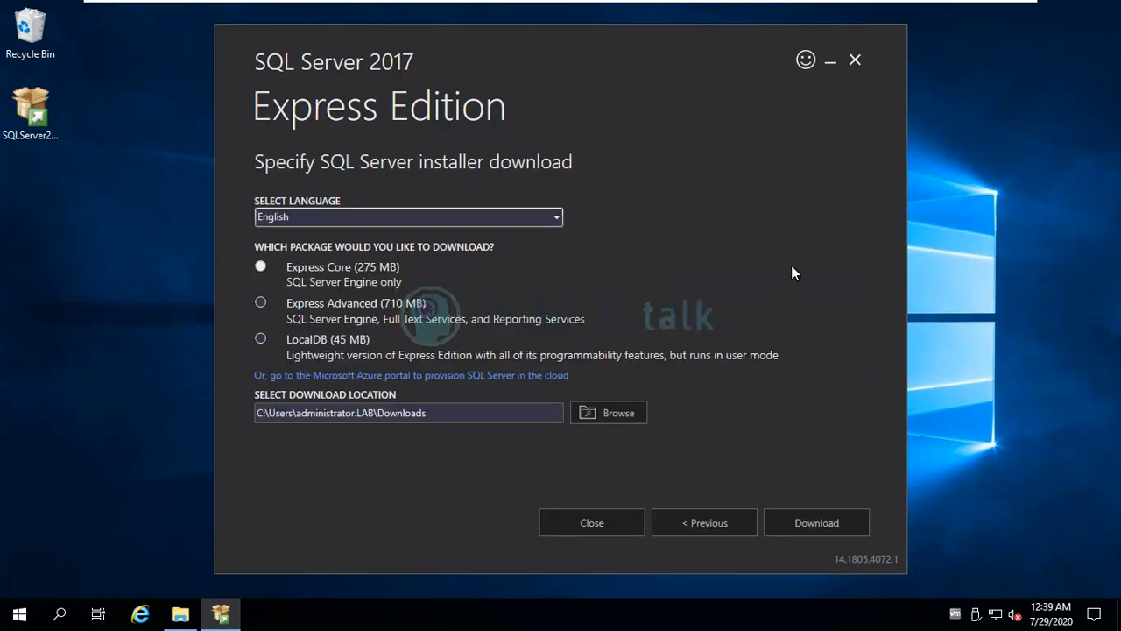
mouse_move(333, 282)
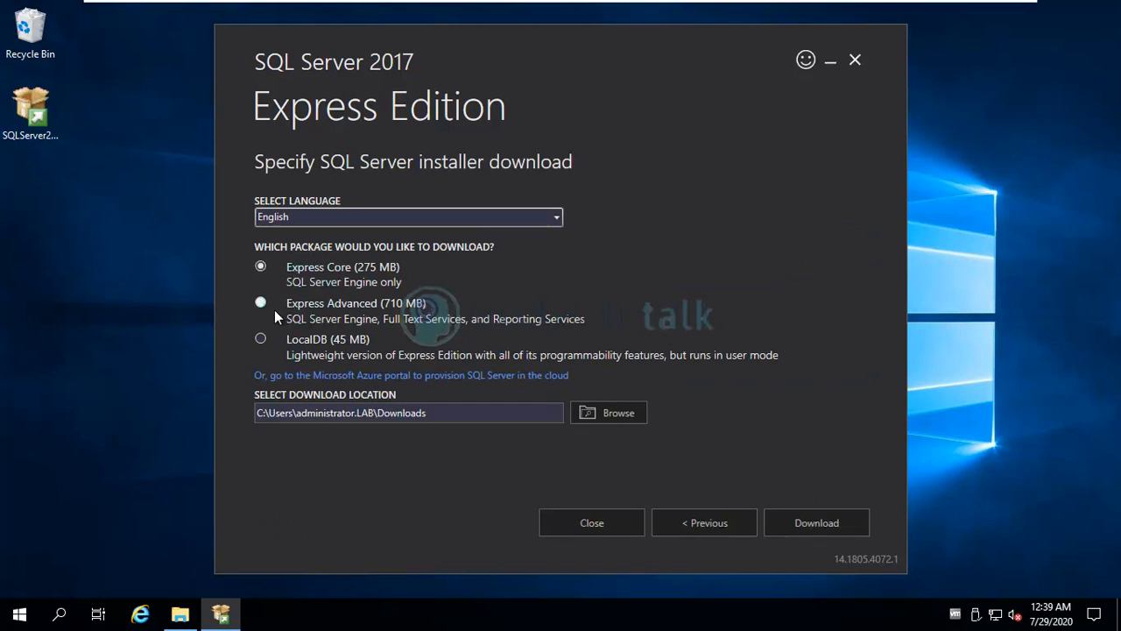
mouse_move(351, 317)
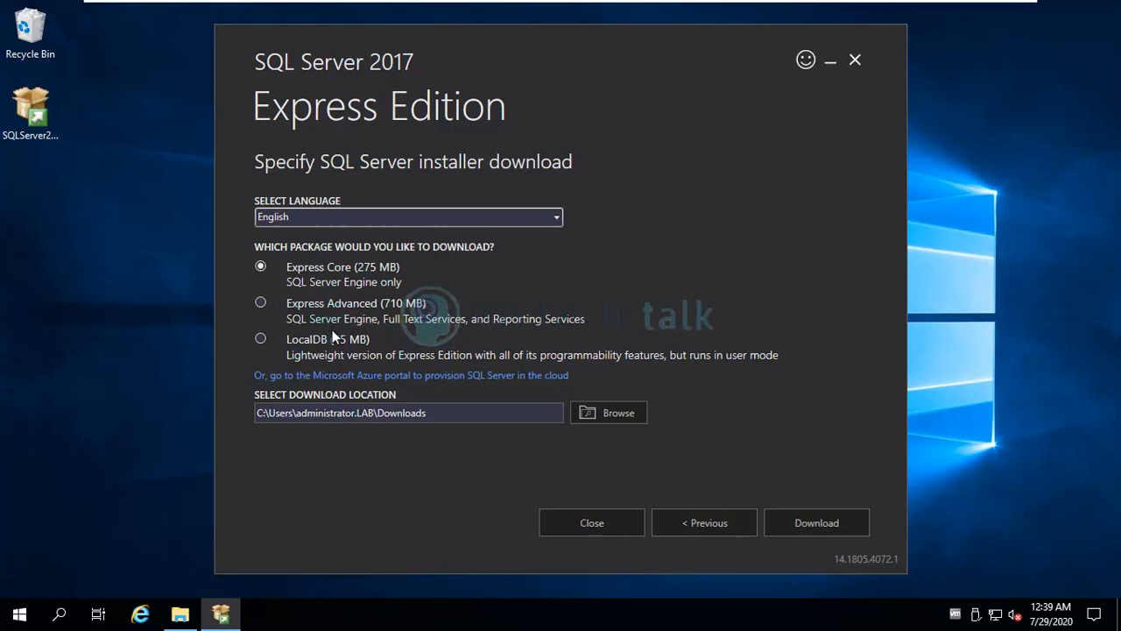
mouse_move(427, 337)
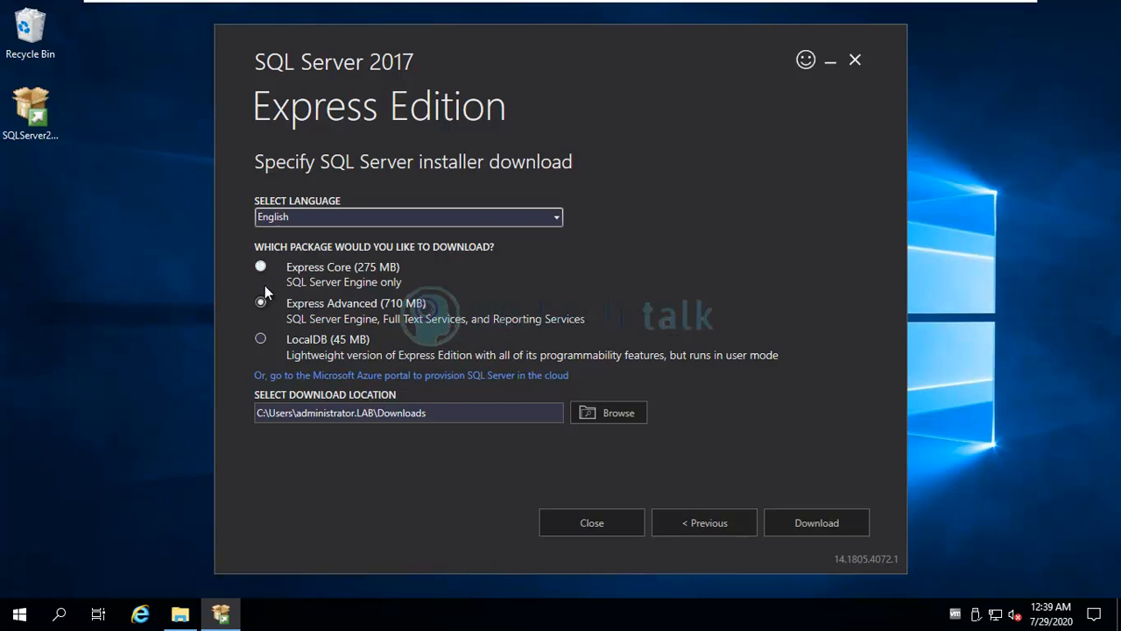
mouse_move(618, 414)
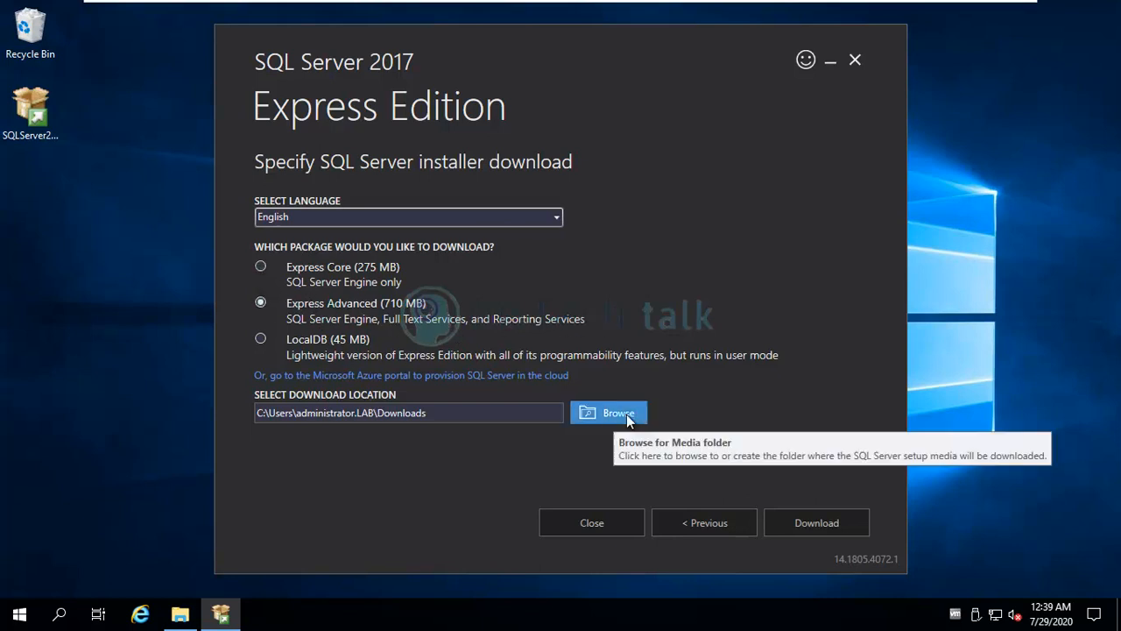
mouse_move(816, 522)
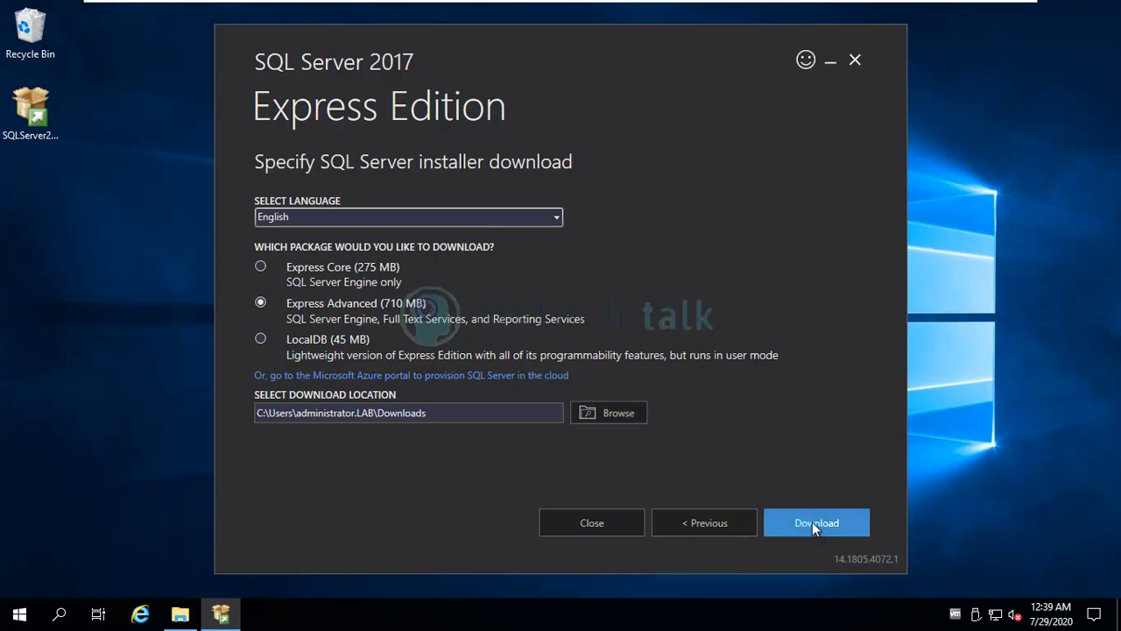
mouse_move(494, 378)
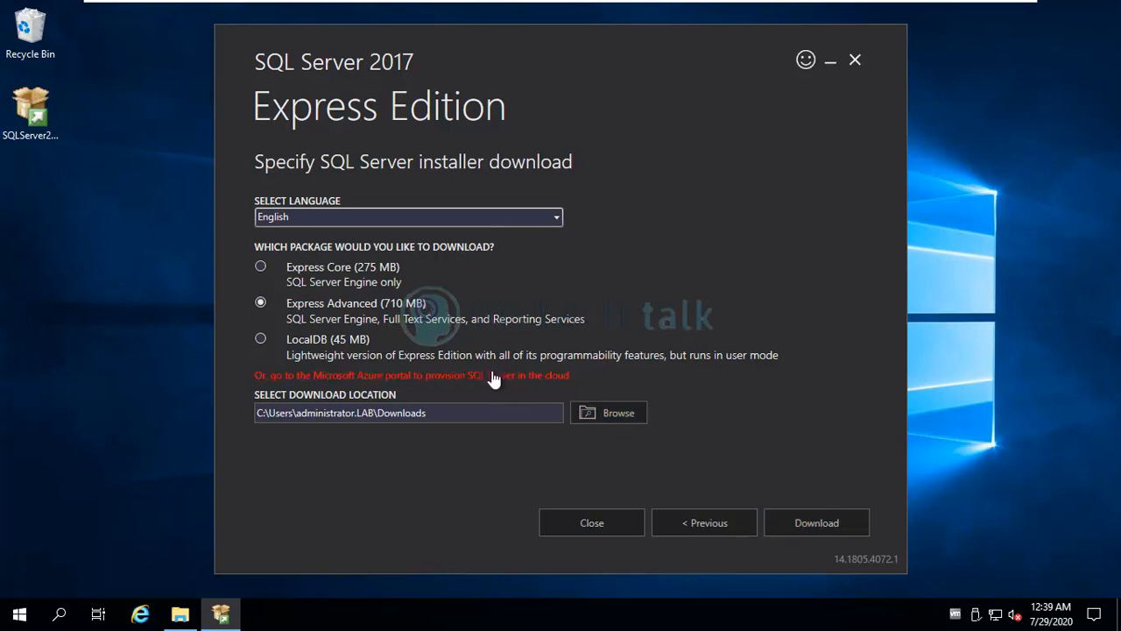
mouse_move(308, 319)
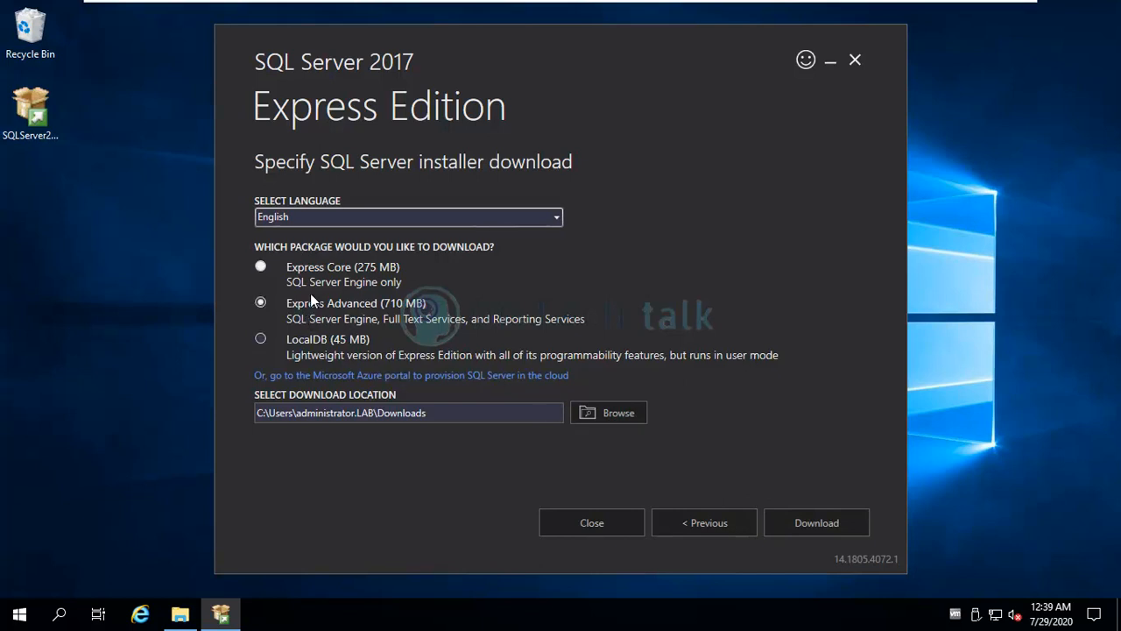
mouse_move(489, 487)
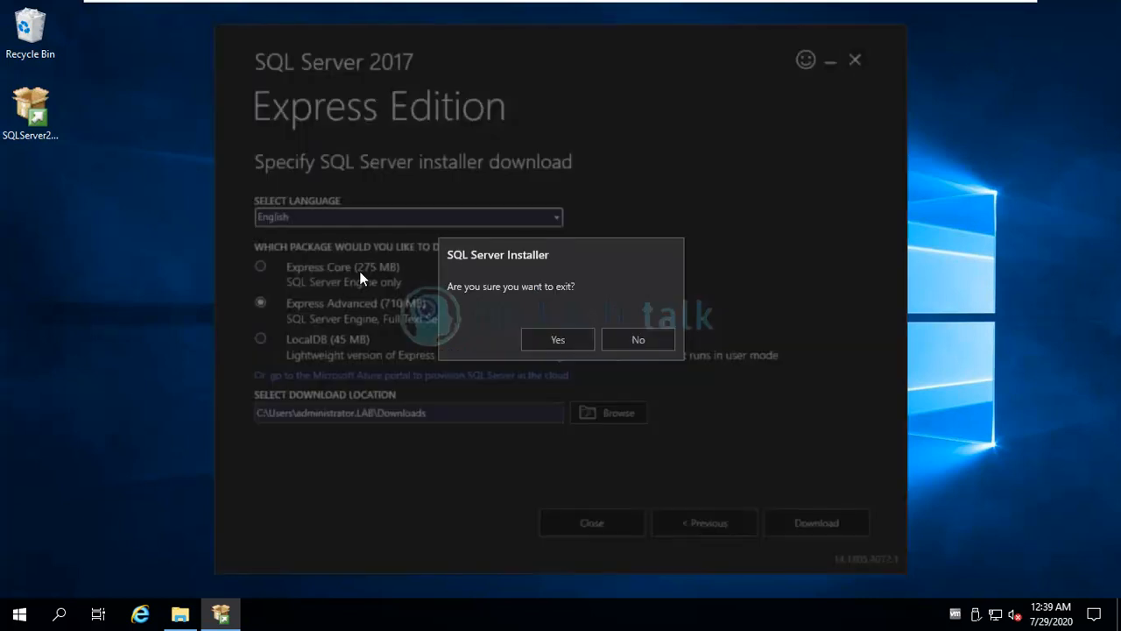
Step: Run the SQLEXPRADV_x64_ENU2017 package from Downloads as administrator
left_click(557, 340)
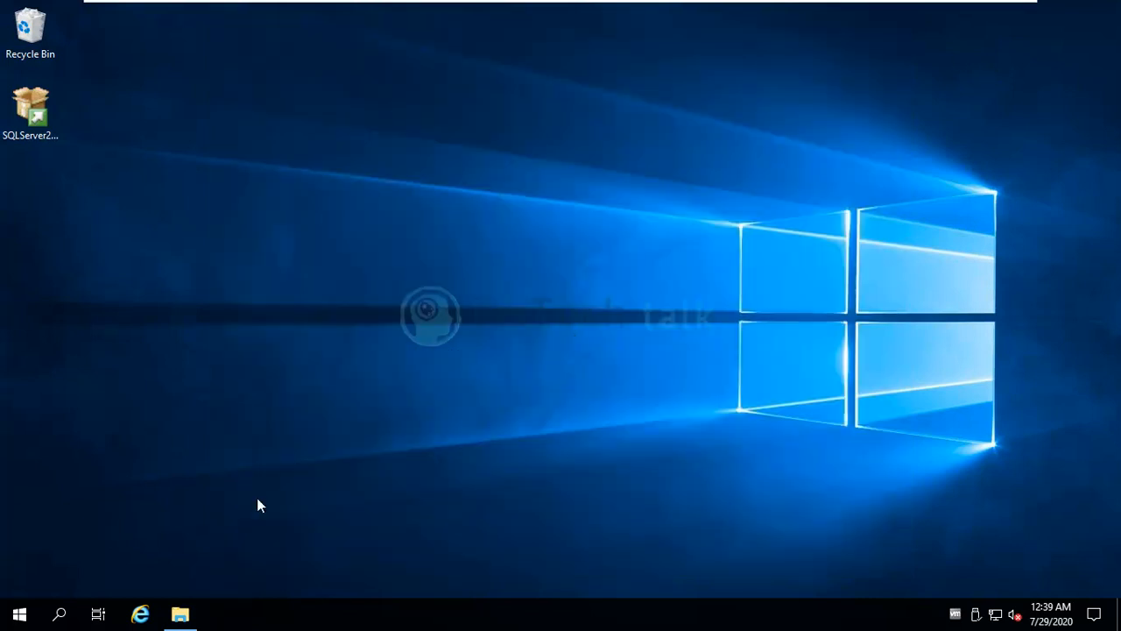
left_click(179, 614)
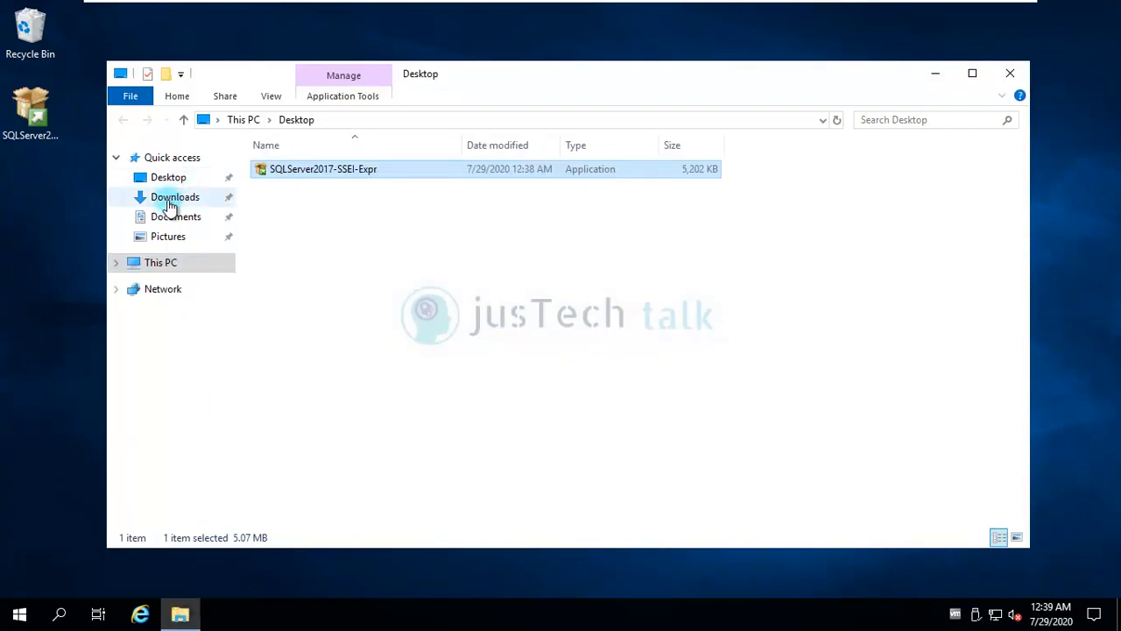
left_click(175, 196)
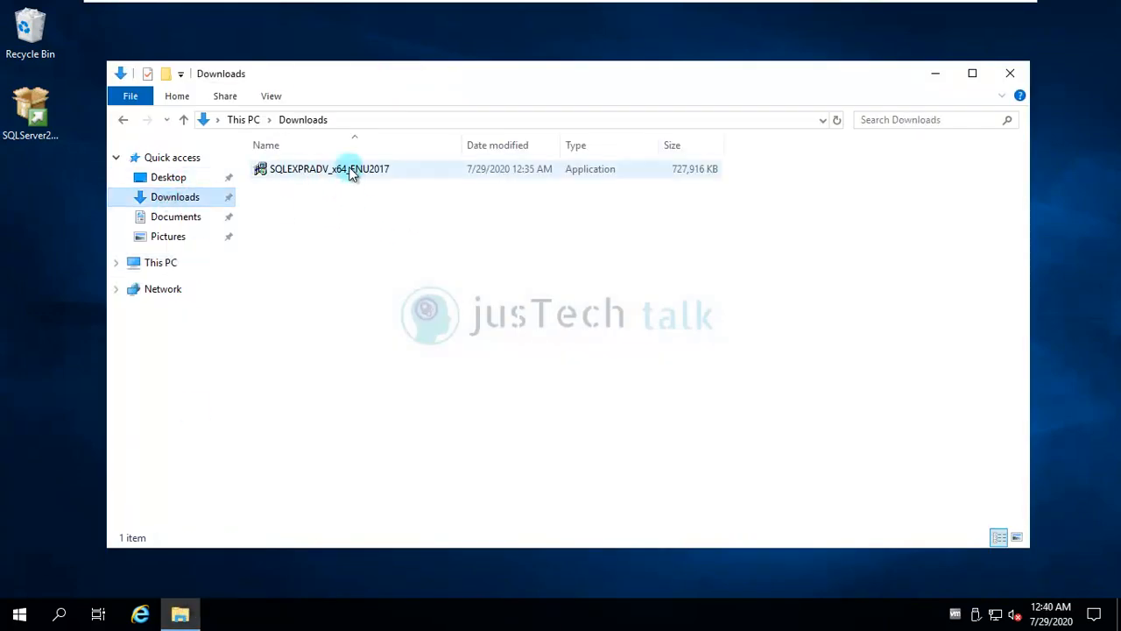
mouse_move(351, 169)
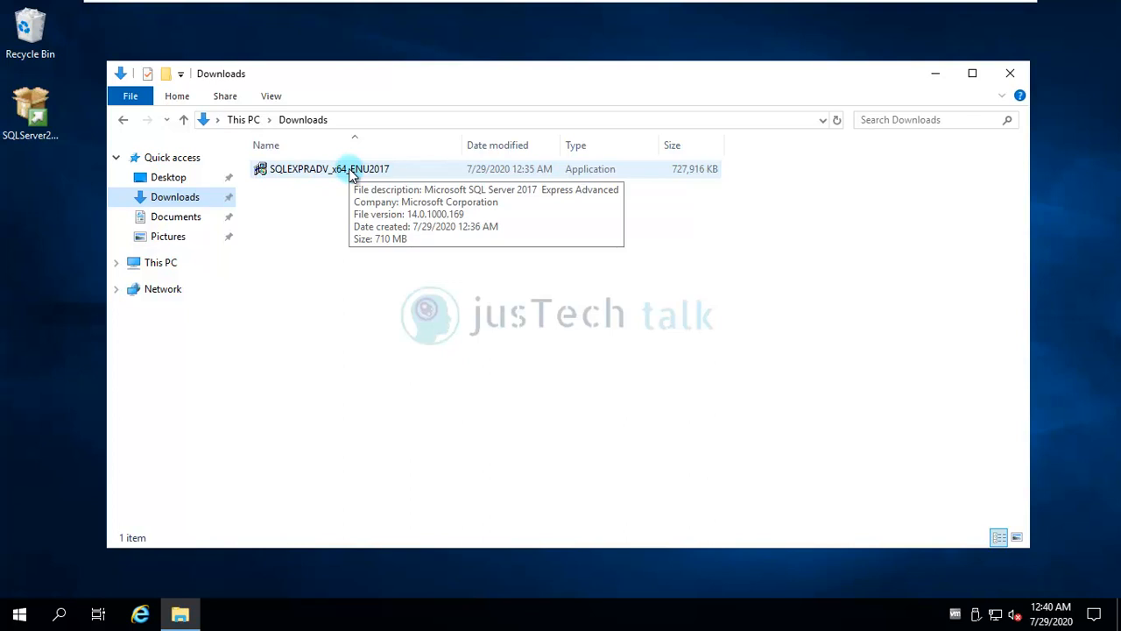
right_click(330, 169)
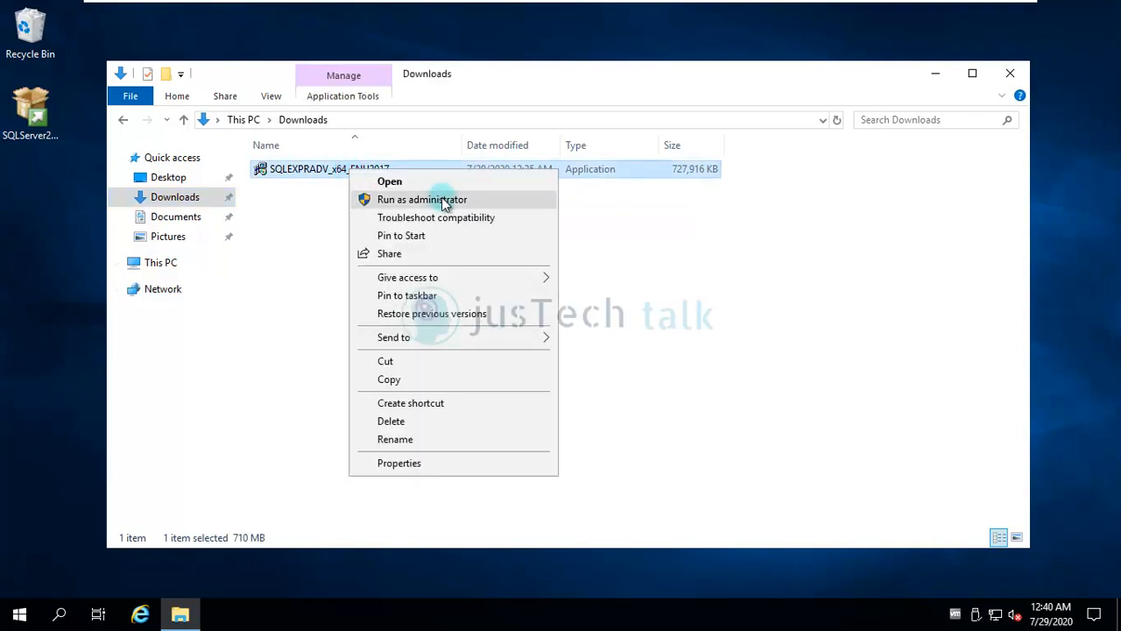
left_click(423, 199)
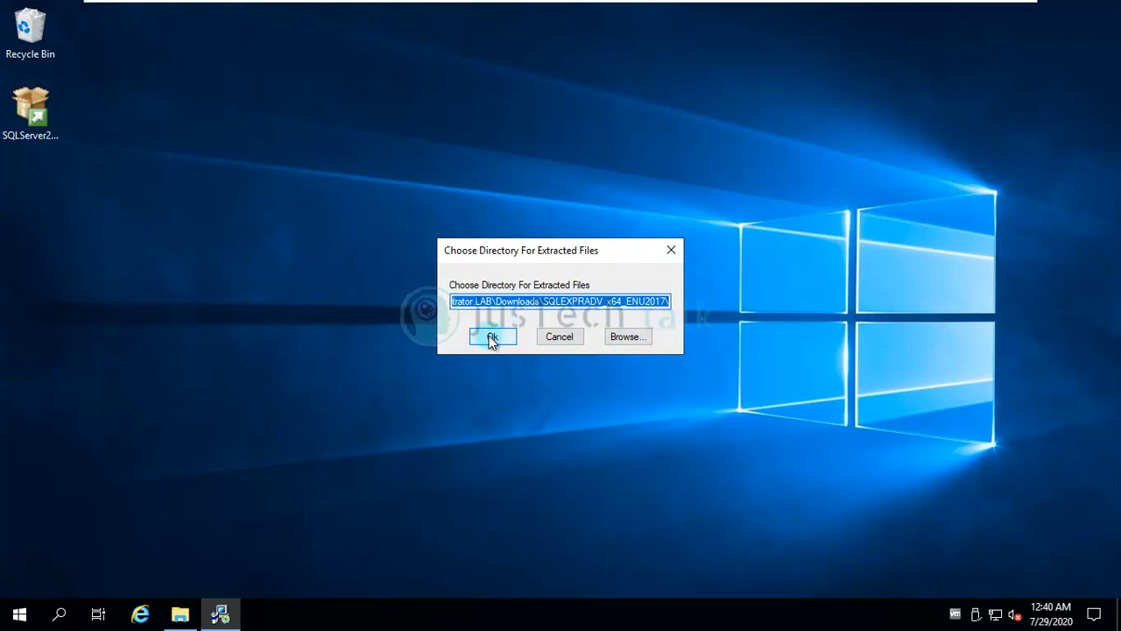
mouse_move(560, 336)
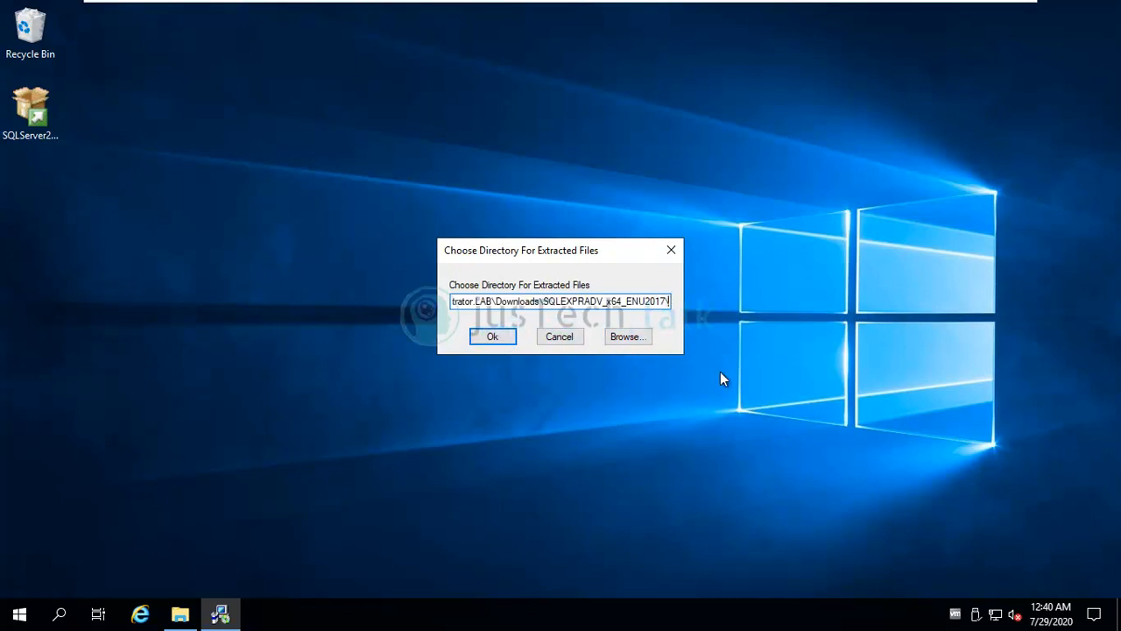
Step: Extract the package into an Extract folder inside Downloads
type("E")
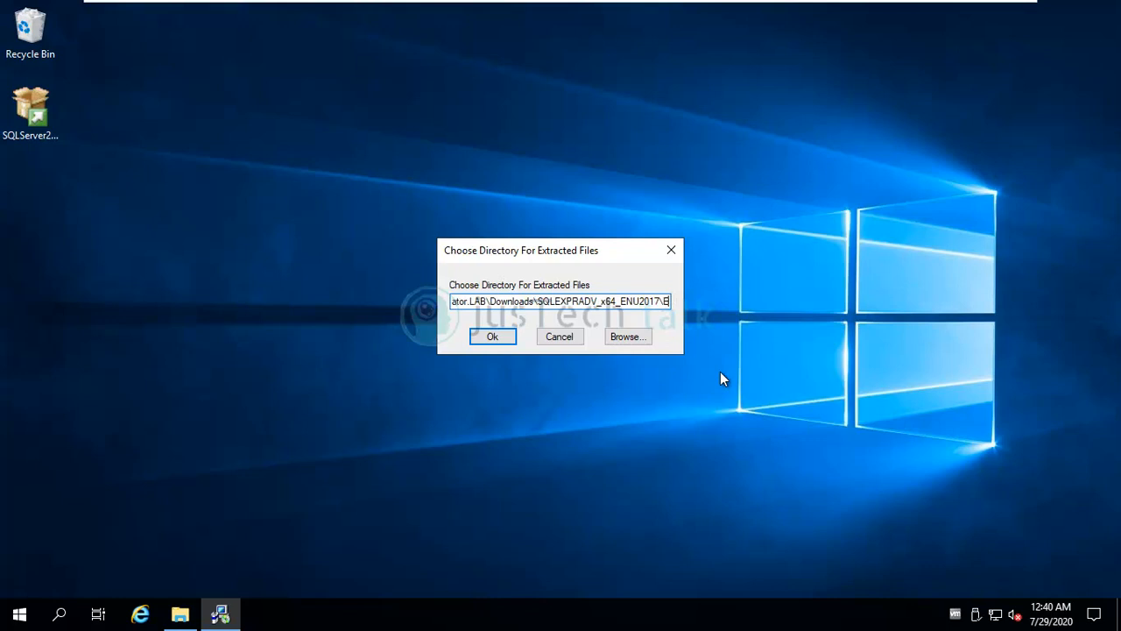
type("Extract")
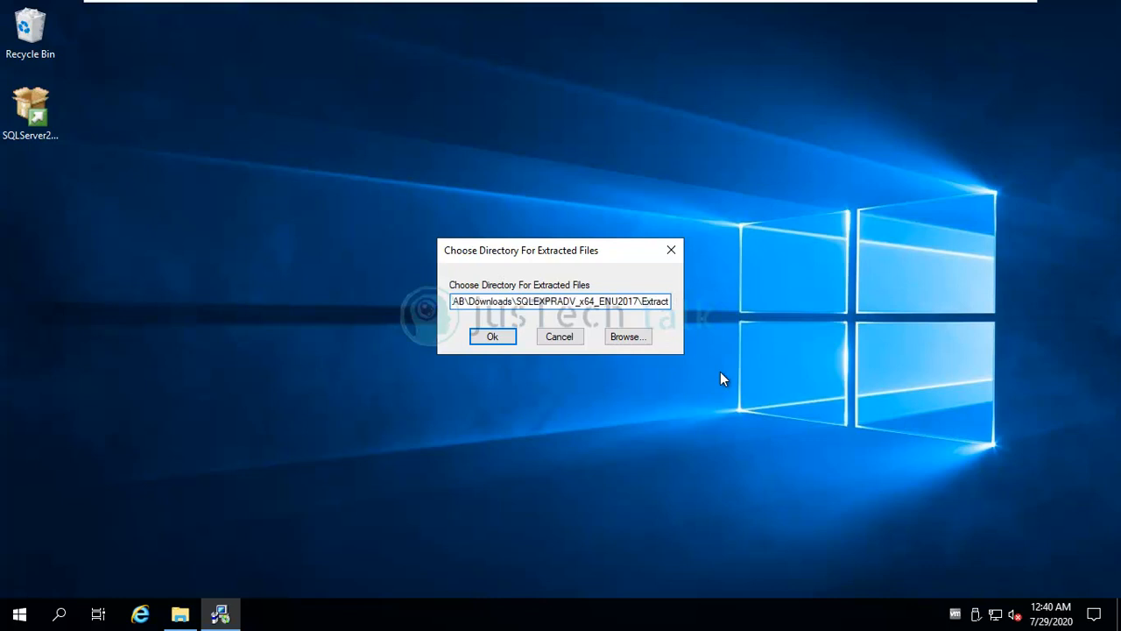
left_click(493, 336)
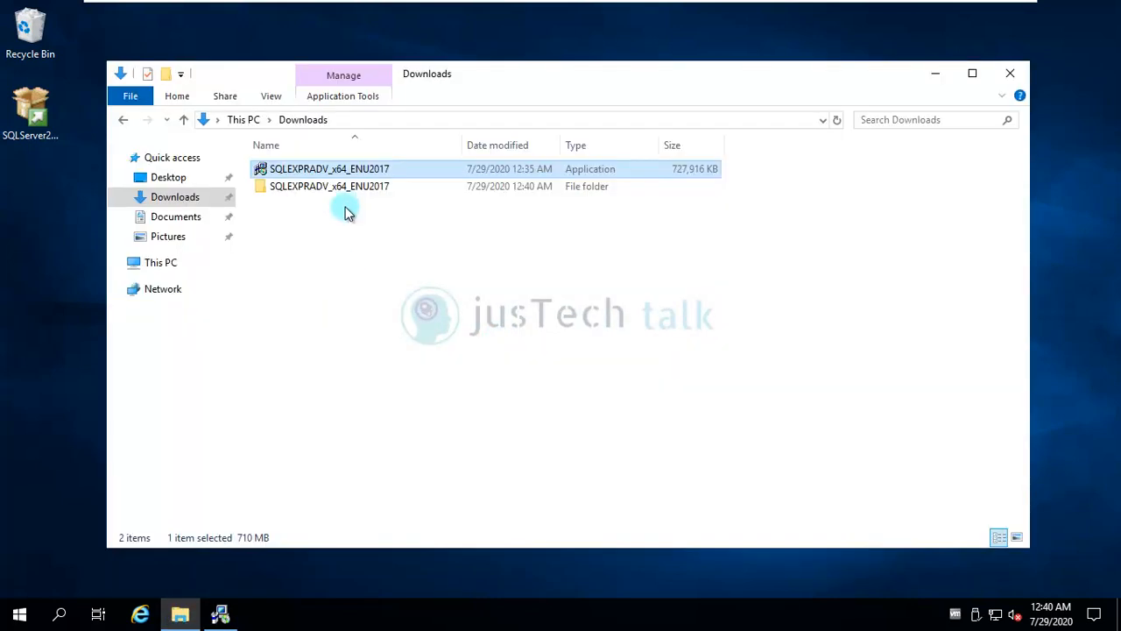
Step: Launch SETUP from SQLEXPRADV_x64_ENU2017\Extract and minimize the Explorer window
double_click(329, 186)
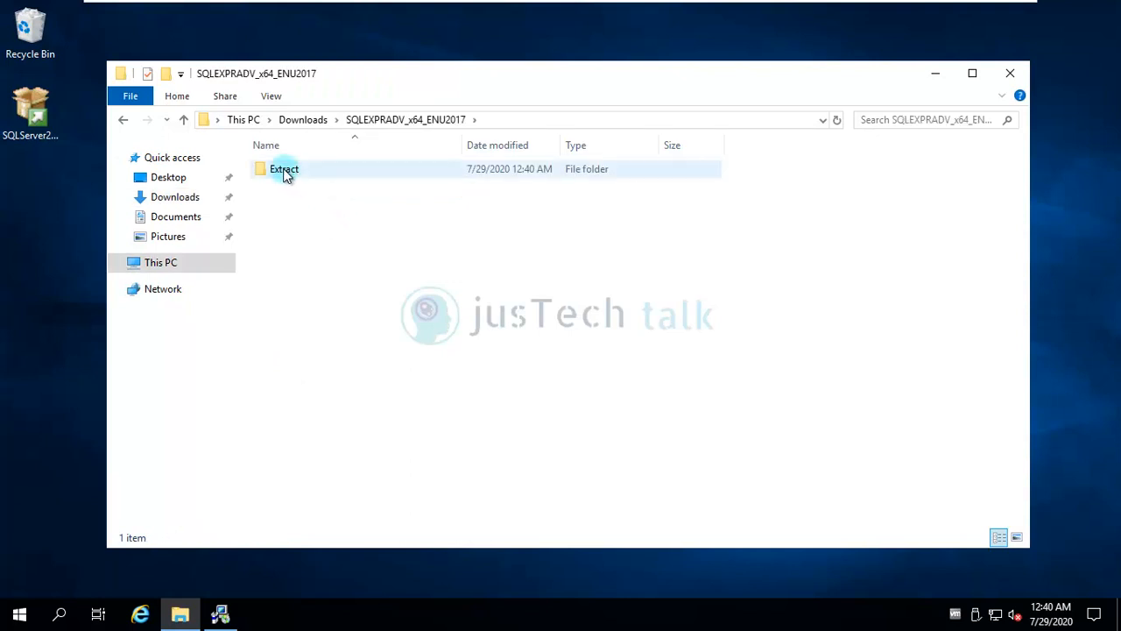
double_click(284, 168)
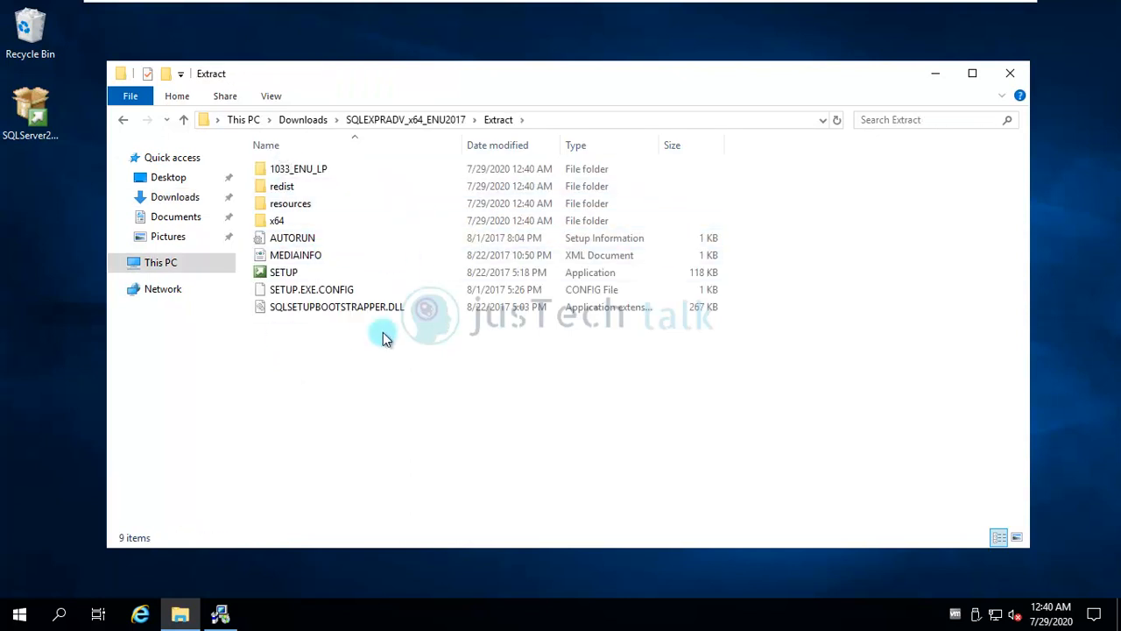
double_click(284, 272)
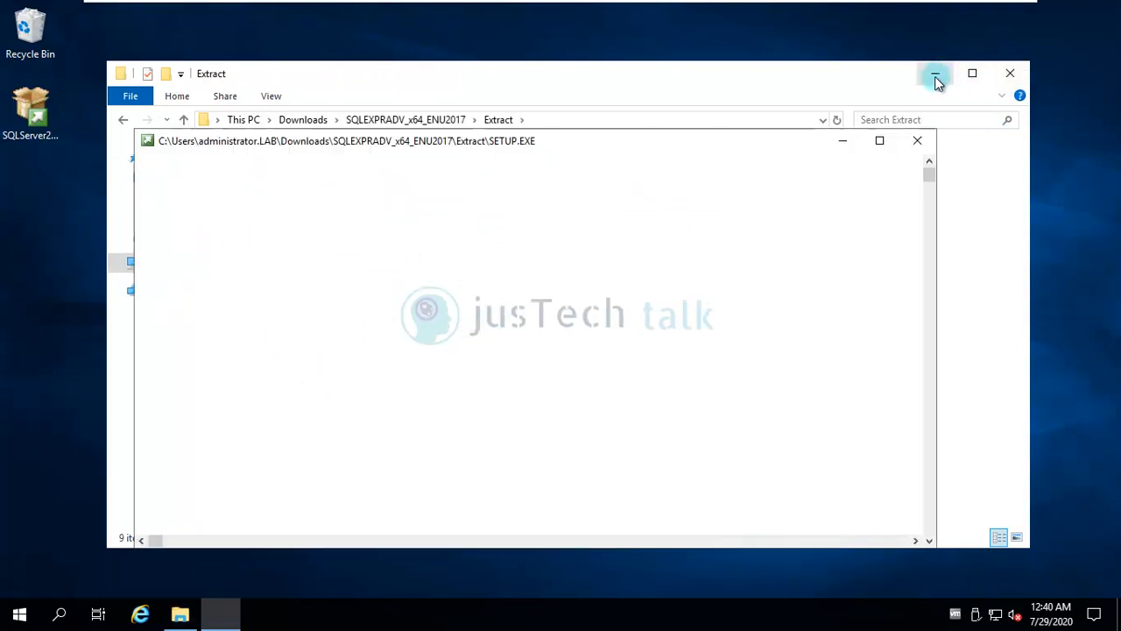
left_click(936, 74)
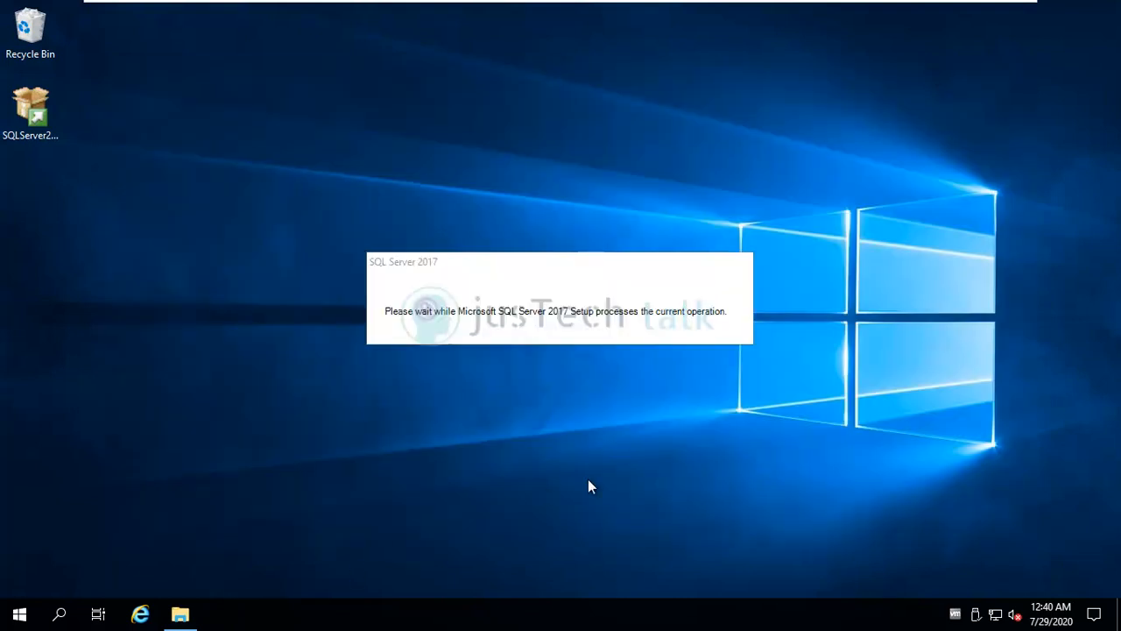
mouse_move(613, 414)
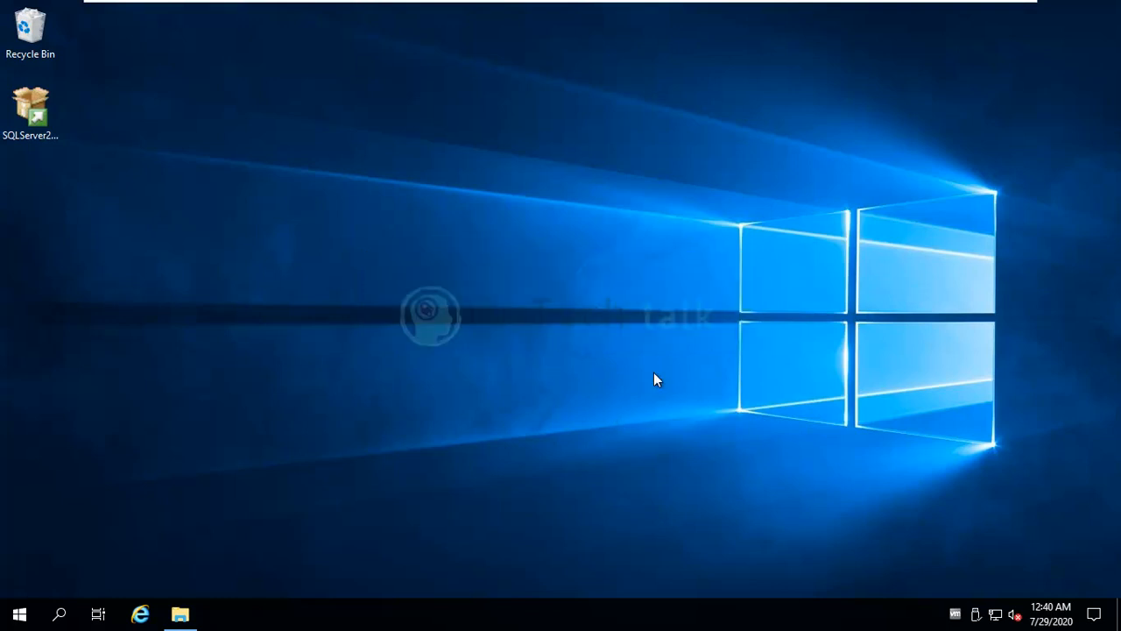
Step: Start a new stand-alone SQL Server 2017 installation from the Installation Center
double_click(32, 105)
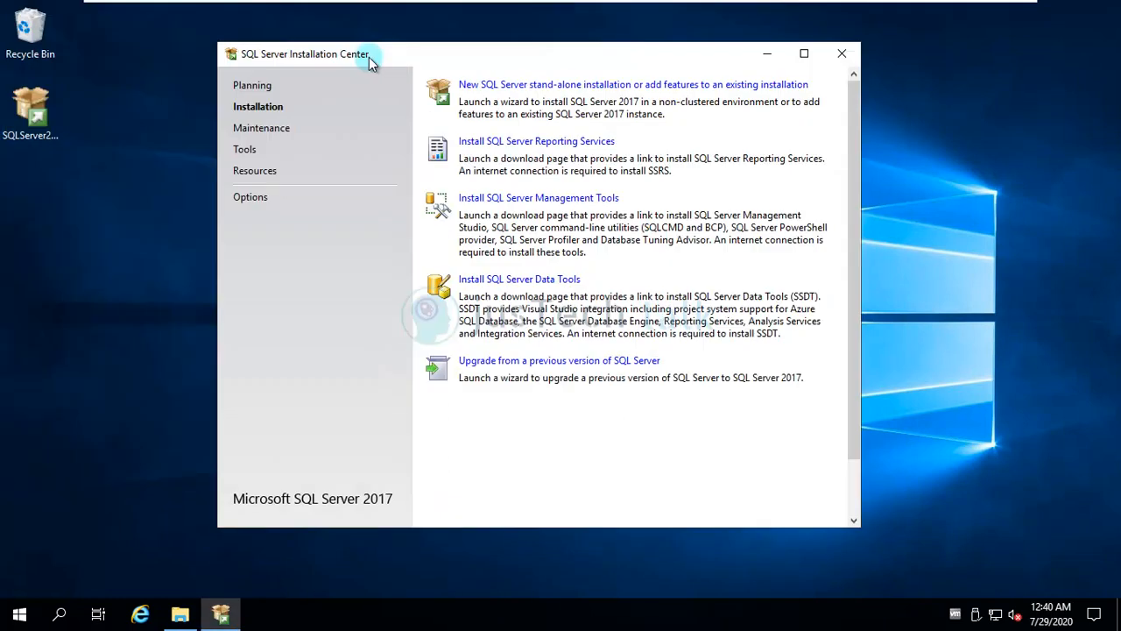
mouse_move(561, 157)
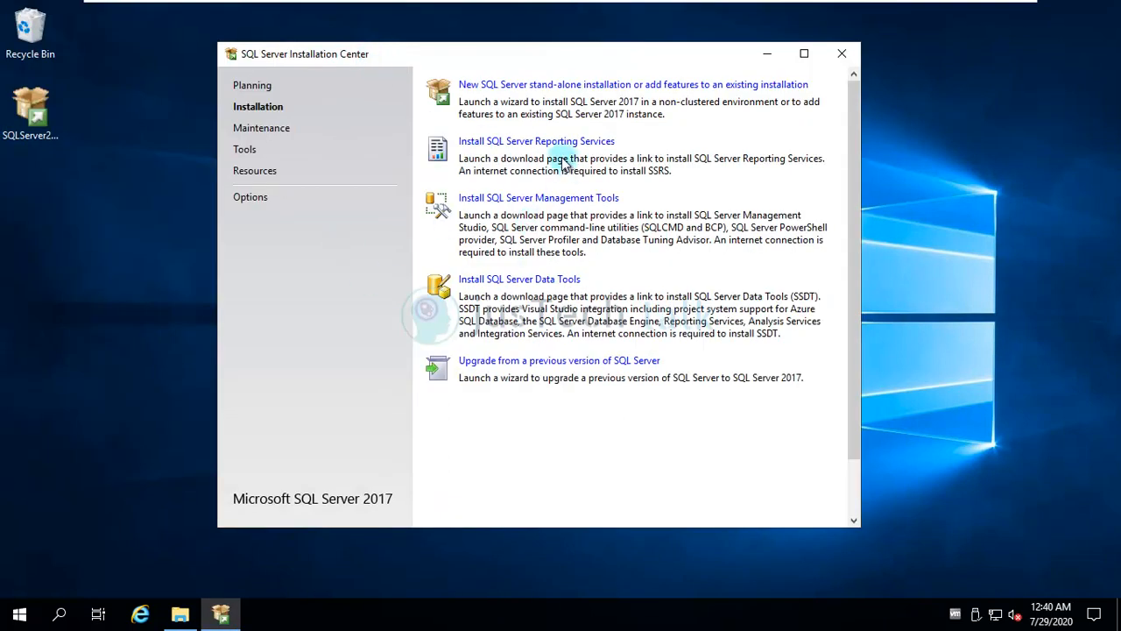
mouse_move(538, 197)
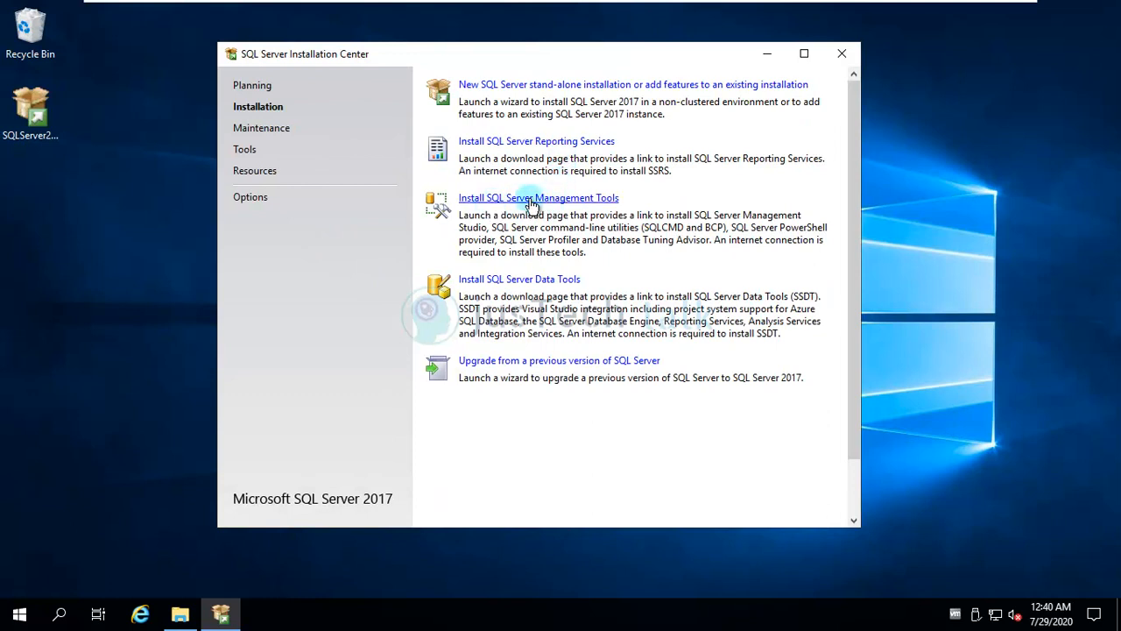
mouse_move(567, 207)
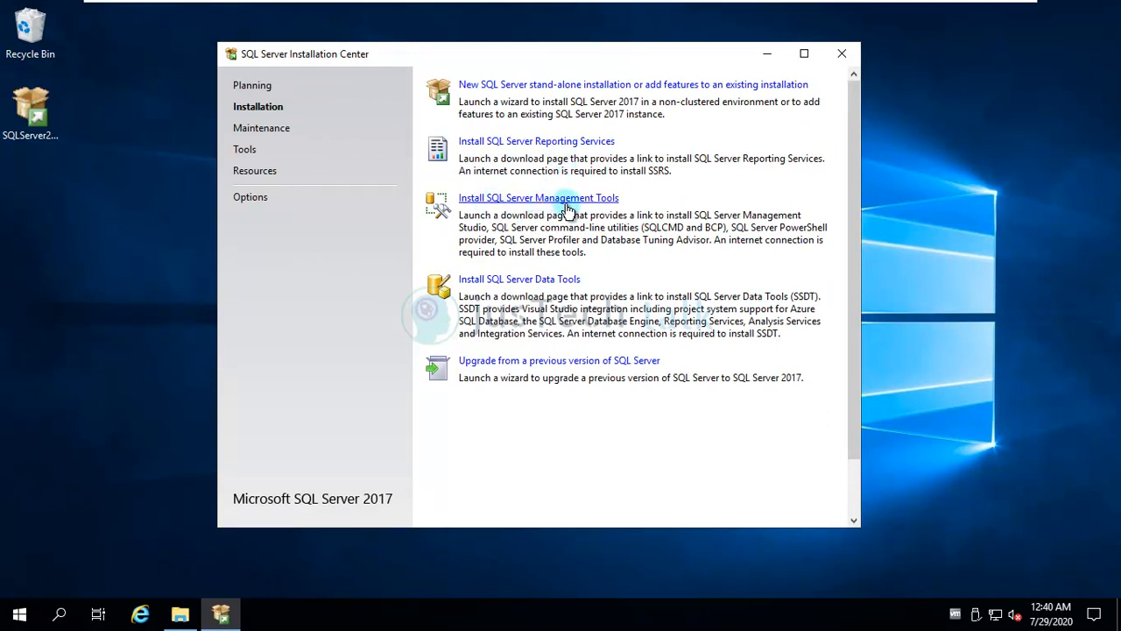
mouse_move(550, 147)
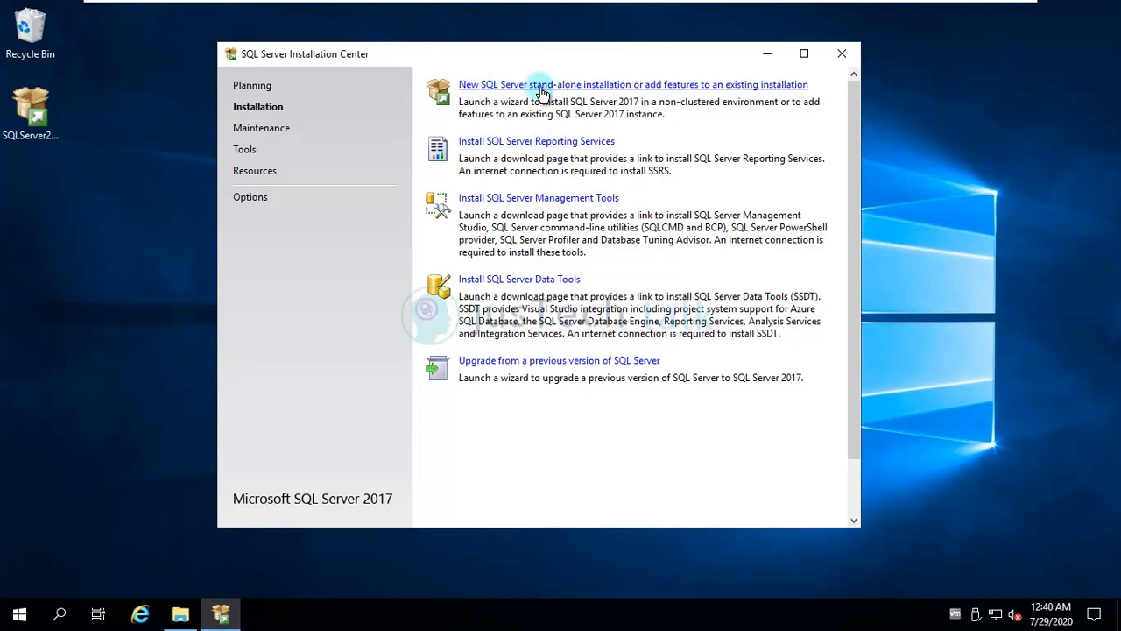
mouse_move(529, 126)
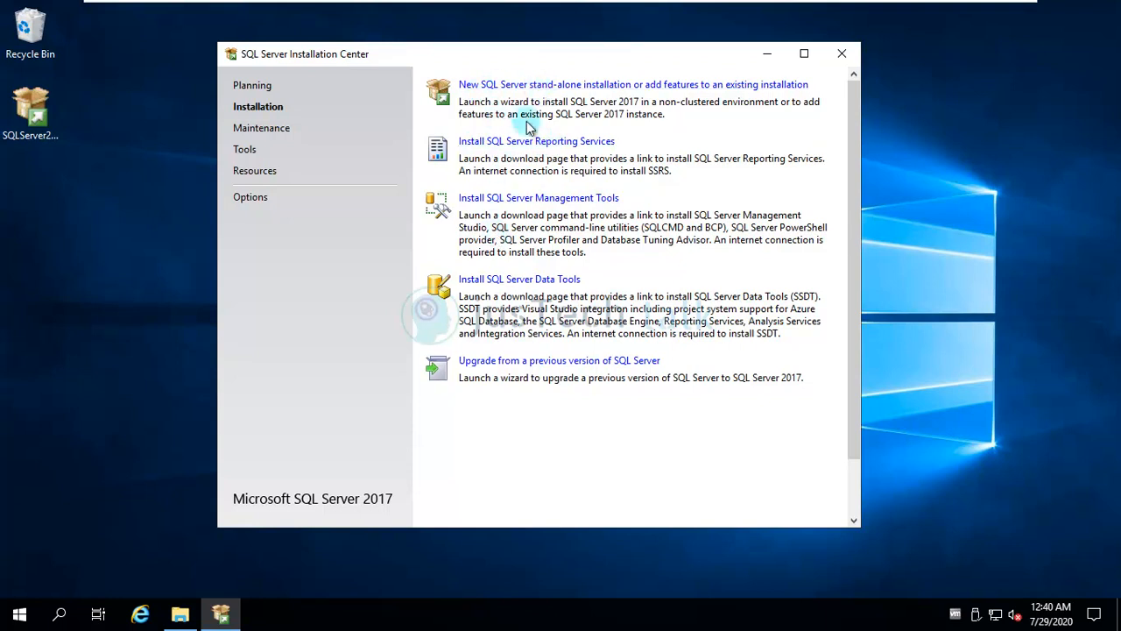
mouse_move(545, 91)
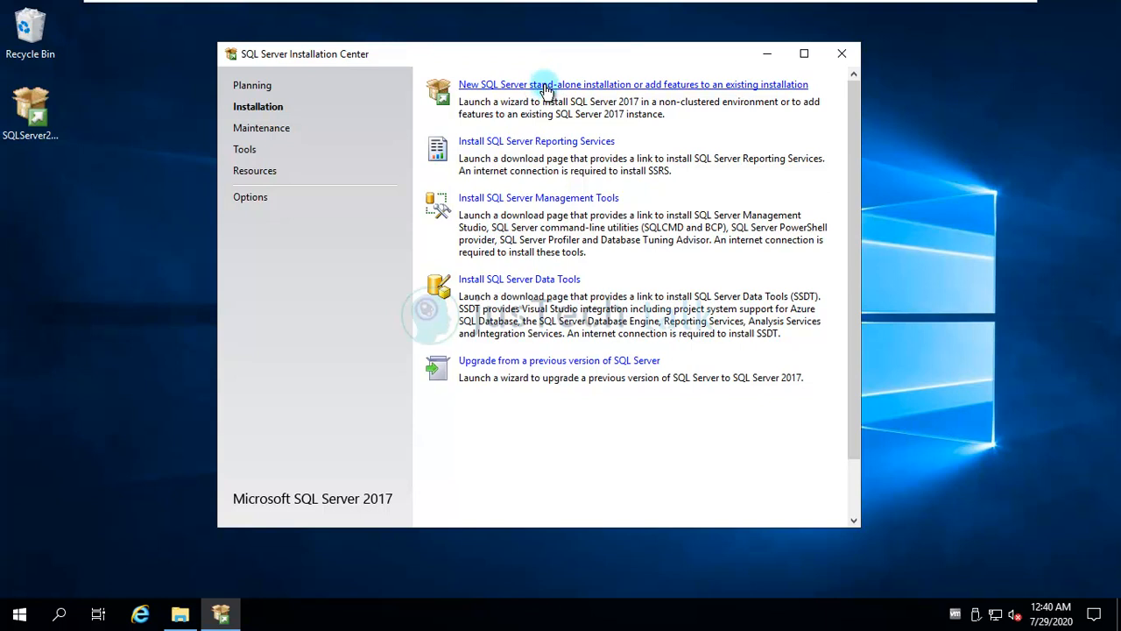
left_click(632, 84)
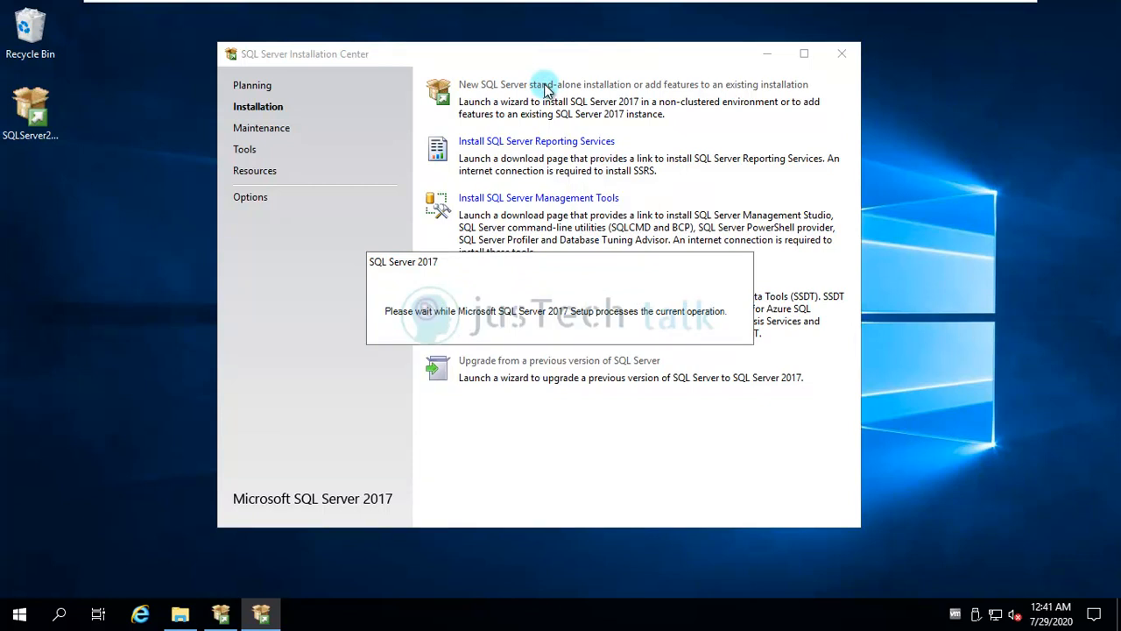
mouse_move(816, 192)
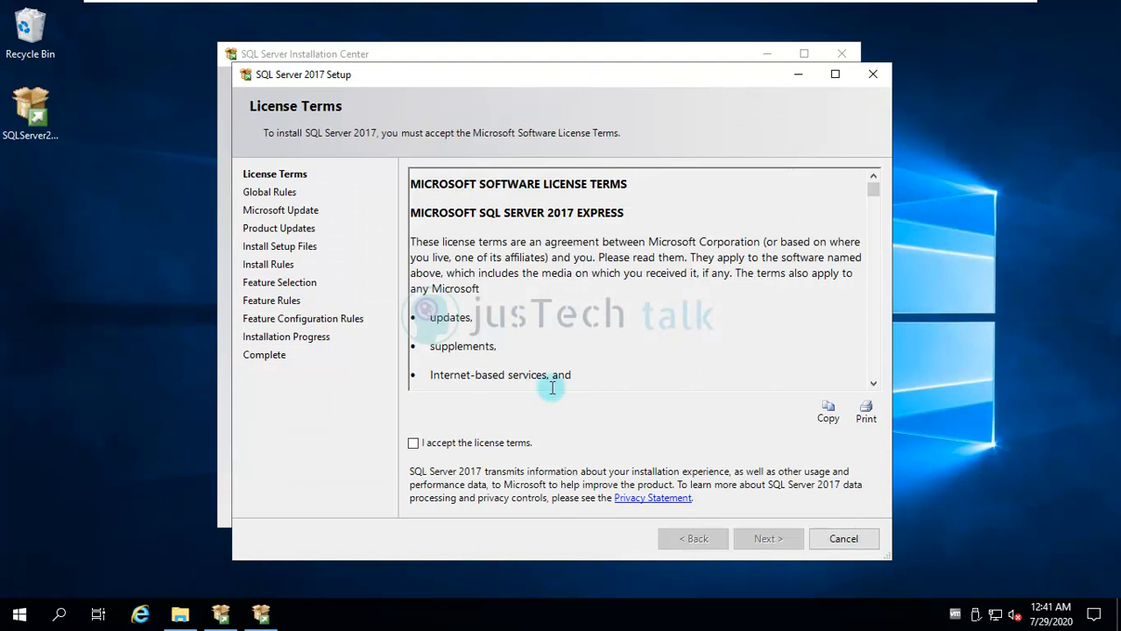
Step: Accept the license terms and continue past the global rules check
left_click(414, 442)
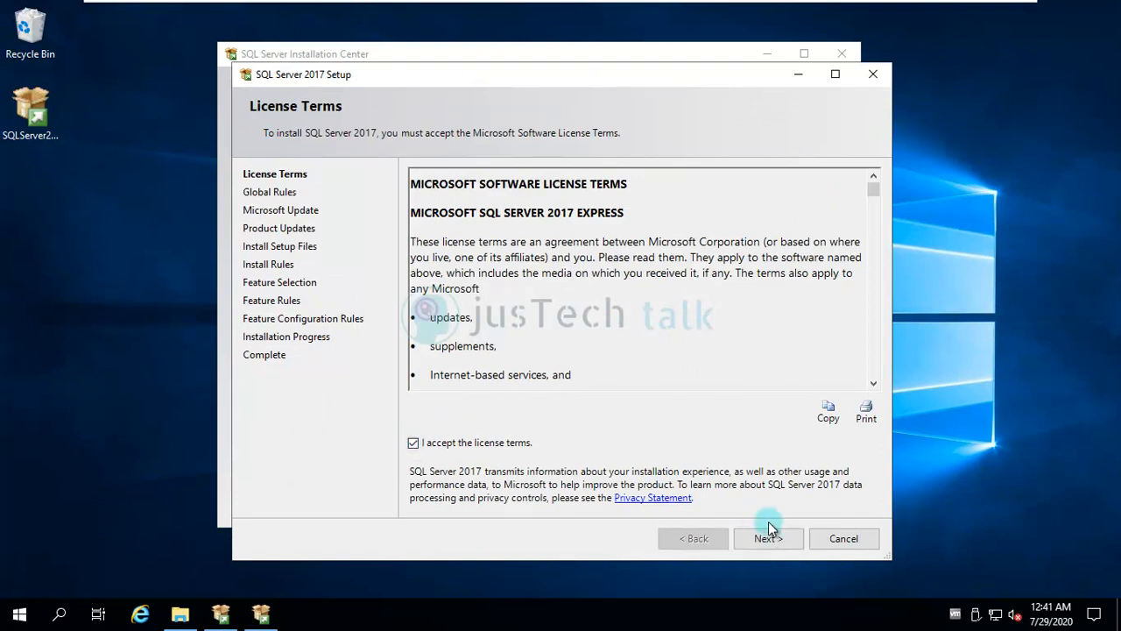
left_click(767, 538)
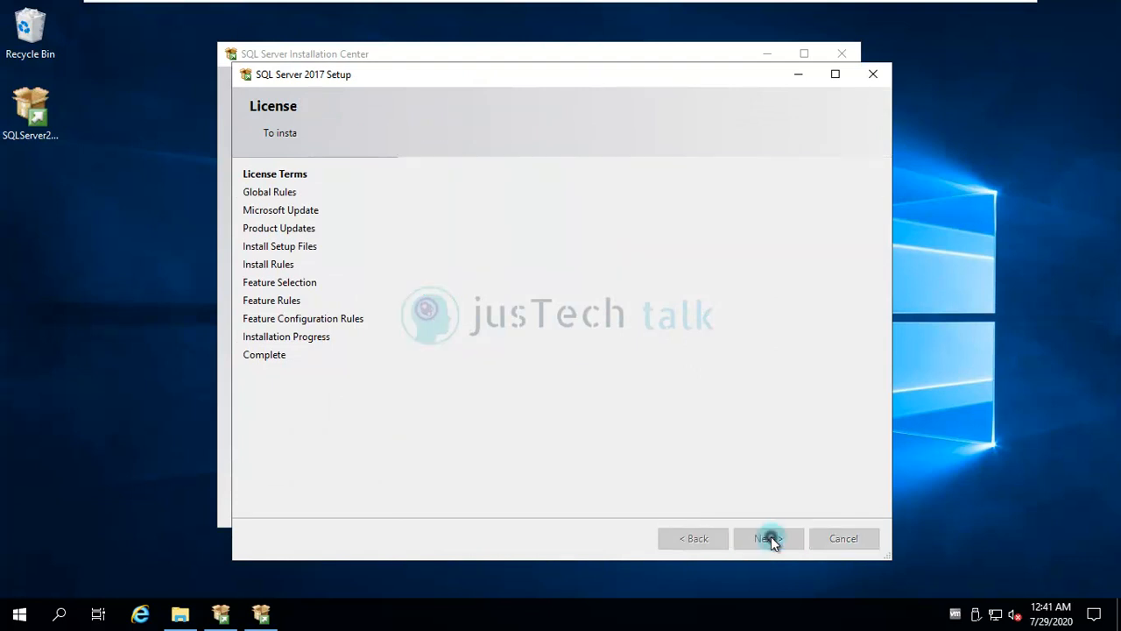
left_click(767, 537)
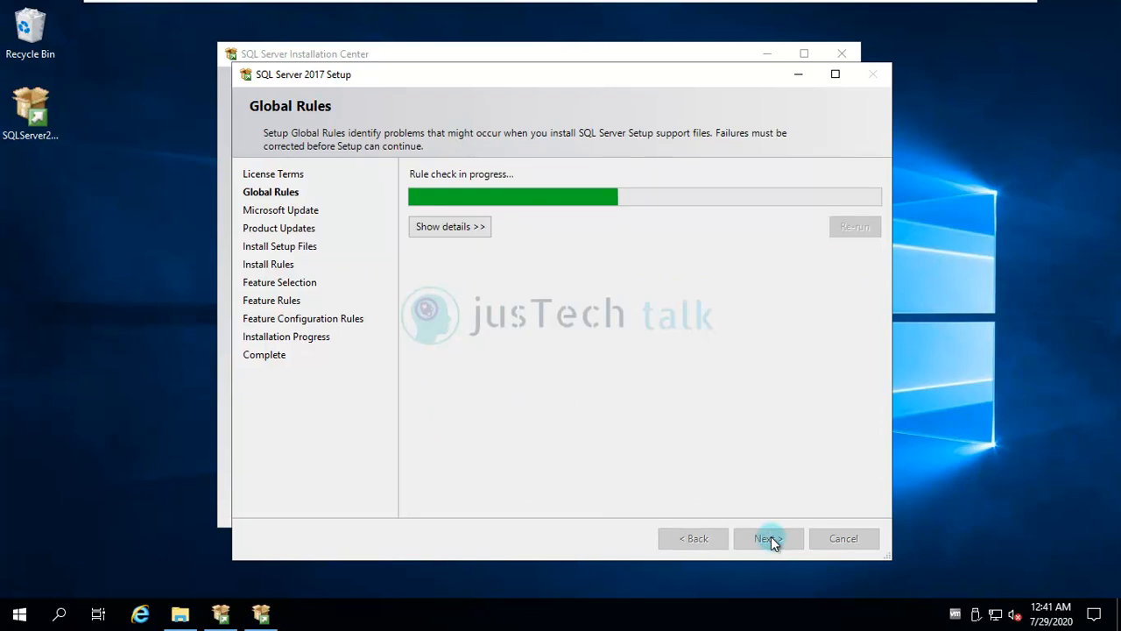
mouse_move(627, 455)
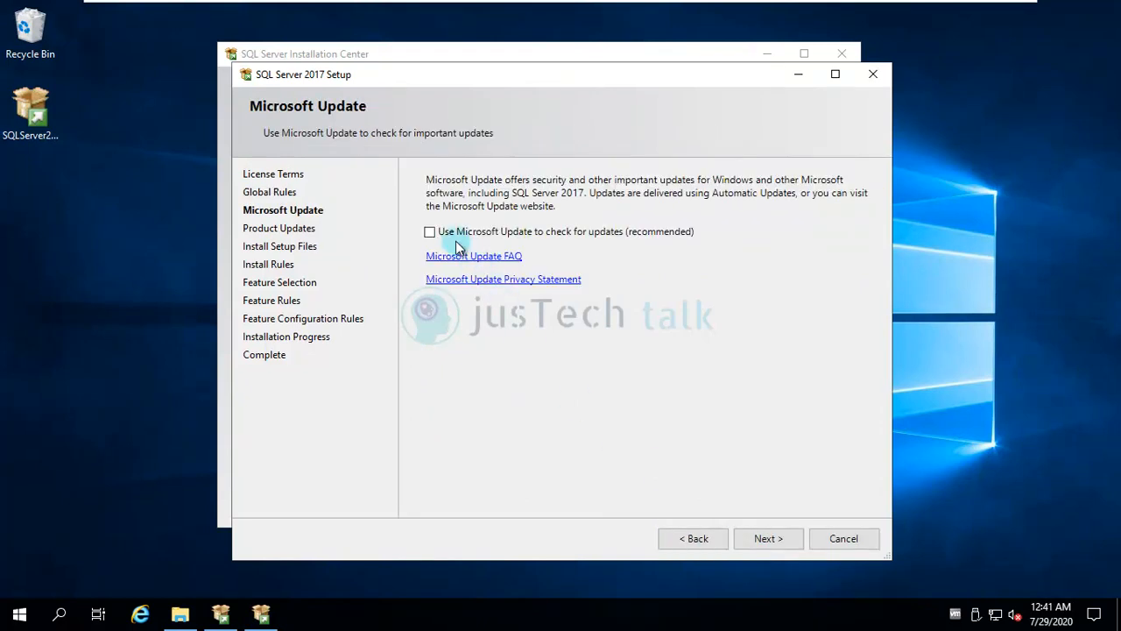
Step: Enable Microsoft Update checks and continue past the failed product update check
left_click(431, 231)
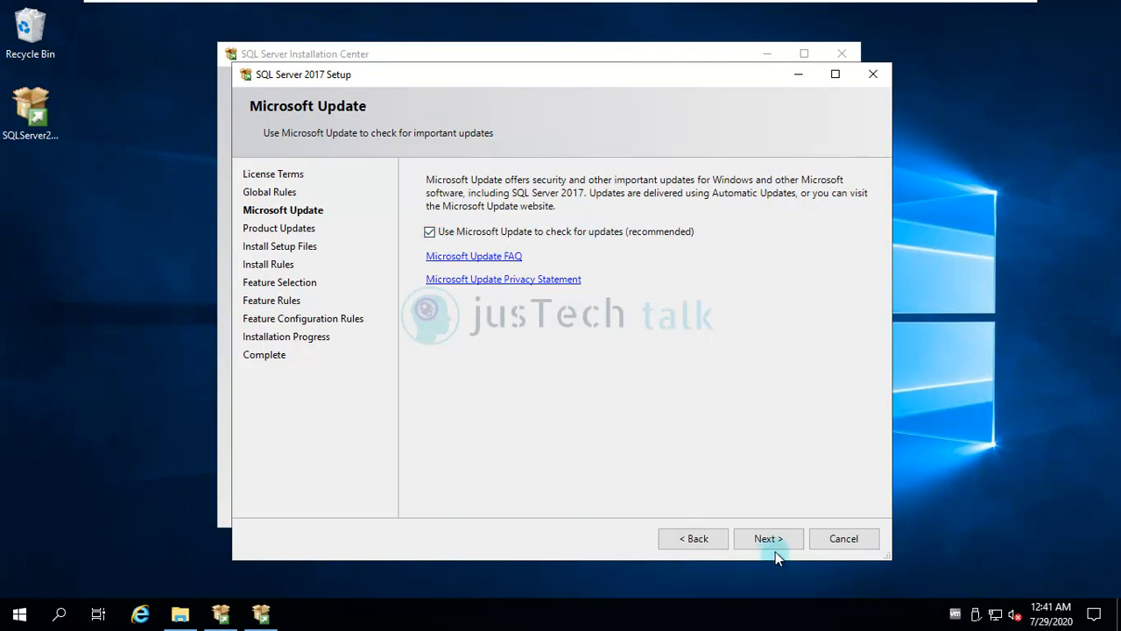
left_click(768, 538)
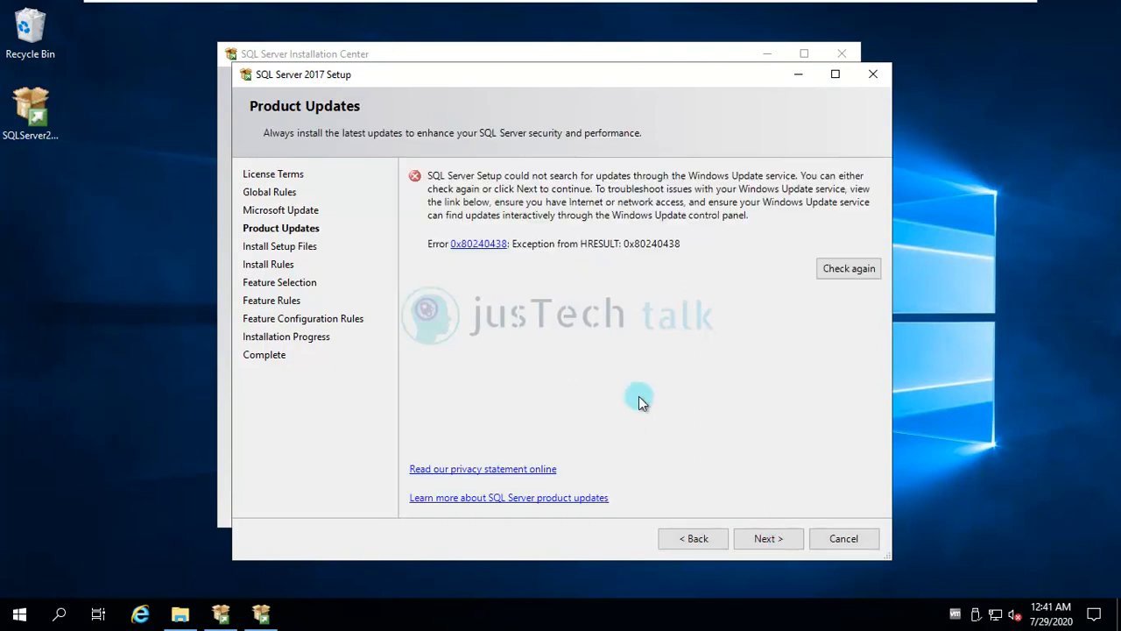
mouse_move(792, 386)
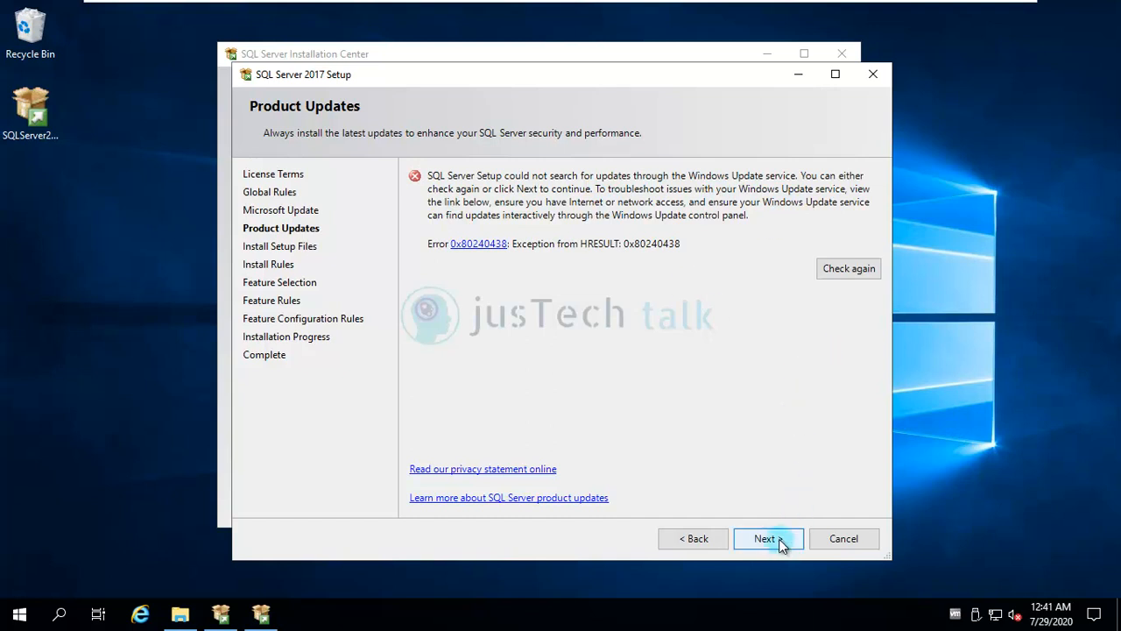
left_click(764, 538)
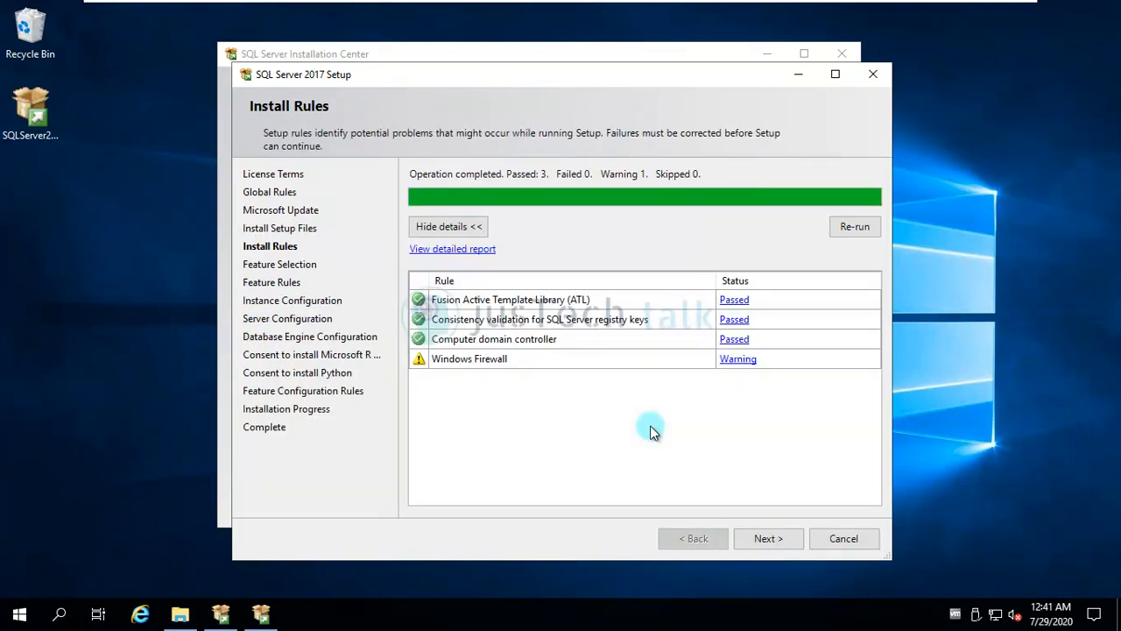
mouse_move(559, 417)
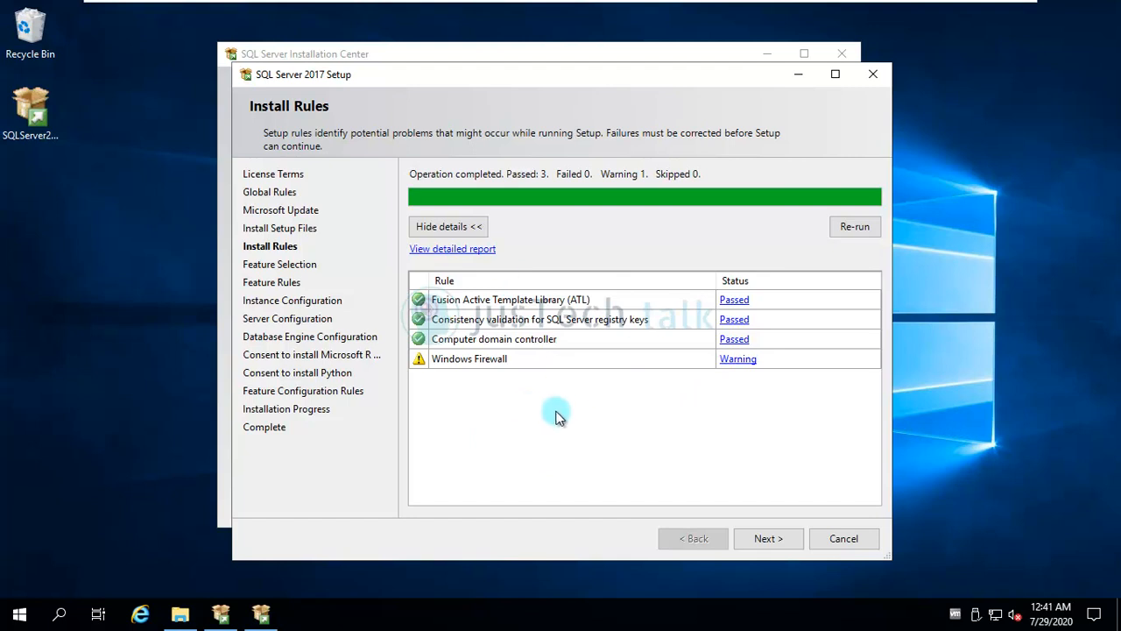
mouse_move(565, 412)
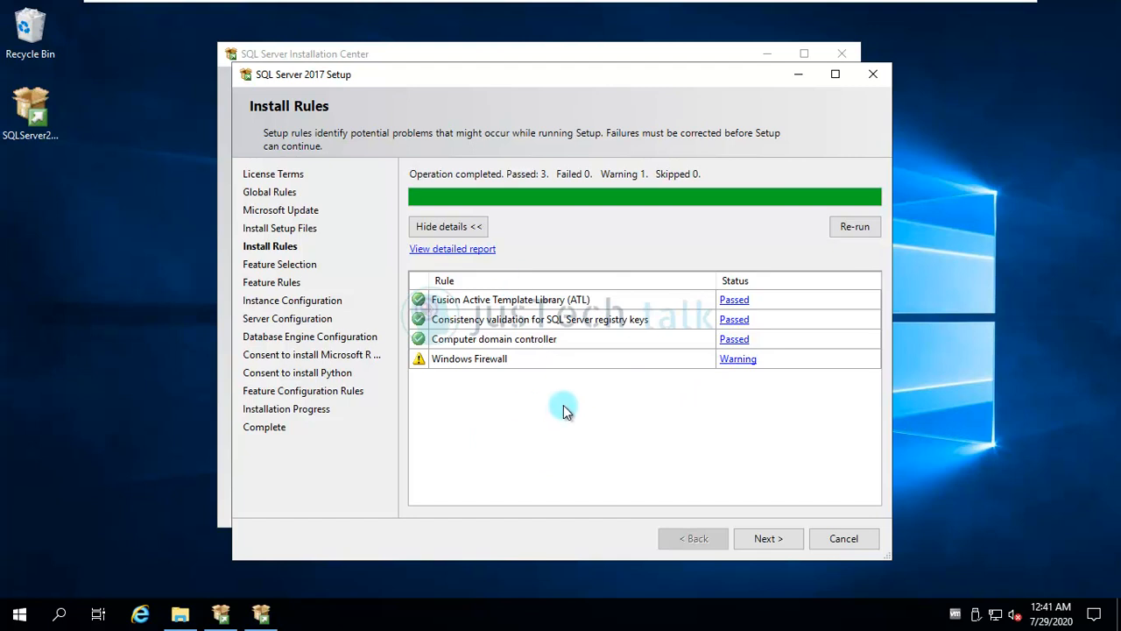
mouse_move(543, 377)
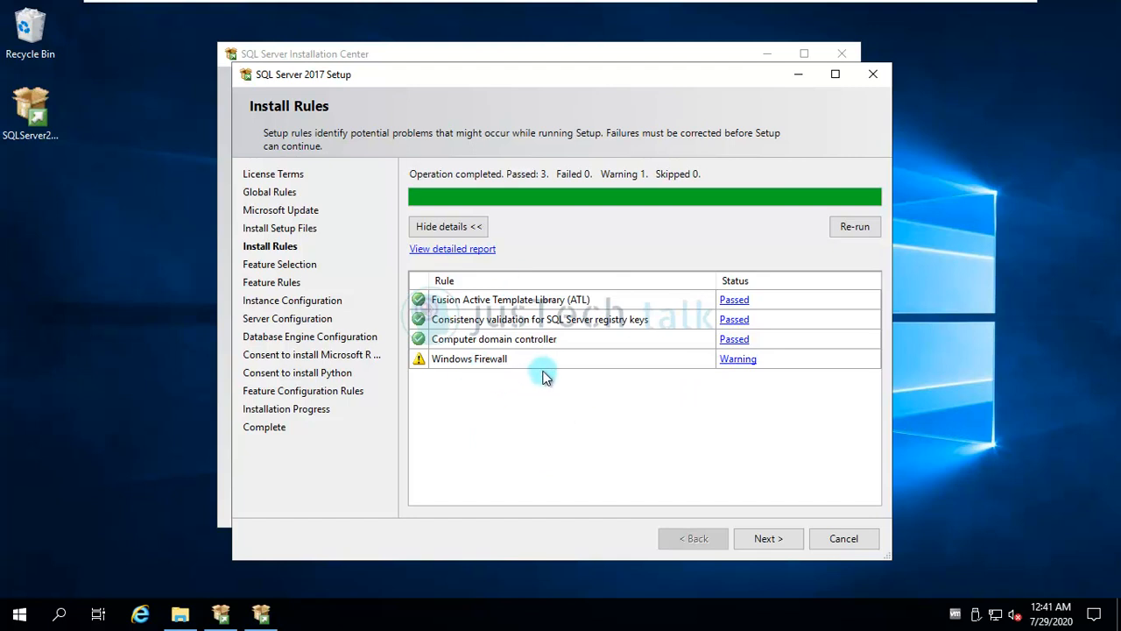
mouse_move(732, 442)
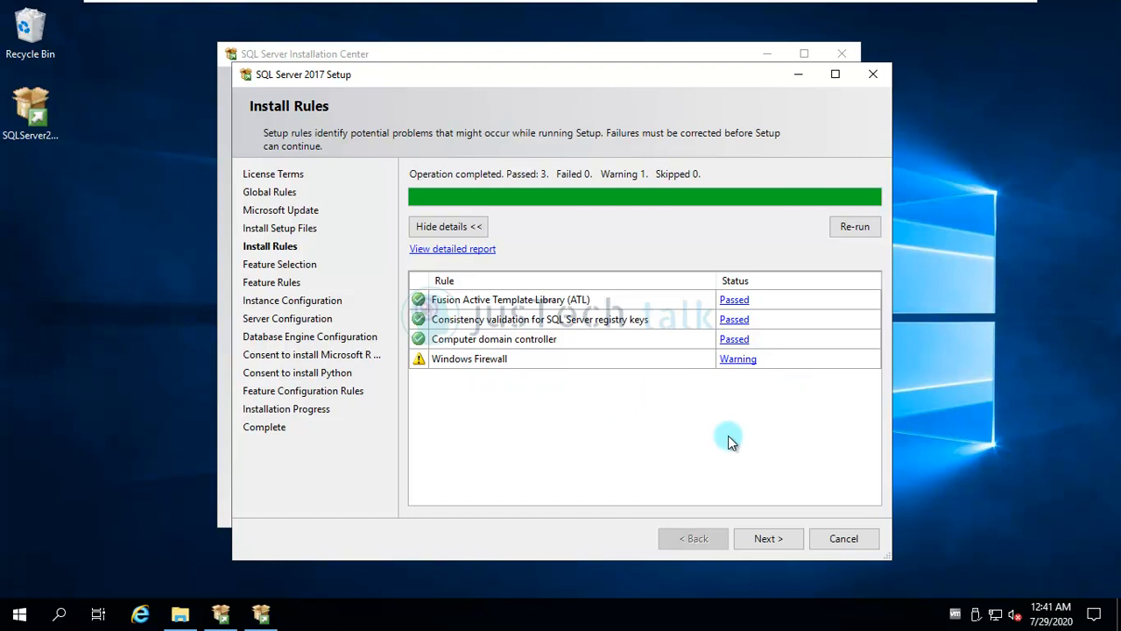
mouse_move(767, 538)
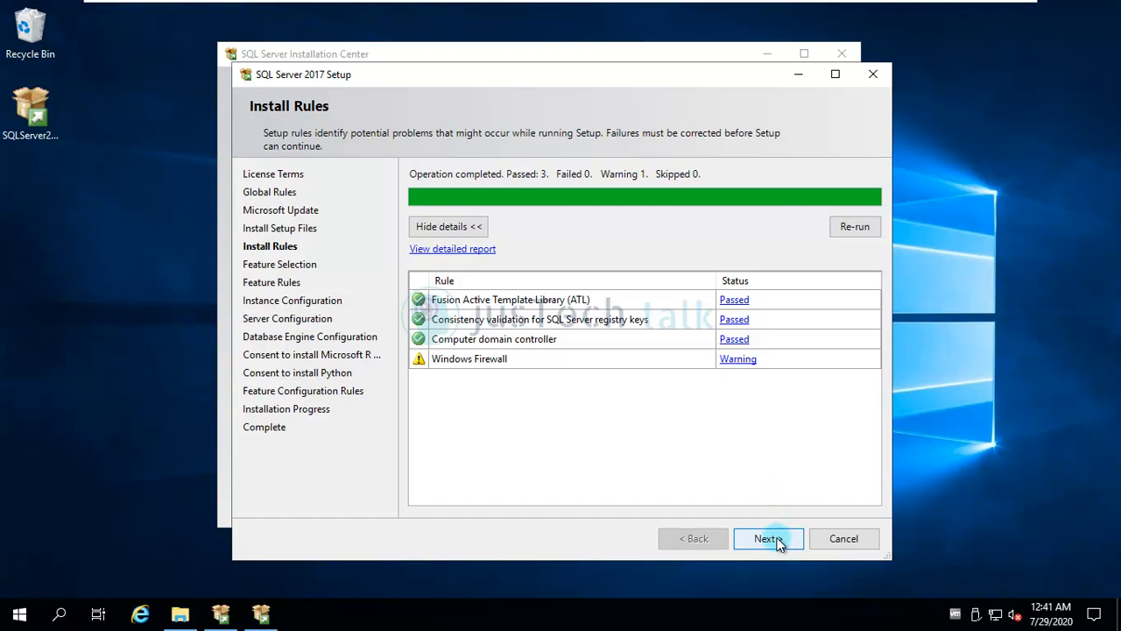
Step: Accept the Install Rules results with the firewall warning and continue to feature selection
left_click(768, 538)
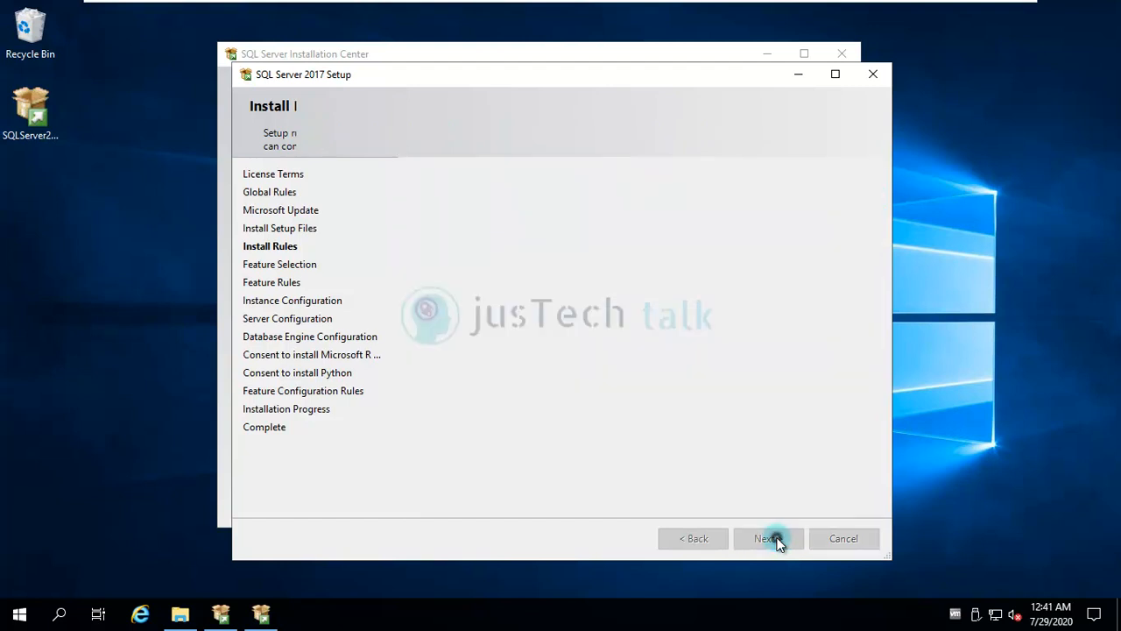
Step: Check Database Engine Services on Feature Selection, review Shared Features, and continue to Feature Rules
left_click(768, 538)
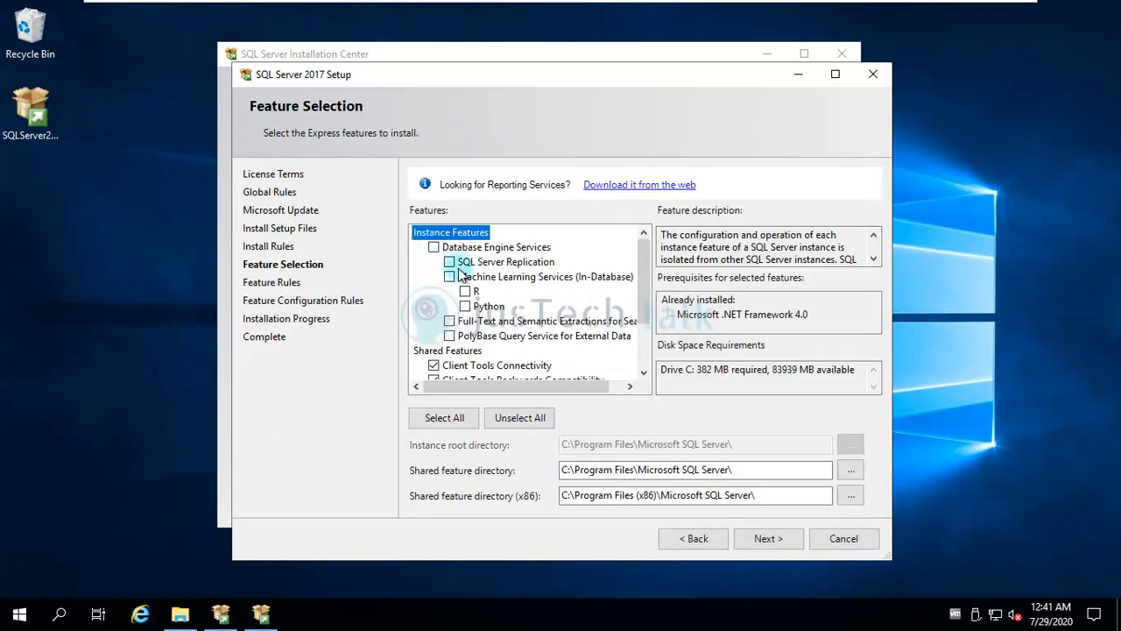
left_click(433, 246)
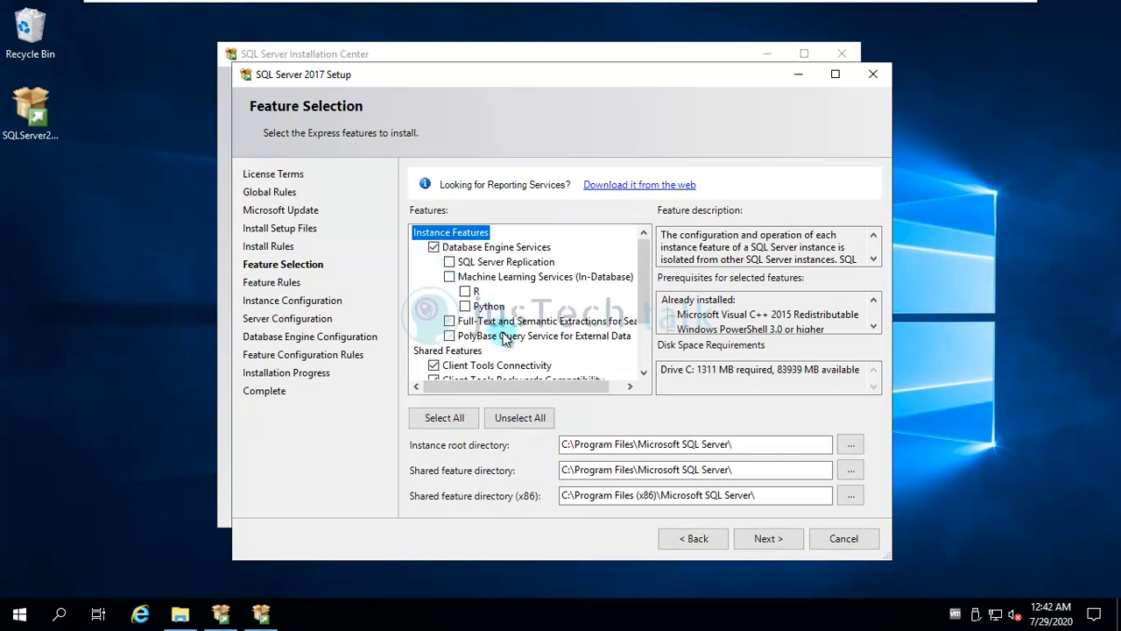
scroll("down", 3)
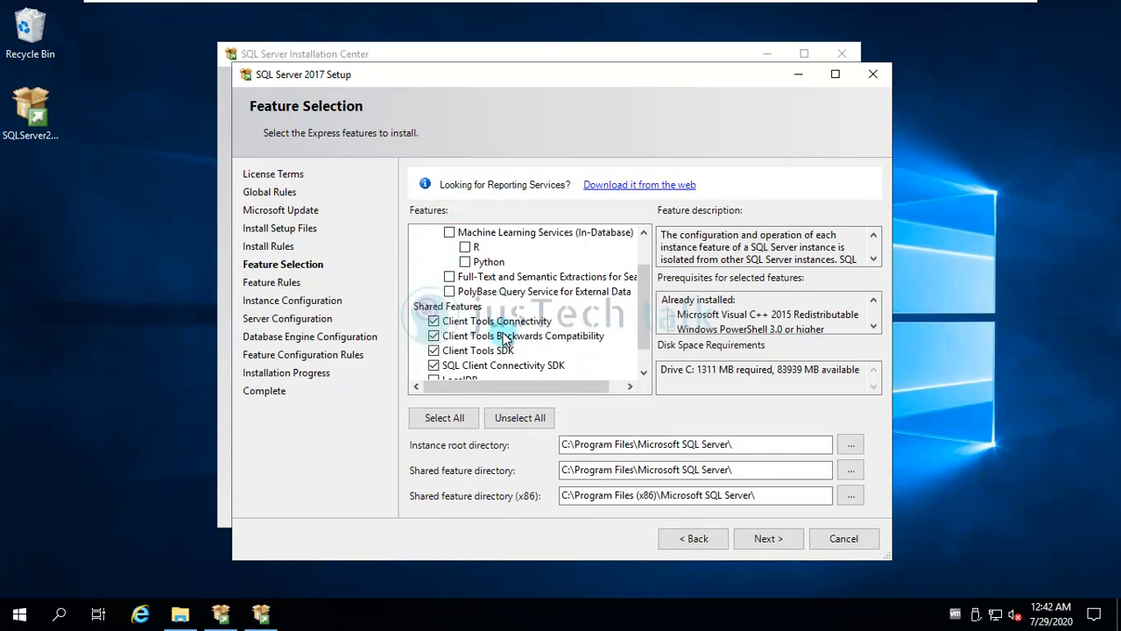
mouse_move(604, 280)
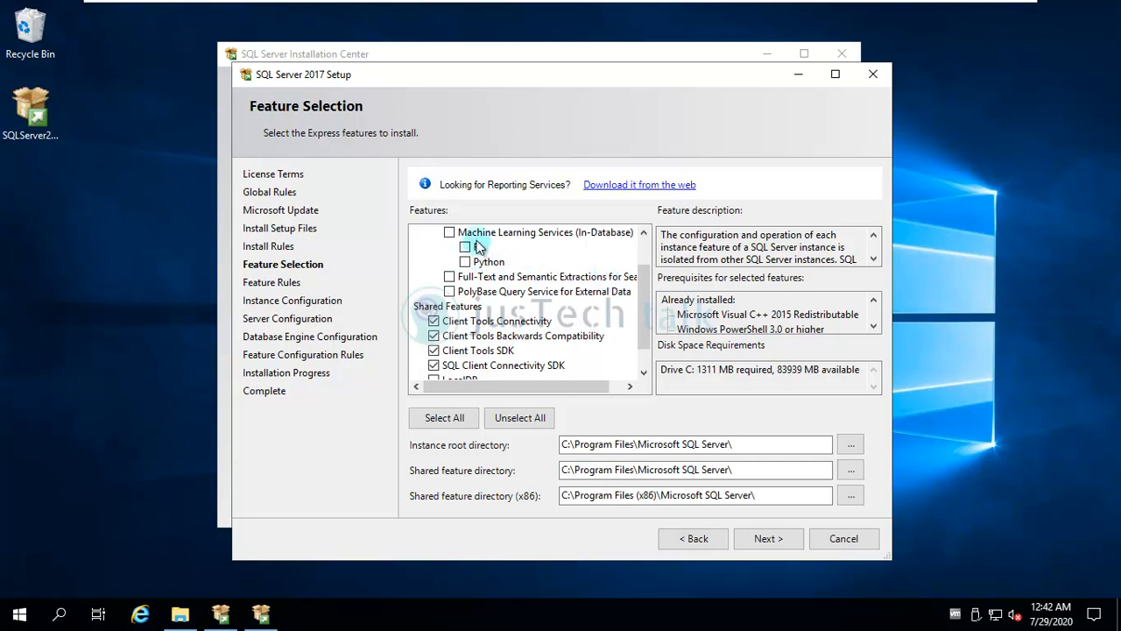
scroll("down", 3)
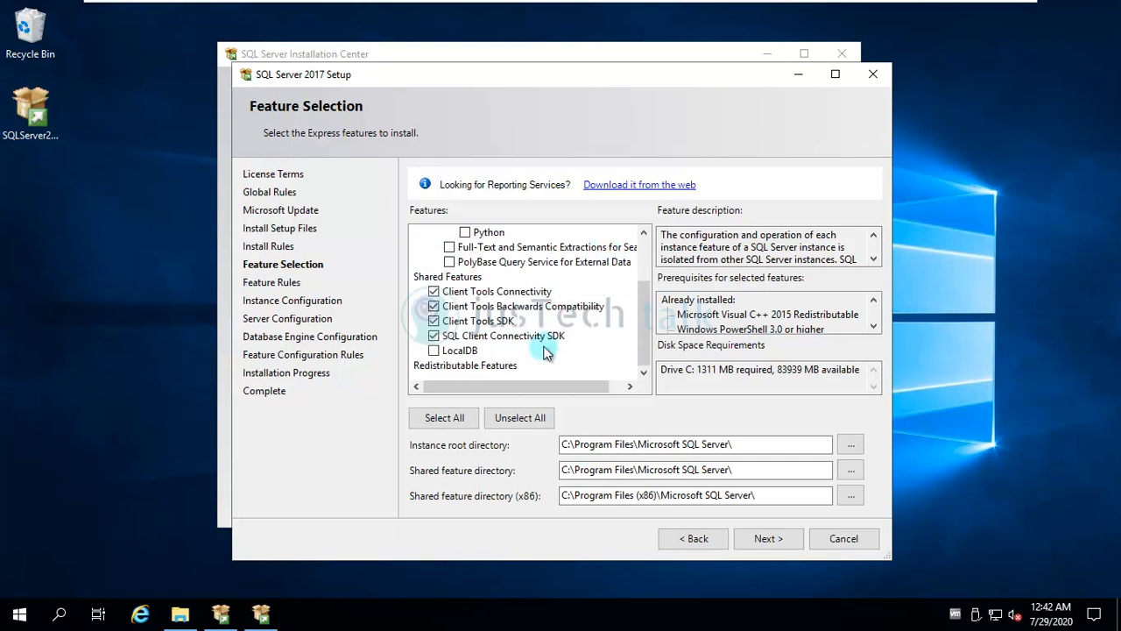
mouse_move(564, 342)
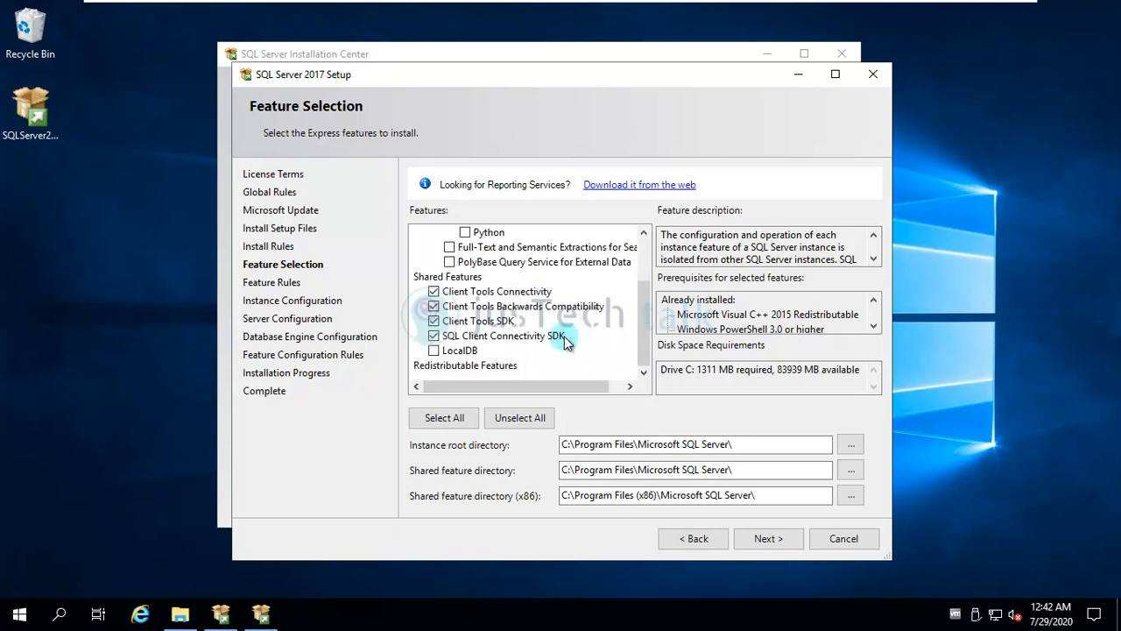
mouse_move(767, 538)
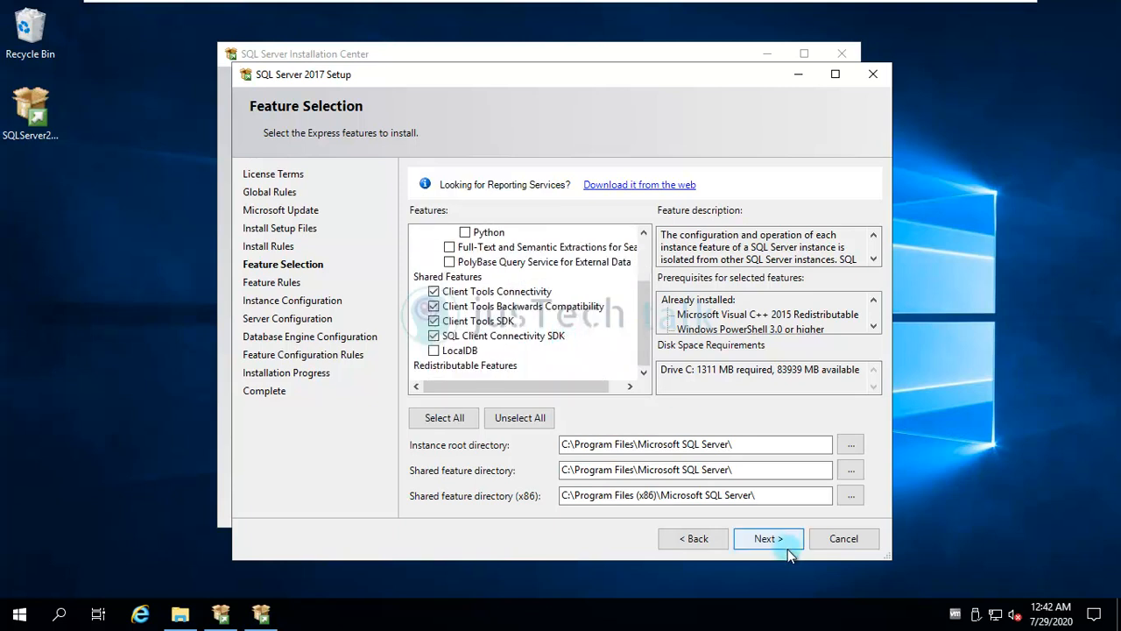
scroll("up", 3)
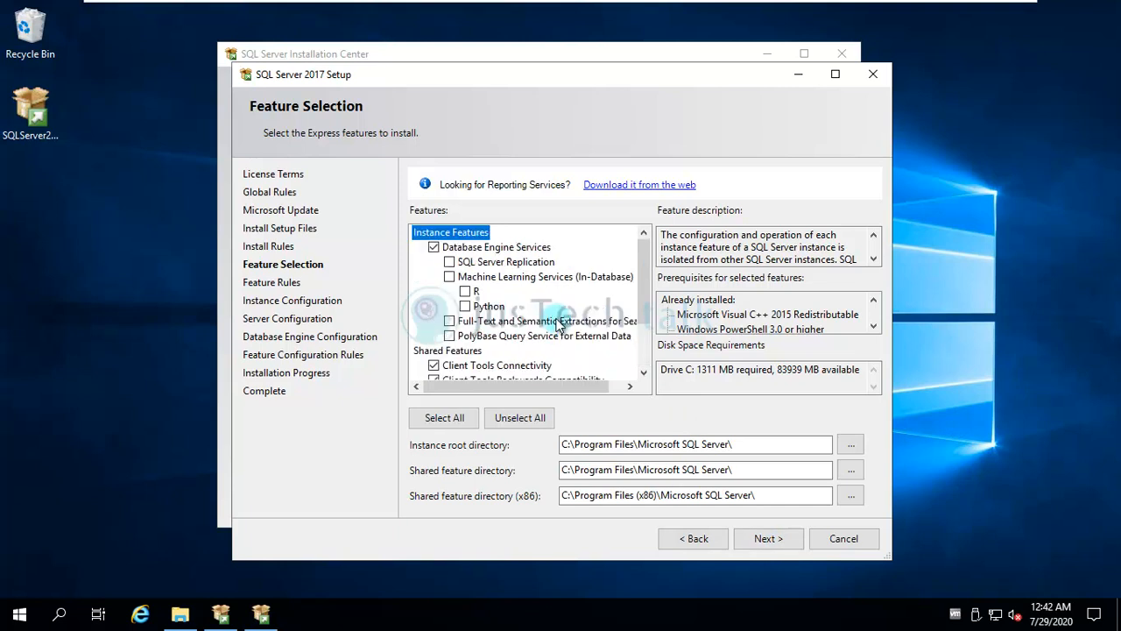
mouse_move(545, 261)
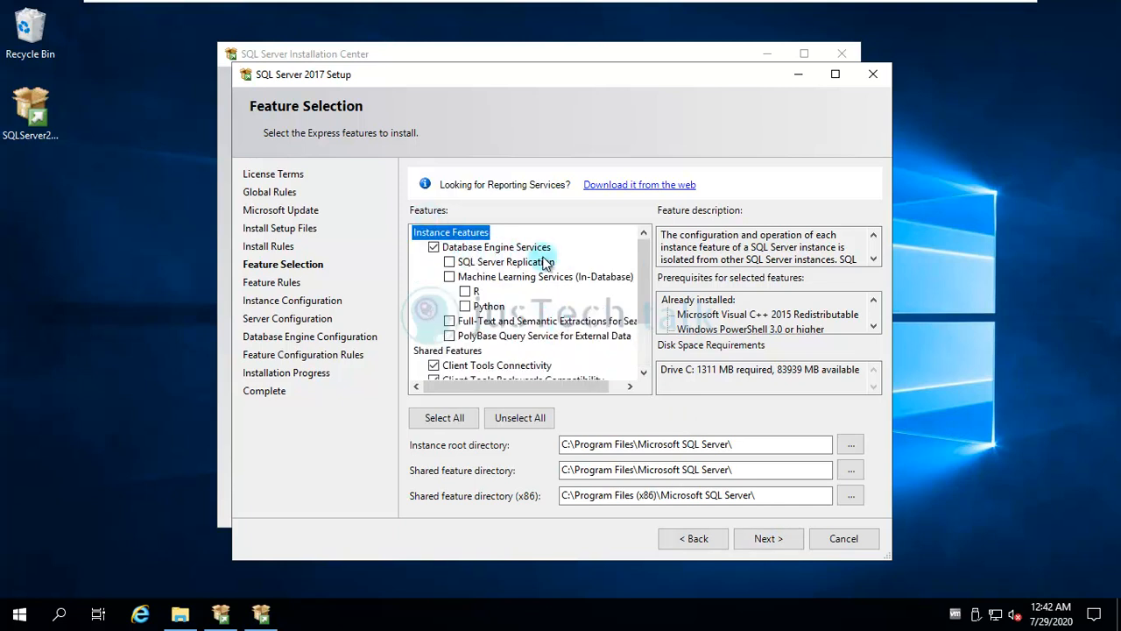
scroll("down", 3)
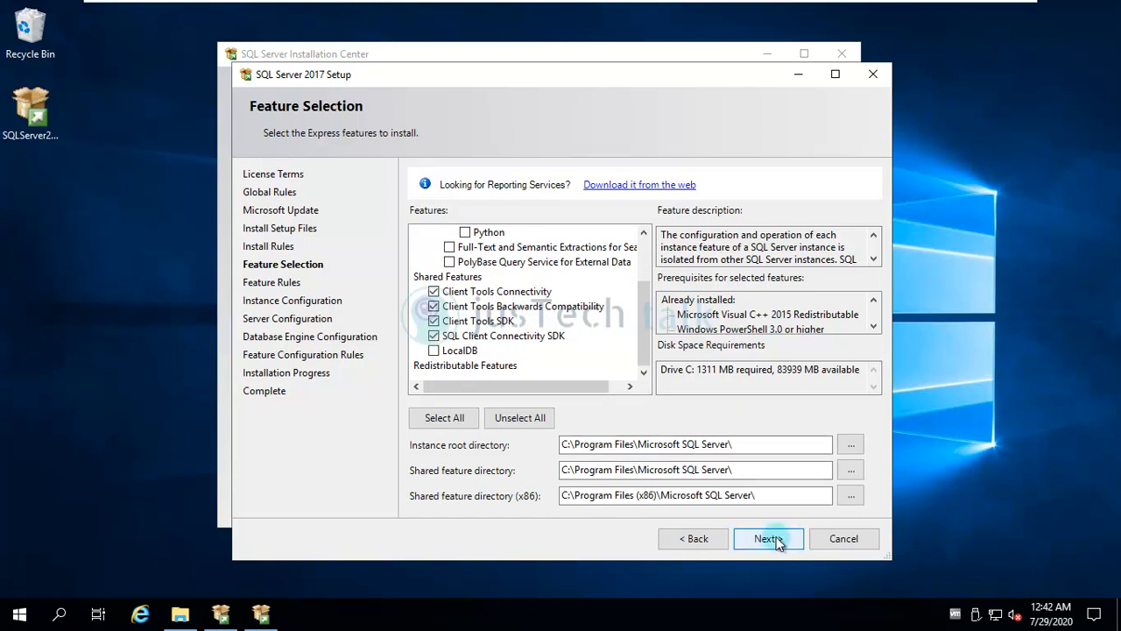
left_click(767, 538)
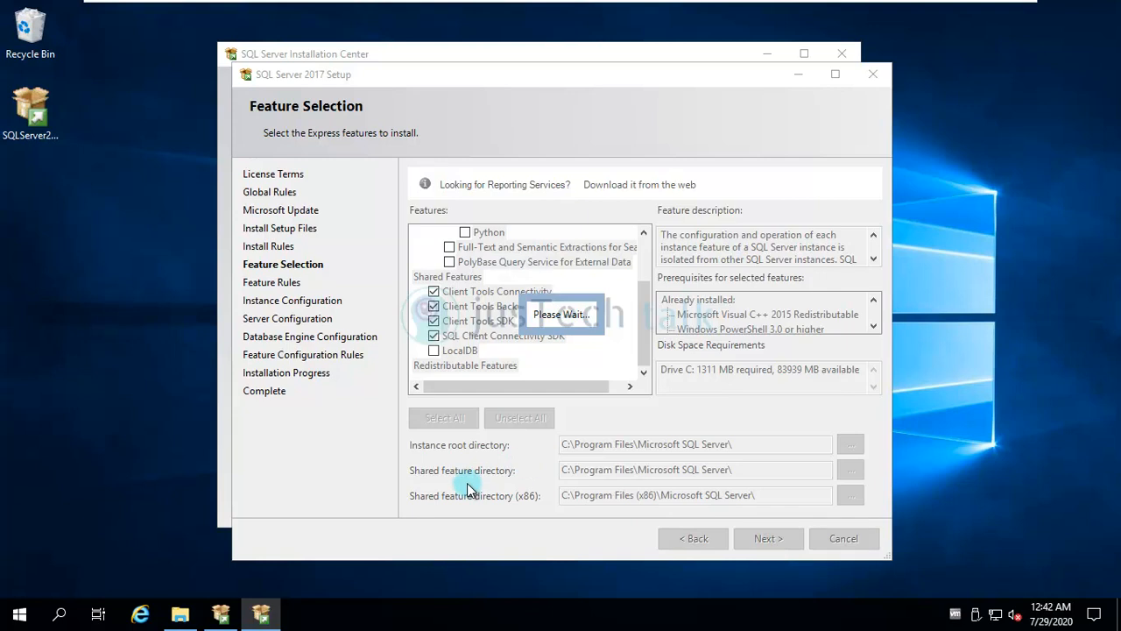
left_click(768, 538)
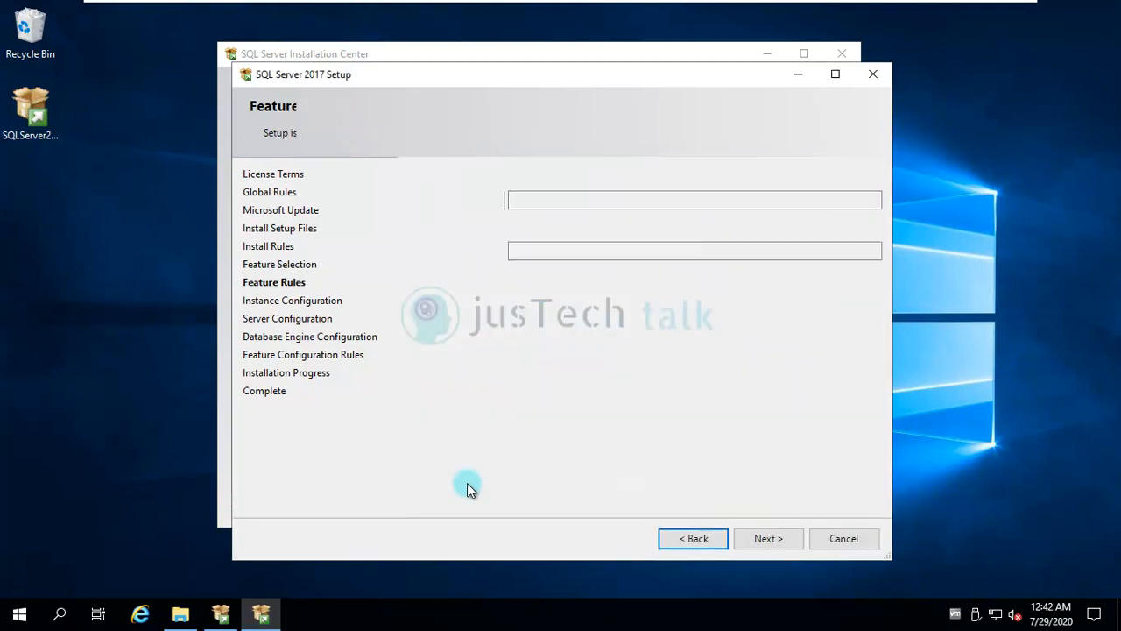
Step: Accept the named instance SQLExpress with instance ID SQLEXPRESS and continue
left_click(768, 538)
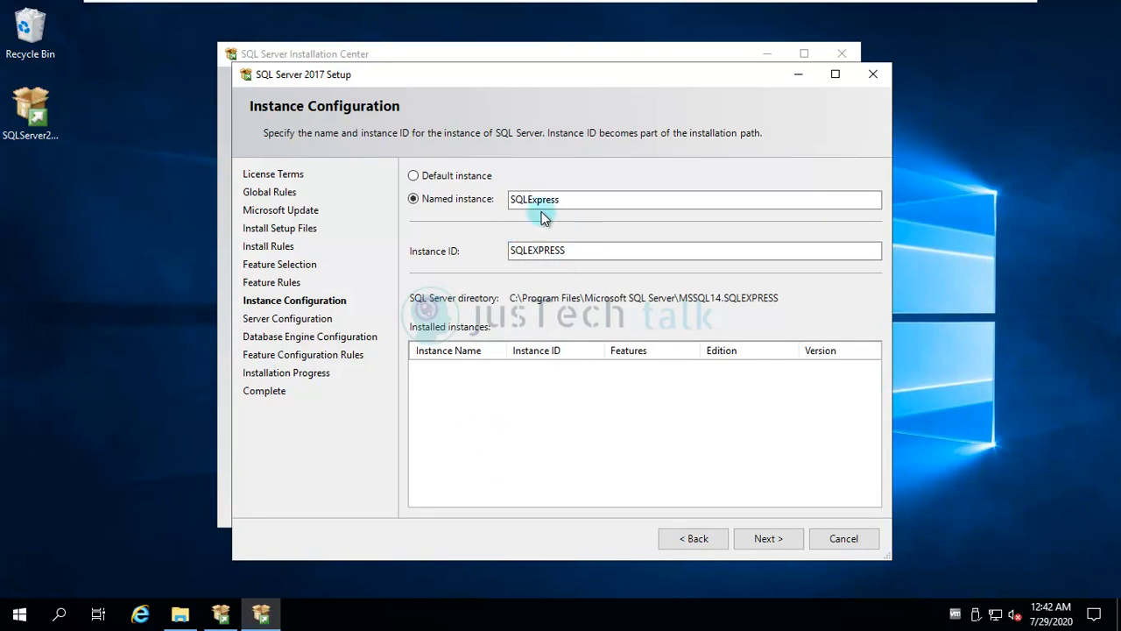
mouse_move(631, 421)
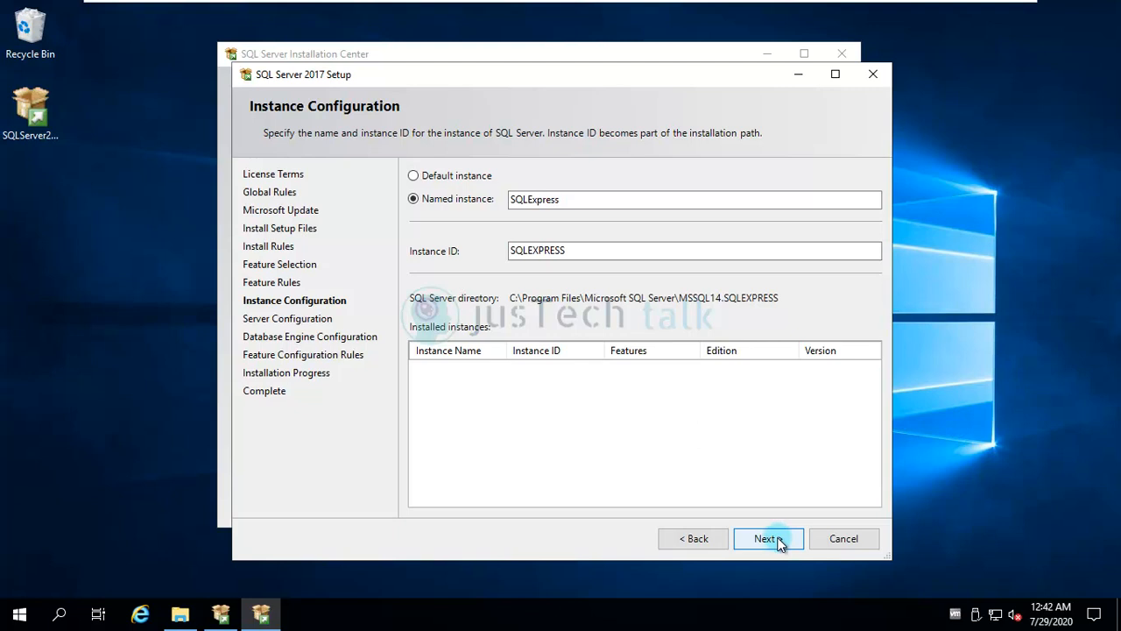
left_click(764, 538)
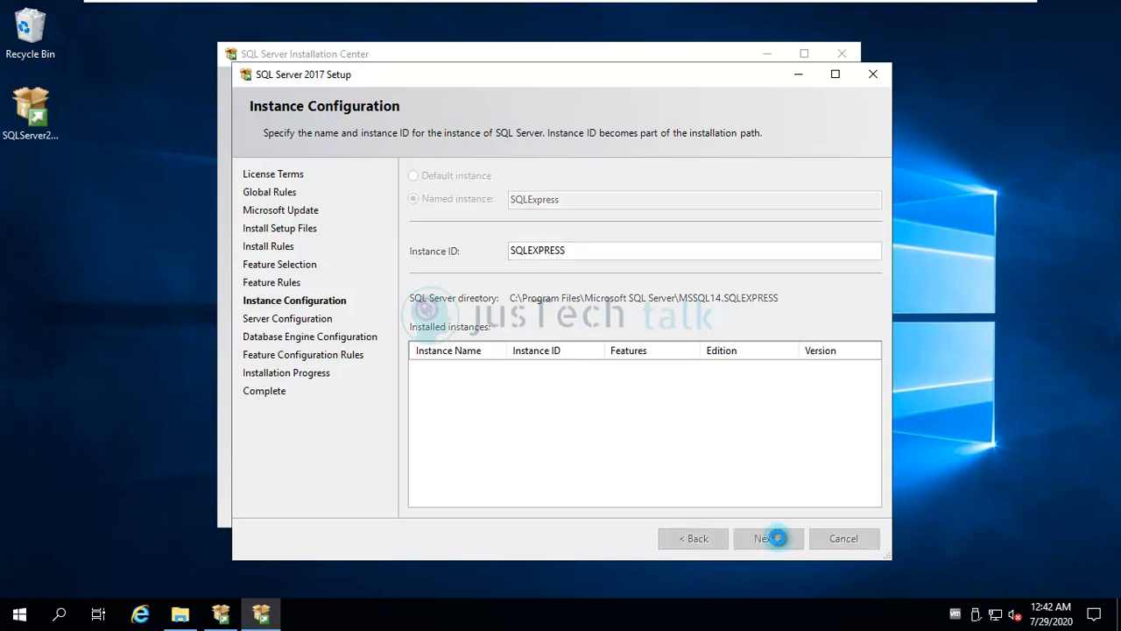
left_click(768, 538)
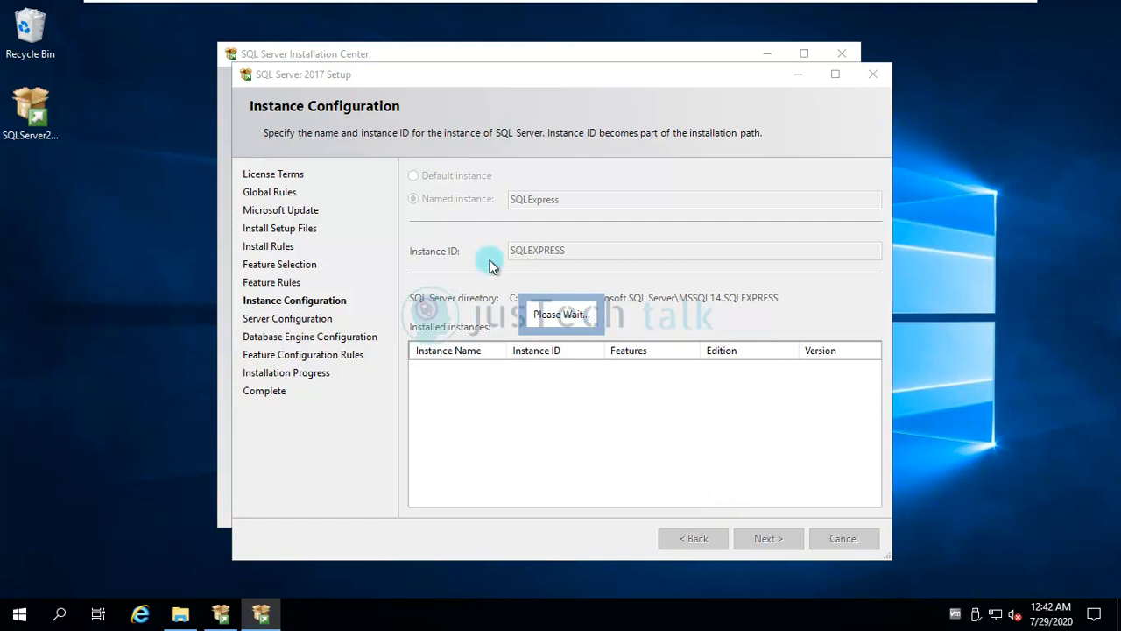
mouse_move(585, 214)
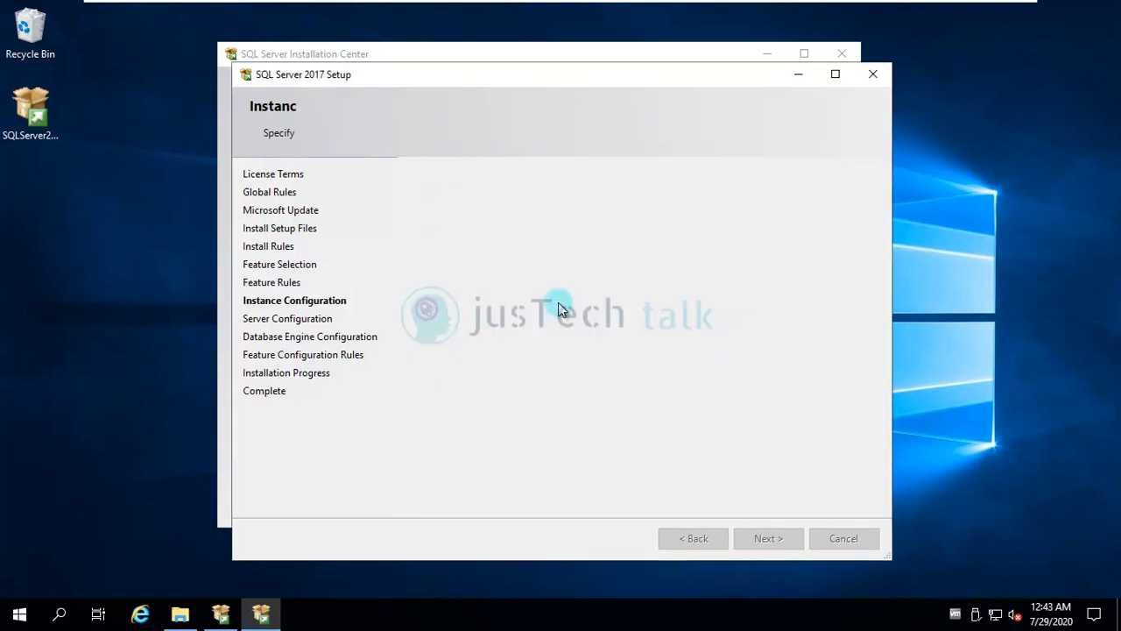
Step: Accept the default Service Accounts and startup types on Server Configuration and continue
left_click(767, 538)
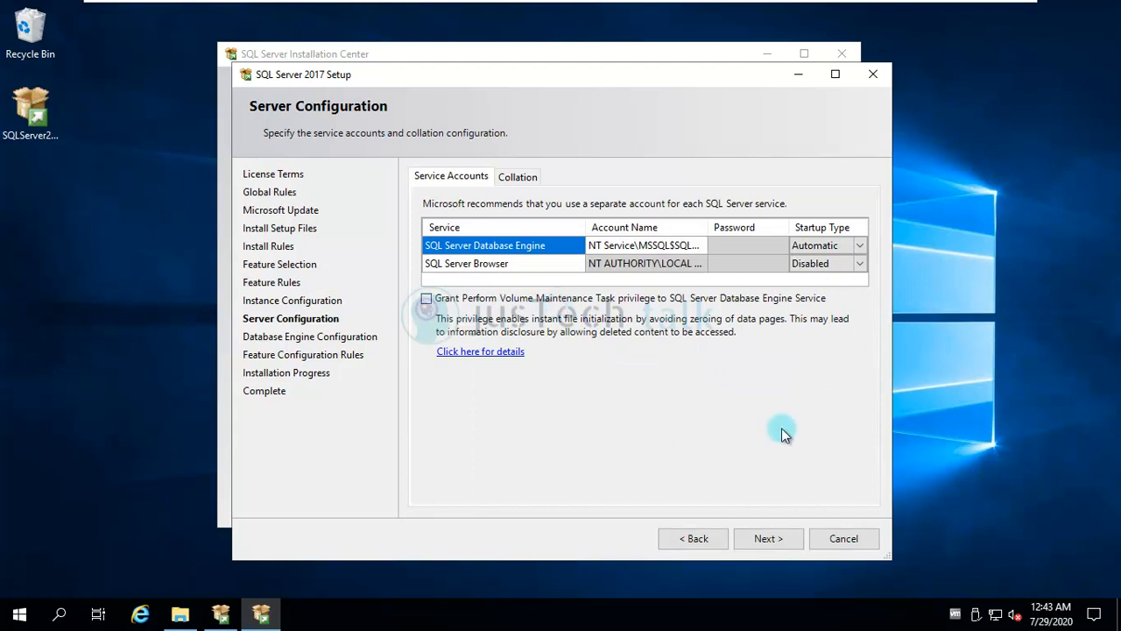
mouse_move(477, 277)
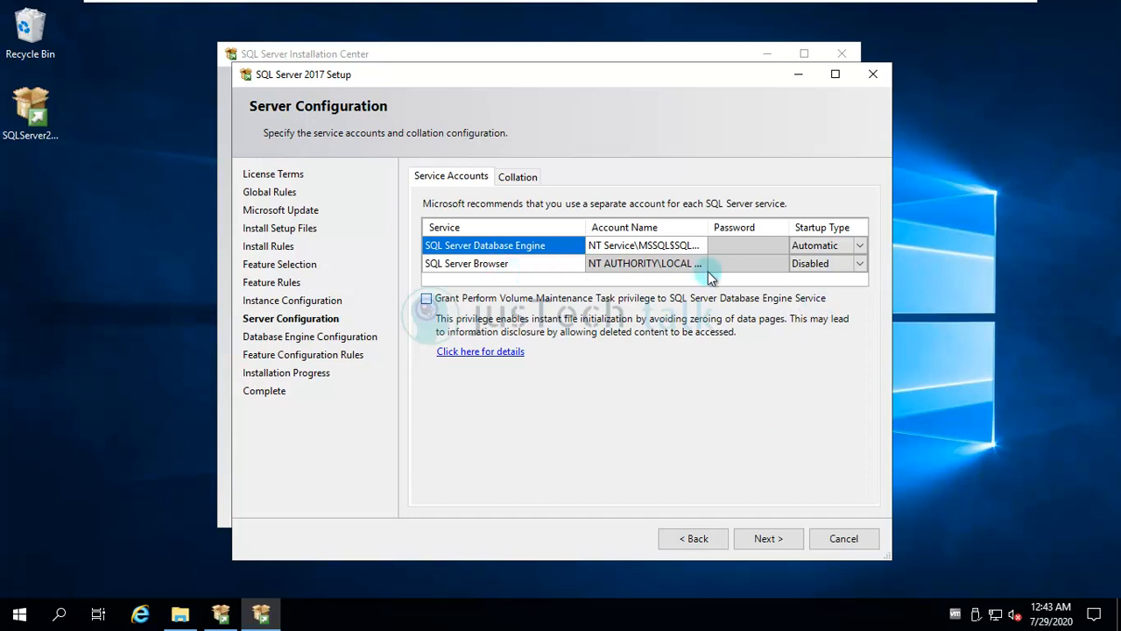
mouse_move(666, 267)
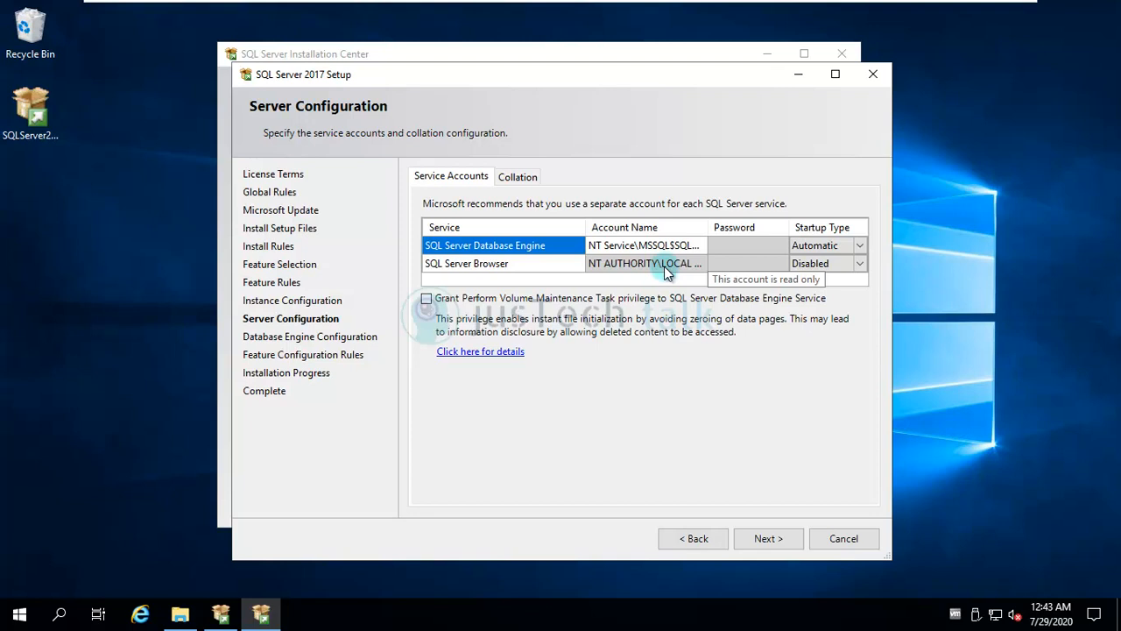
mouse_move(644, 263)
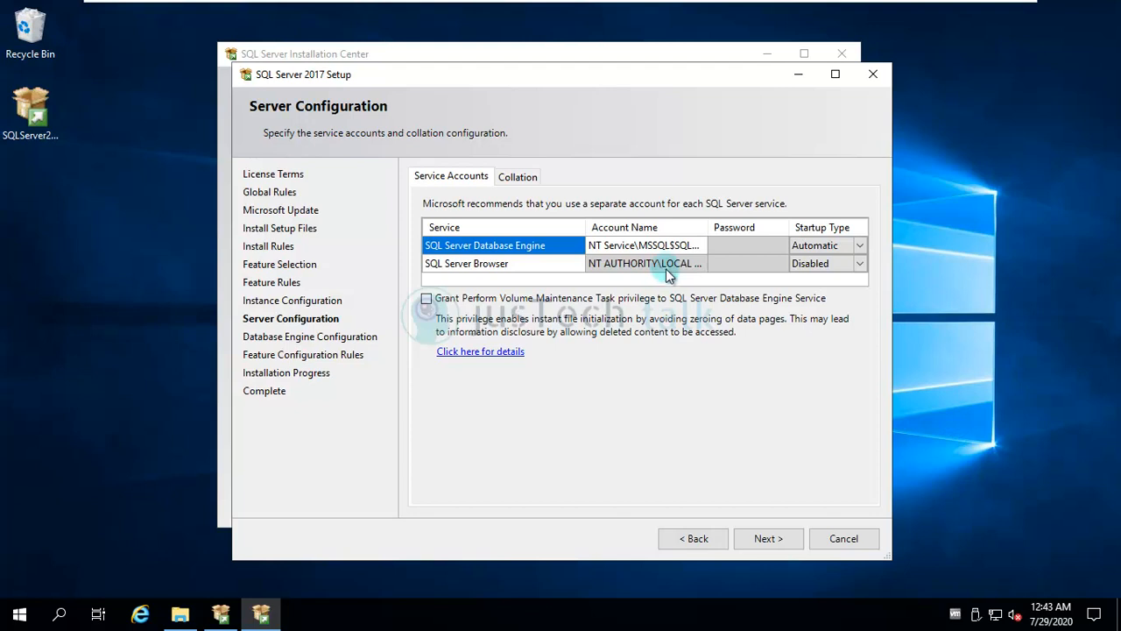
mouse_move(720, 344)
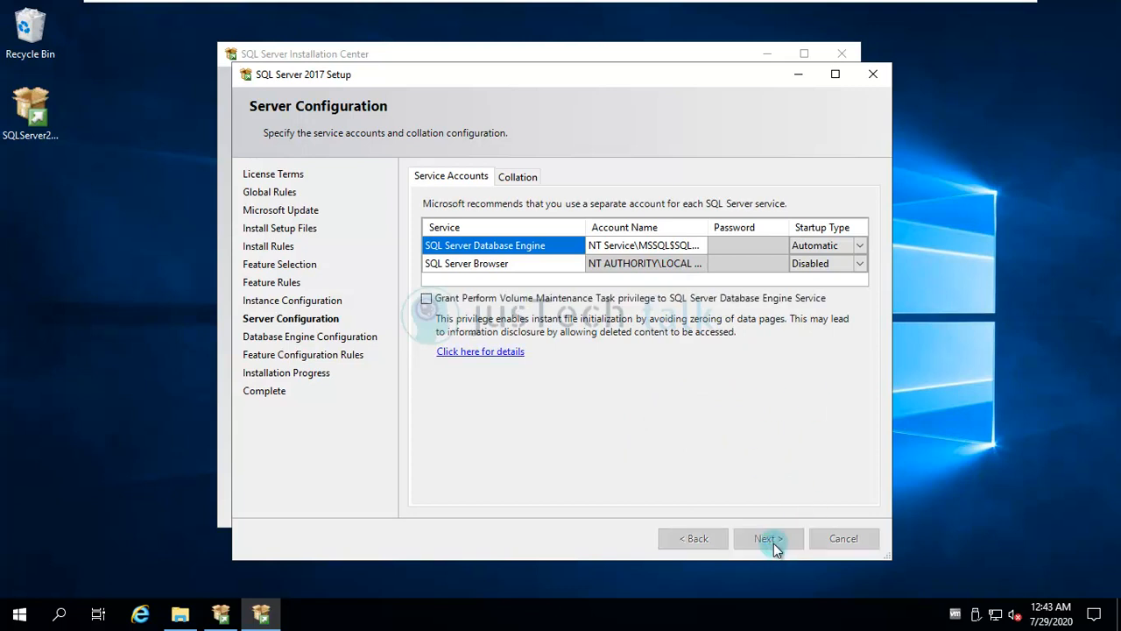
left_click(764, 538)
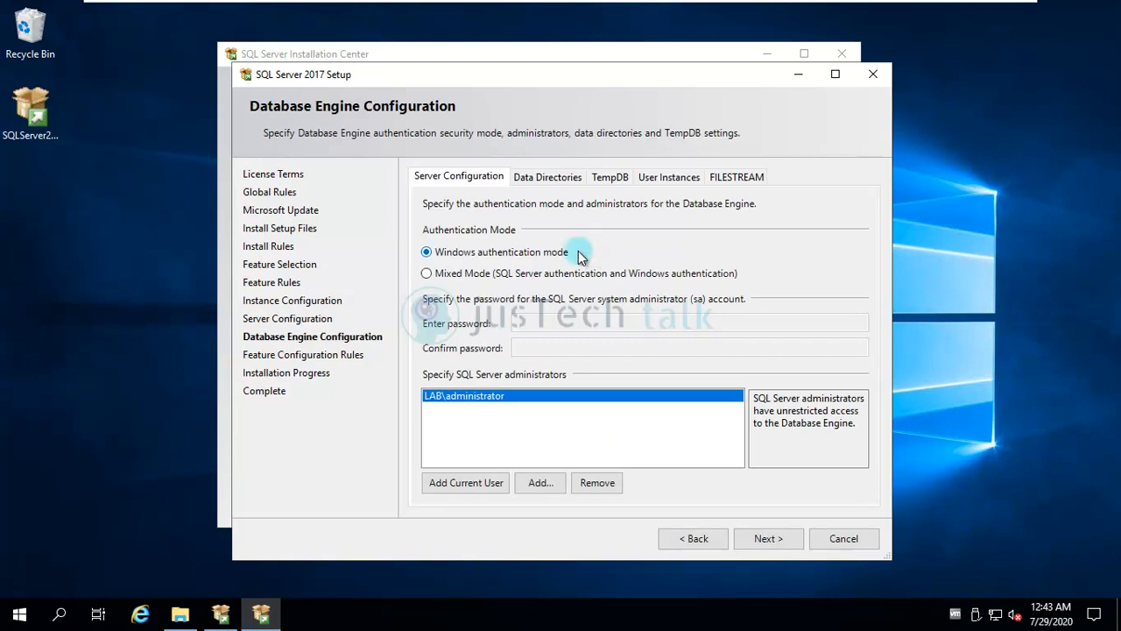
mouse_move(558, 333)
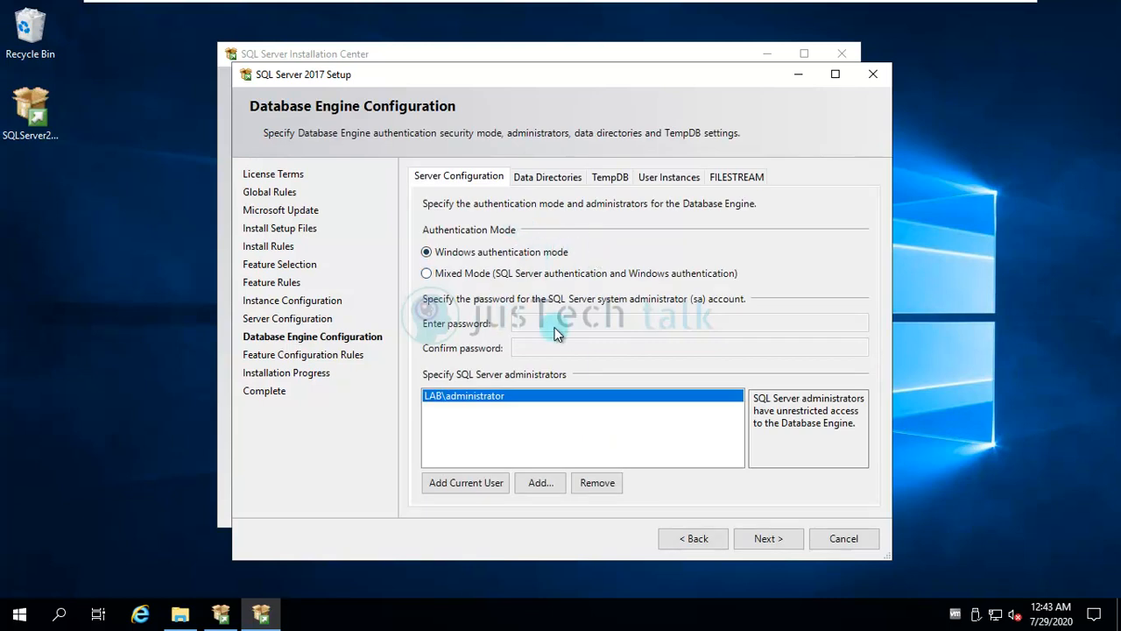
mouse_move(498, 279)
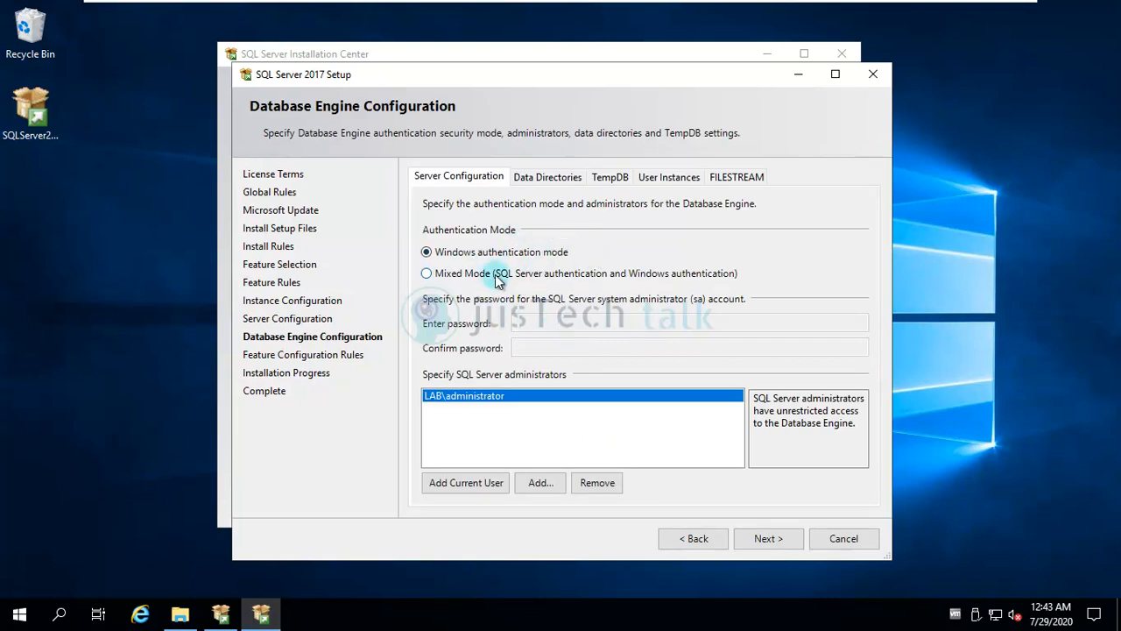
mouse_move(552, 307)
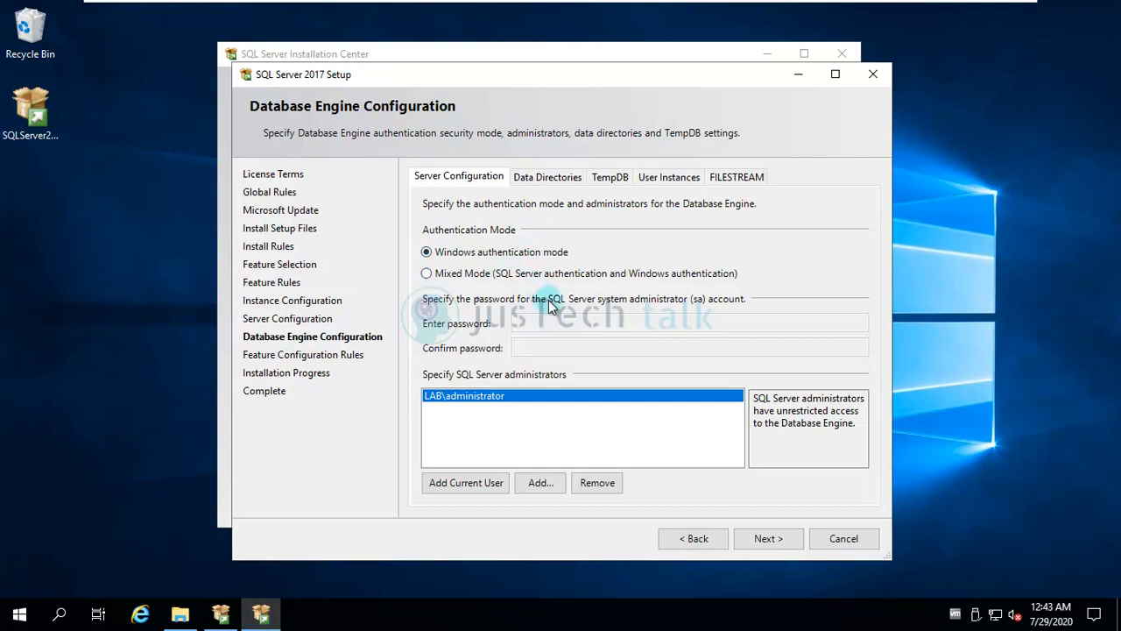
Step: Select Mixed Mode authentication, enter the sa password, and move to Data Directories
left_click(428, 273)
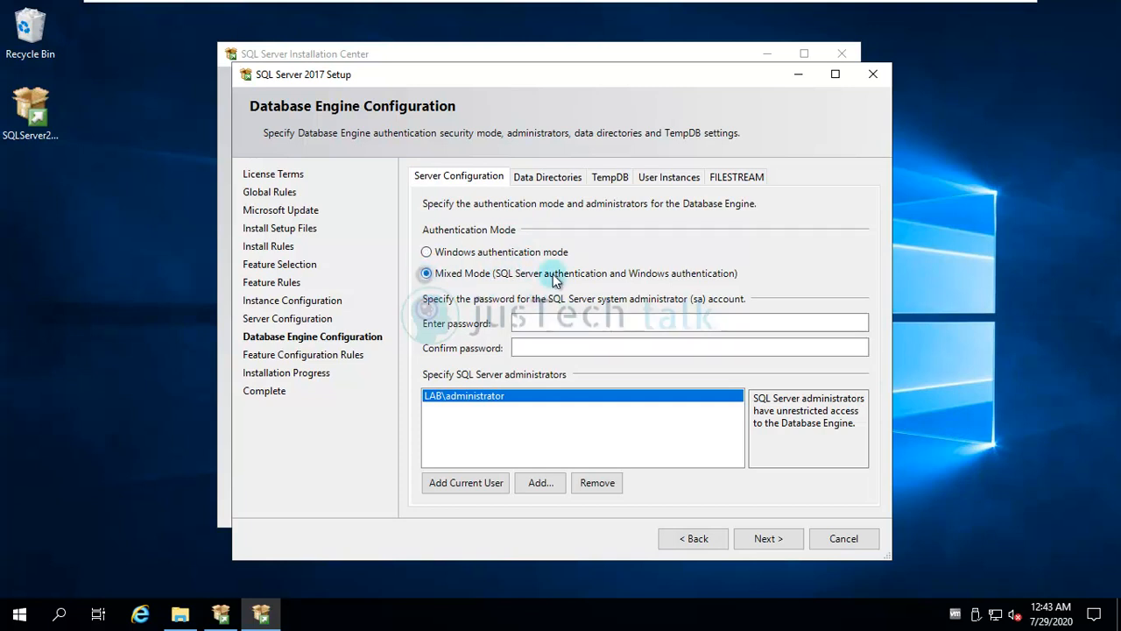
left_click(691, 322)
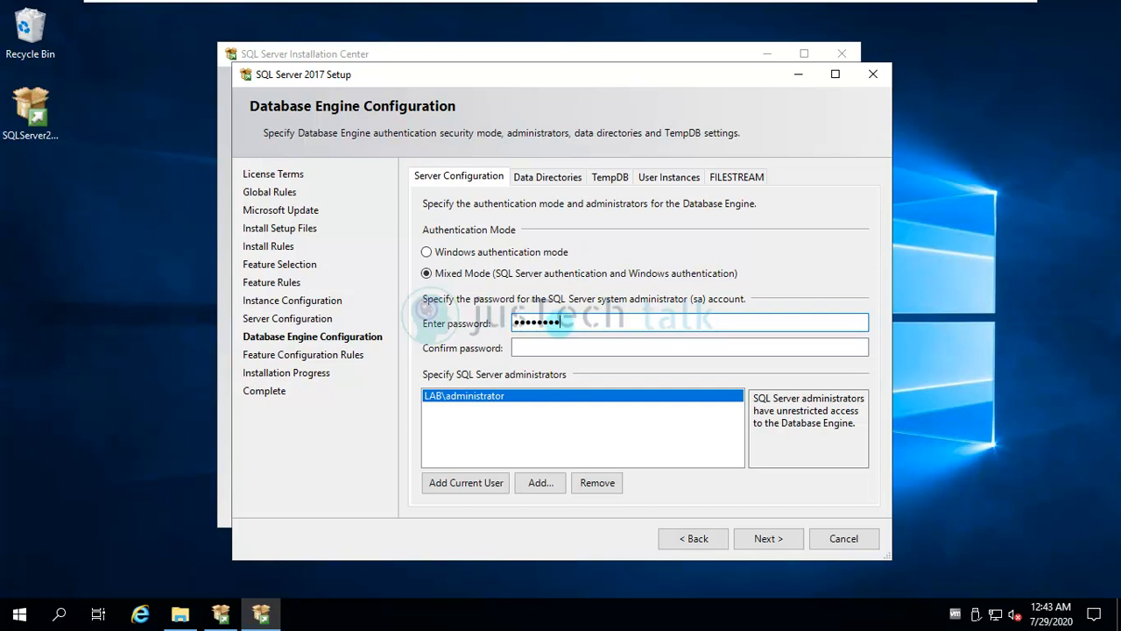
type("•••")
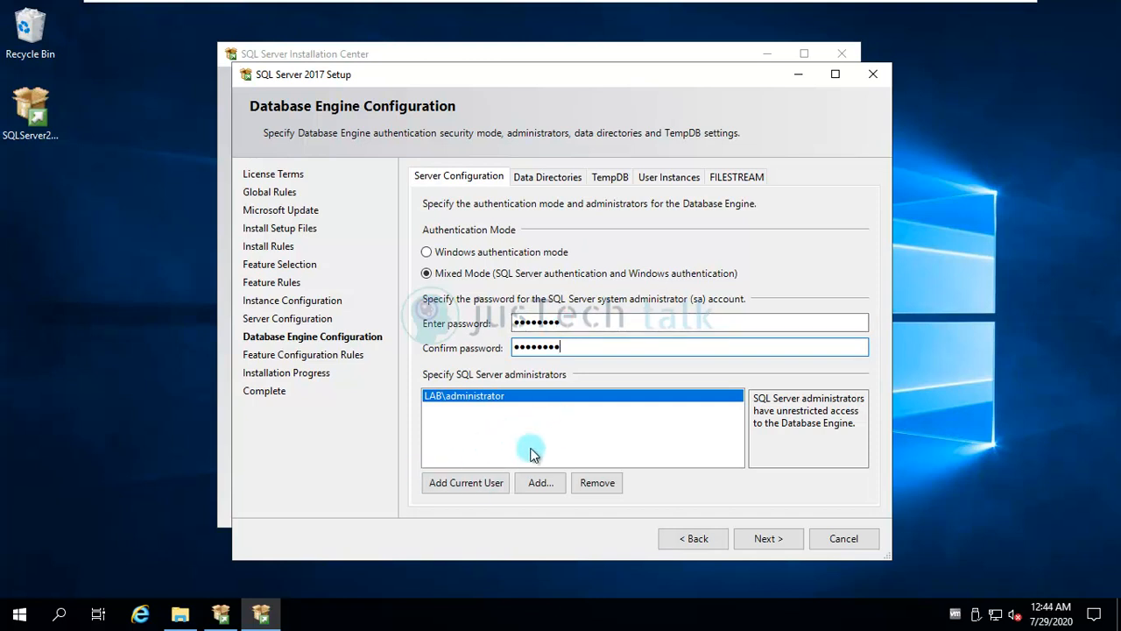
mouse_move(512, 428)
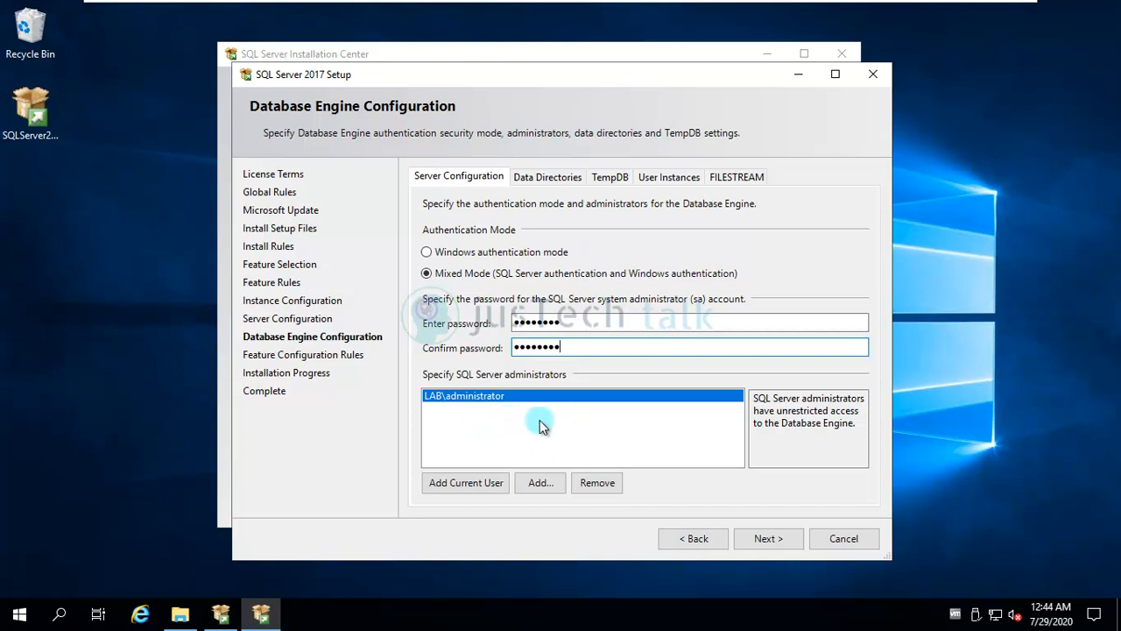
left_click(564, 175)
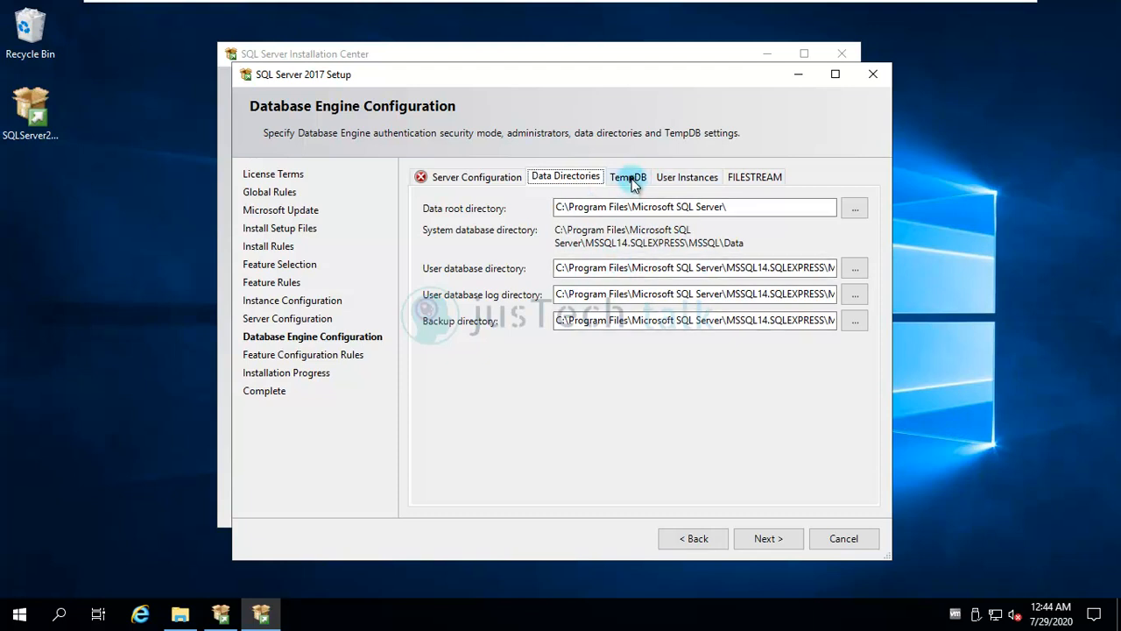
Step: Review the TempDB, User Instances and FILESTREAM settings, then return to Server Configuration
left_click(627, 175)
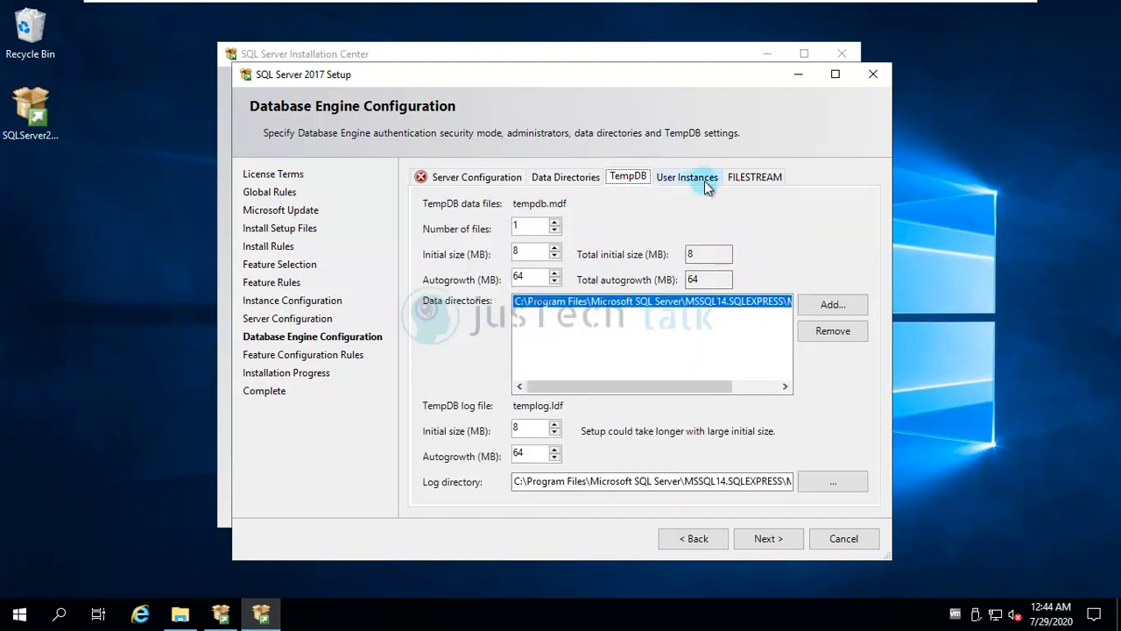
left_click(687, 175)
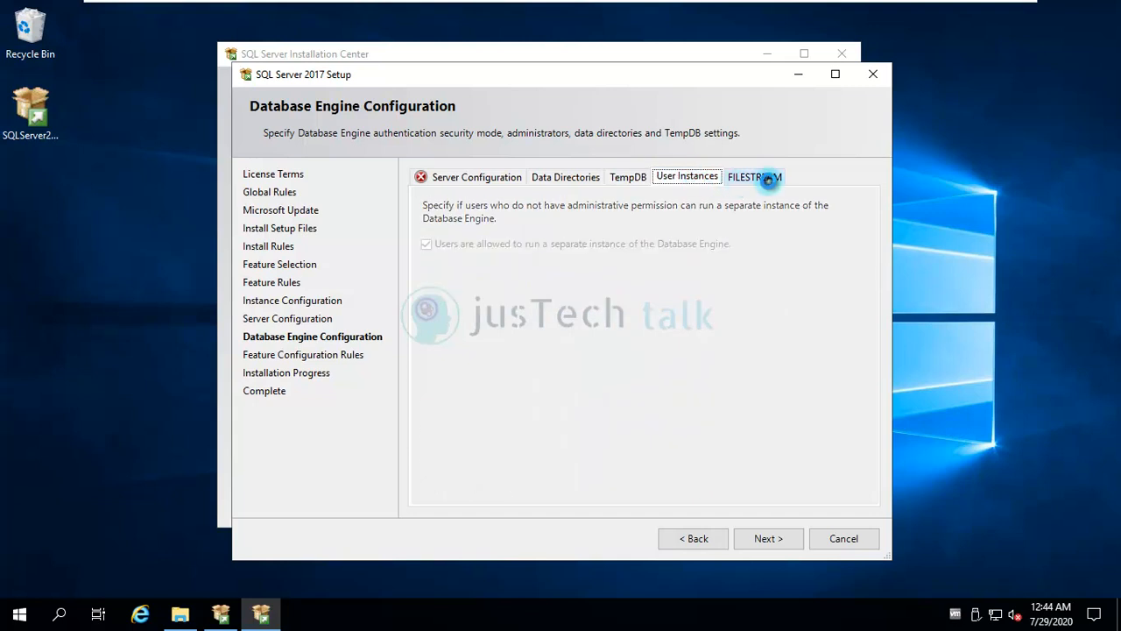
left_click(753, 175)
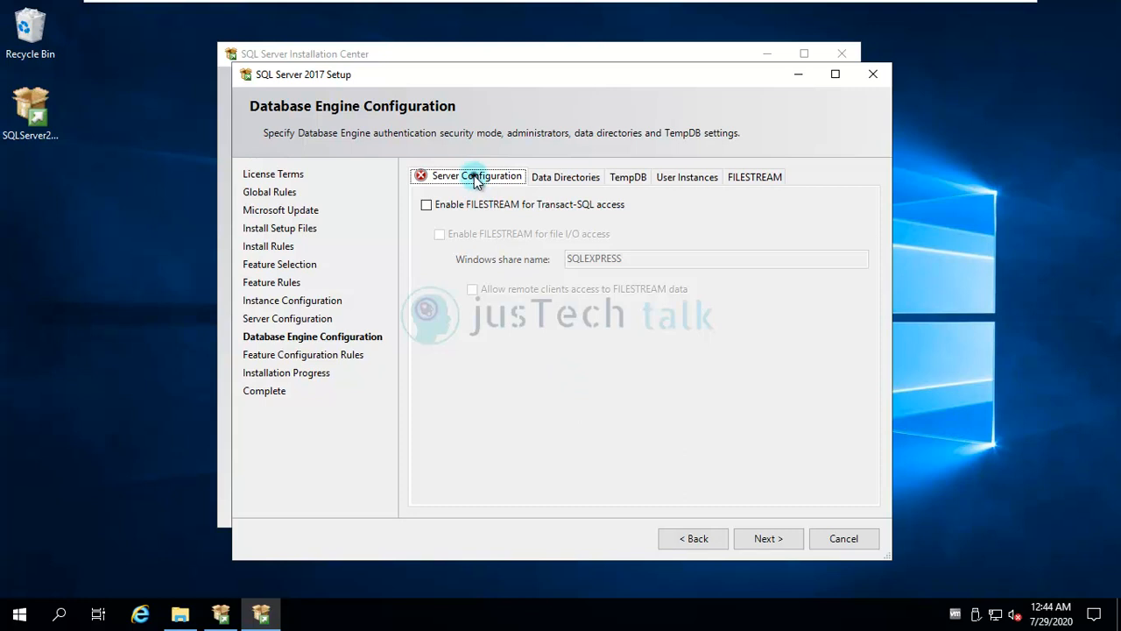
left_click(476, 175)
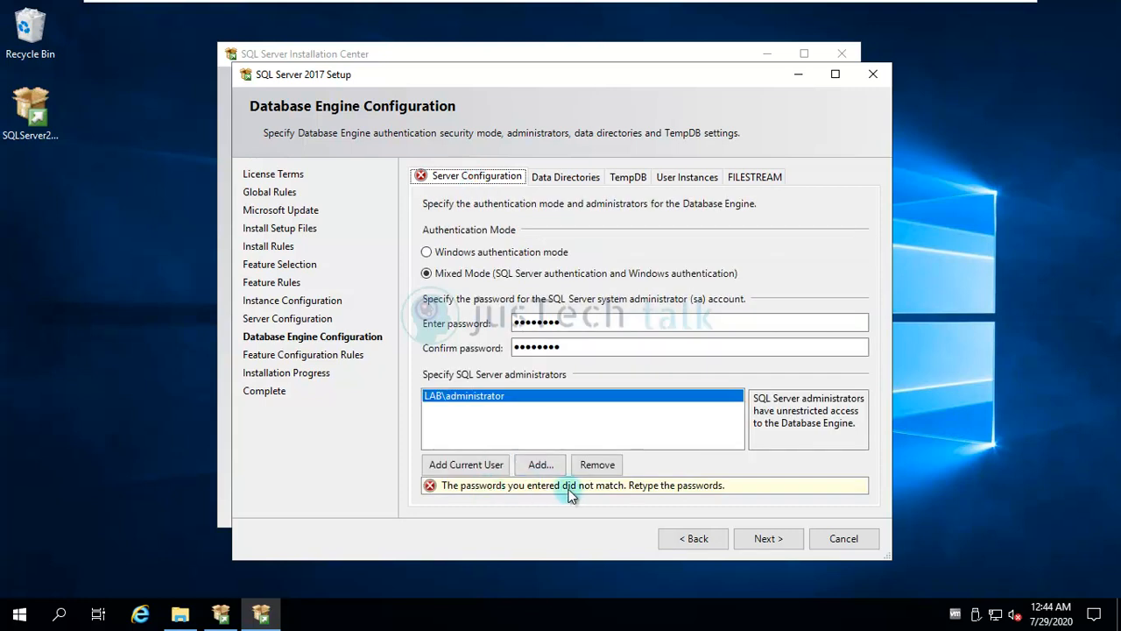
Step: Retype the sa passwords until they match, dismiss the validation error, and leave Database Engine Configuration
left_click(691, 347)
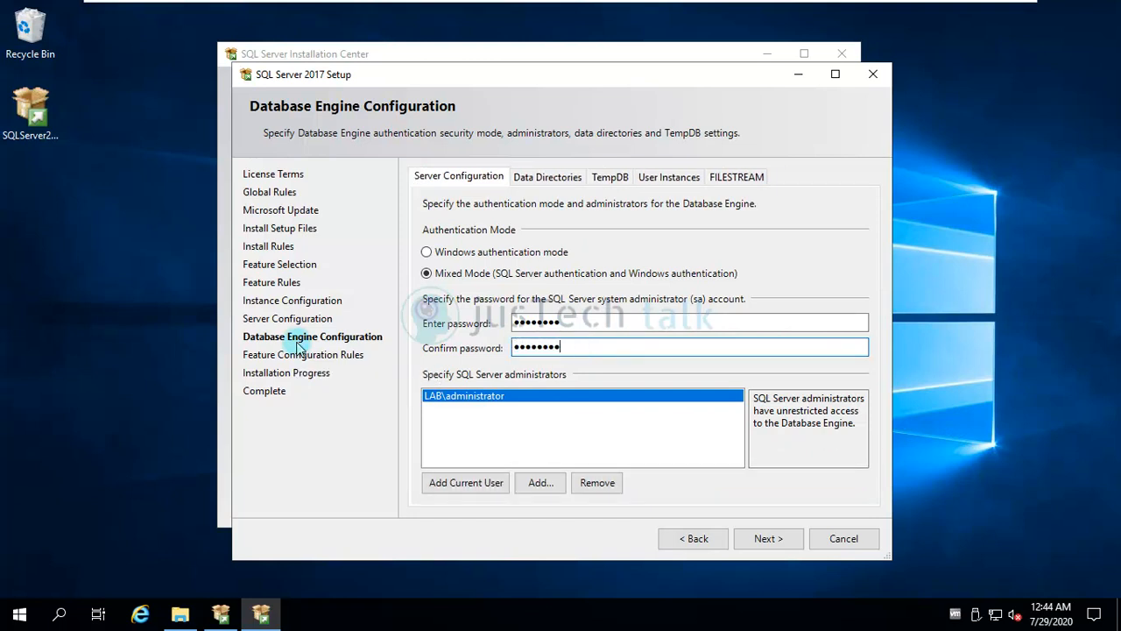
mouse_move(789, 535)
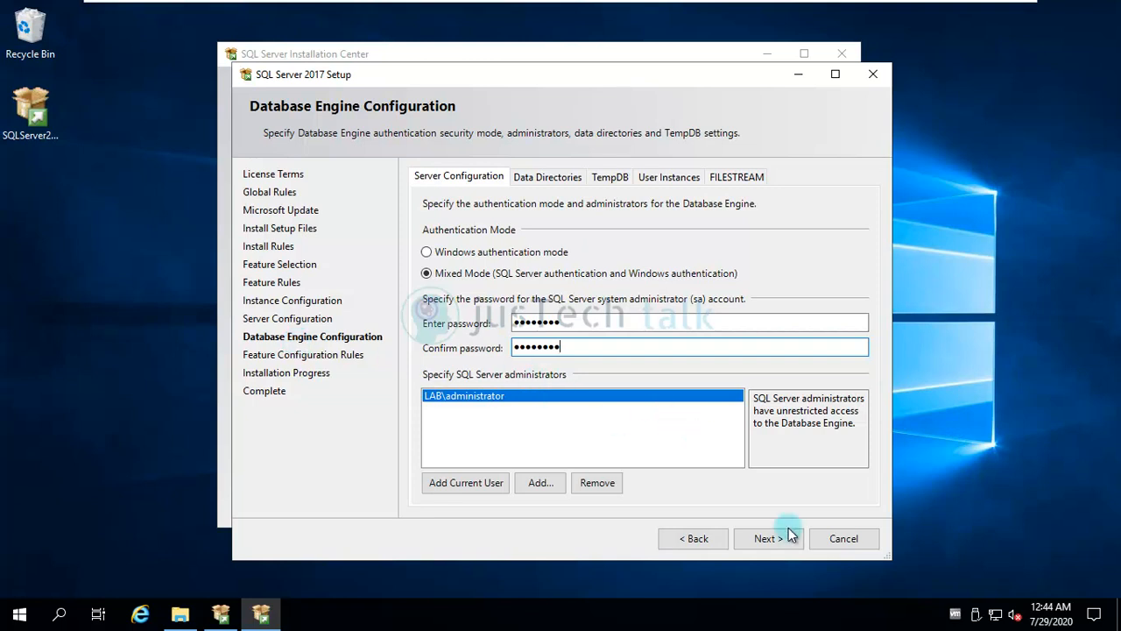
left_click(768, 538)
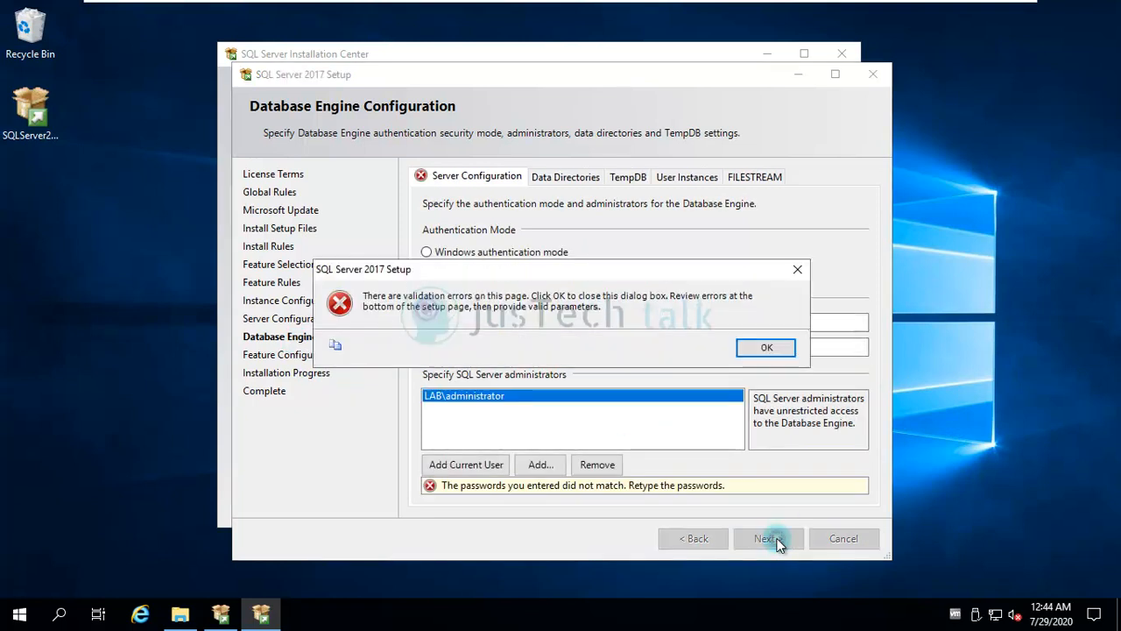
left_click(765, 347)
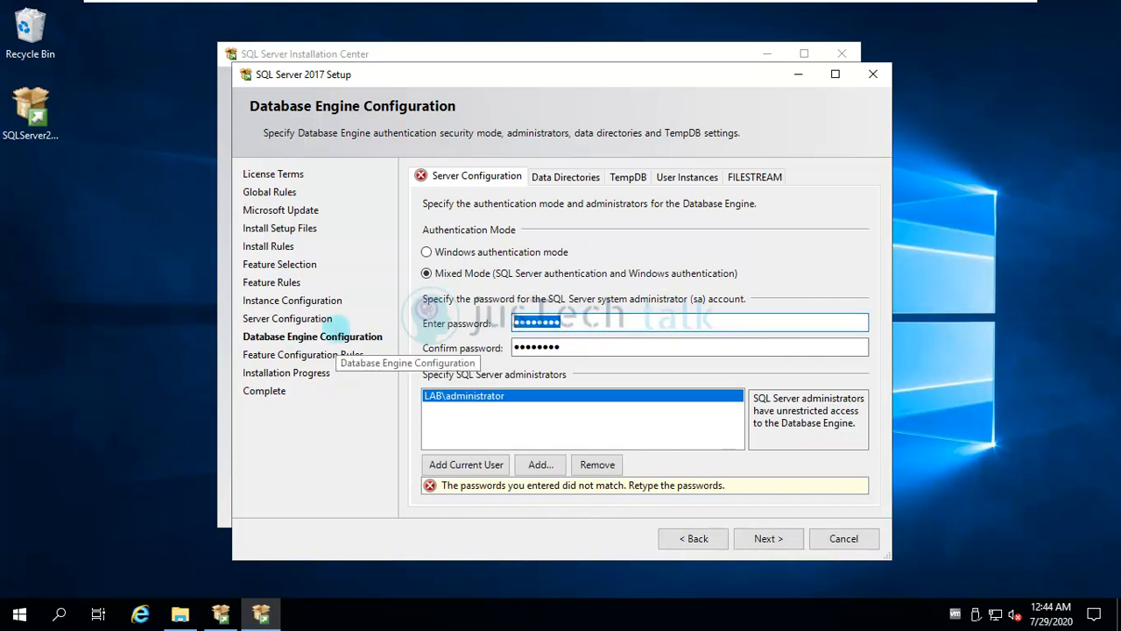
left_click(689, 322)
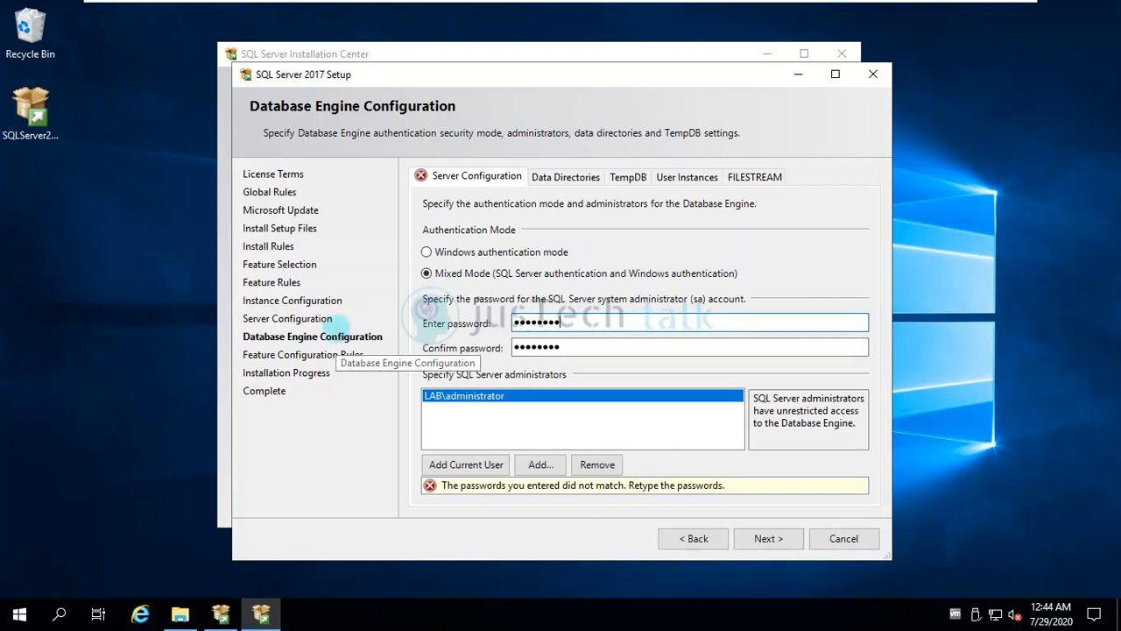
mouse_move(720, 515)
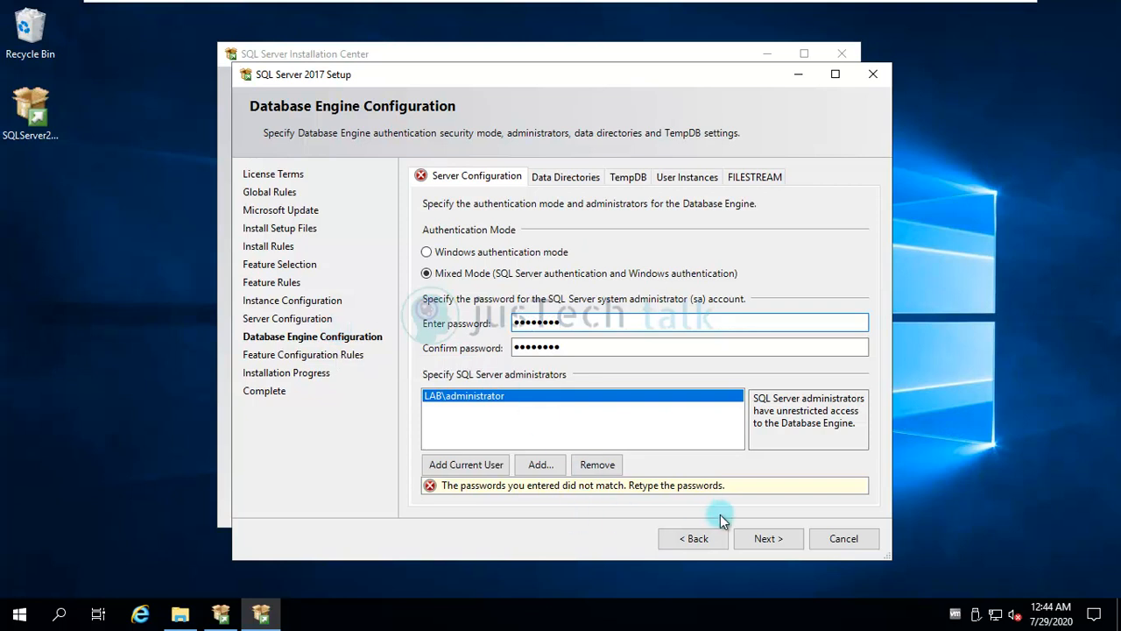
left_click(768, 538)
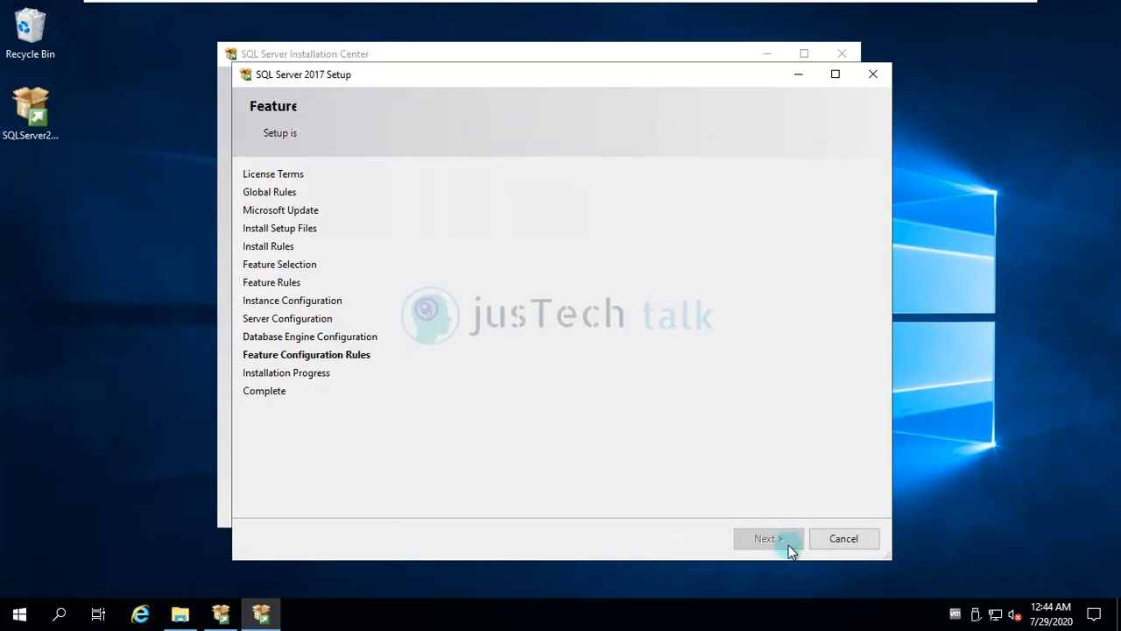
Step: Pass Feature Configuration Rules and begin Installation Progress
left_click(768, 538)
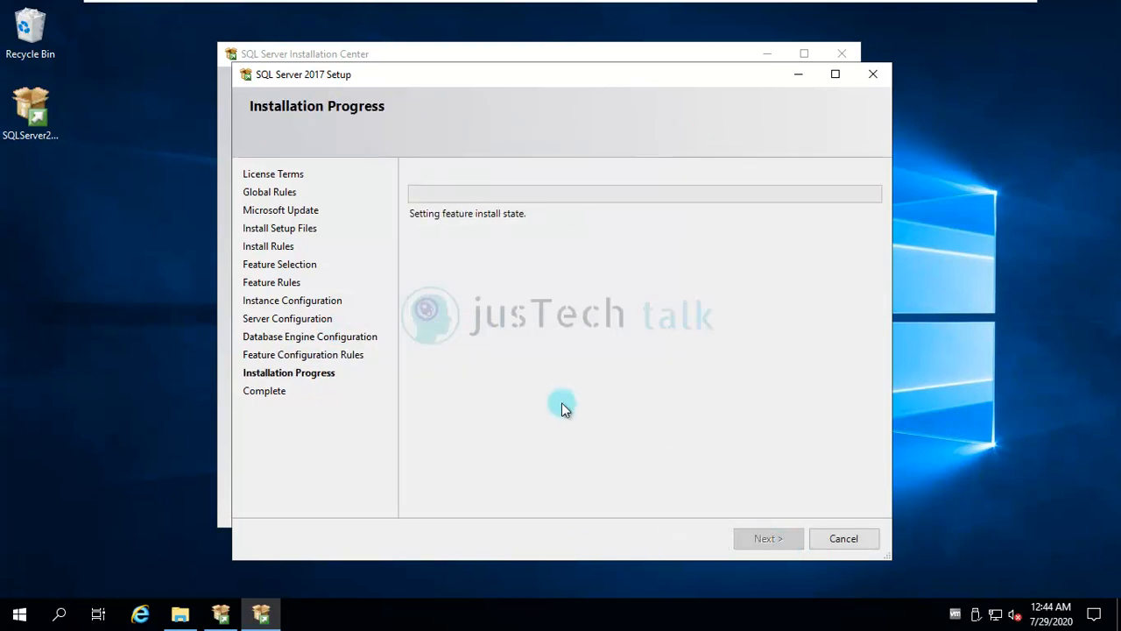
mouse_move(666, 313)
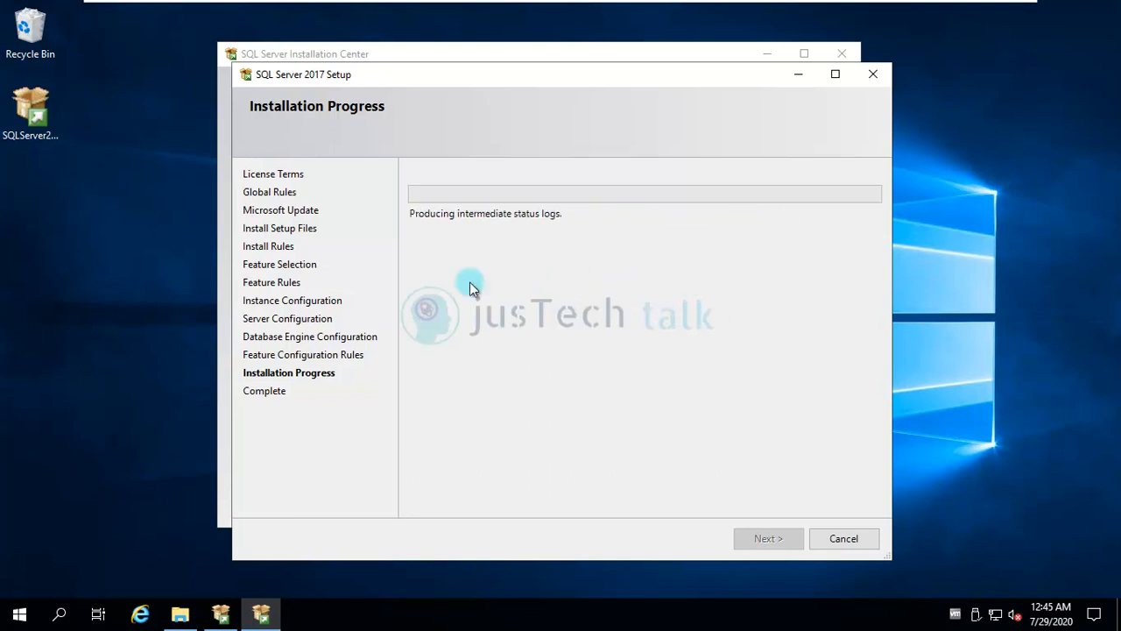
mouse_move(494, 249)
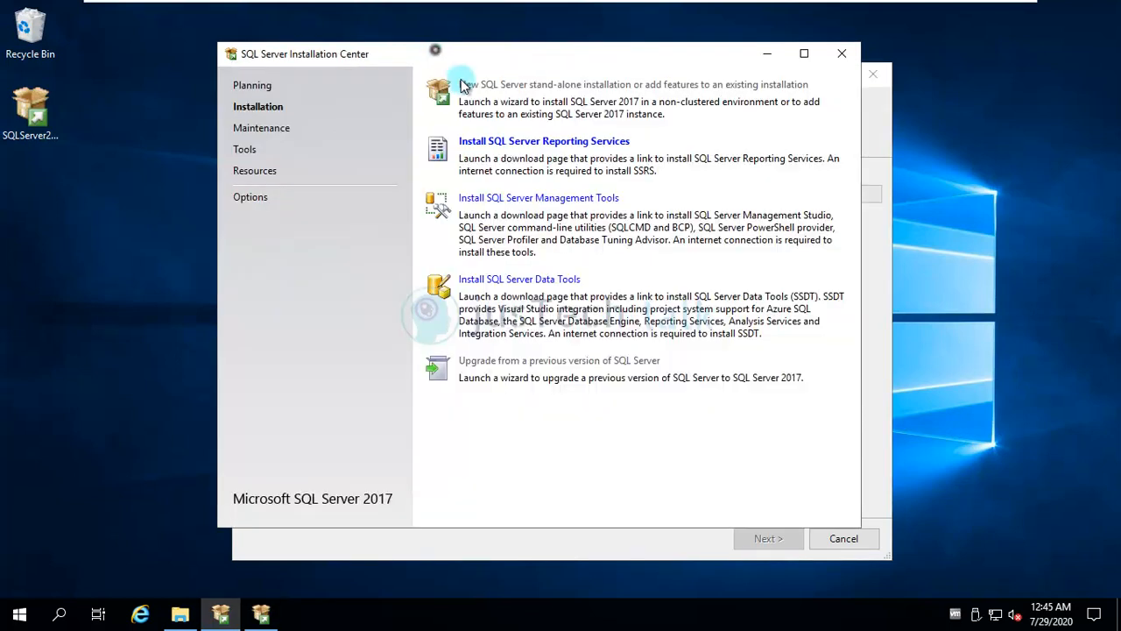
mouse_move(540, 305)
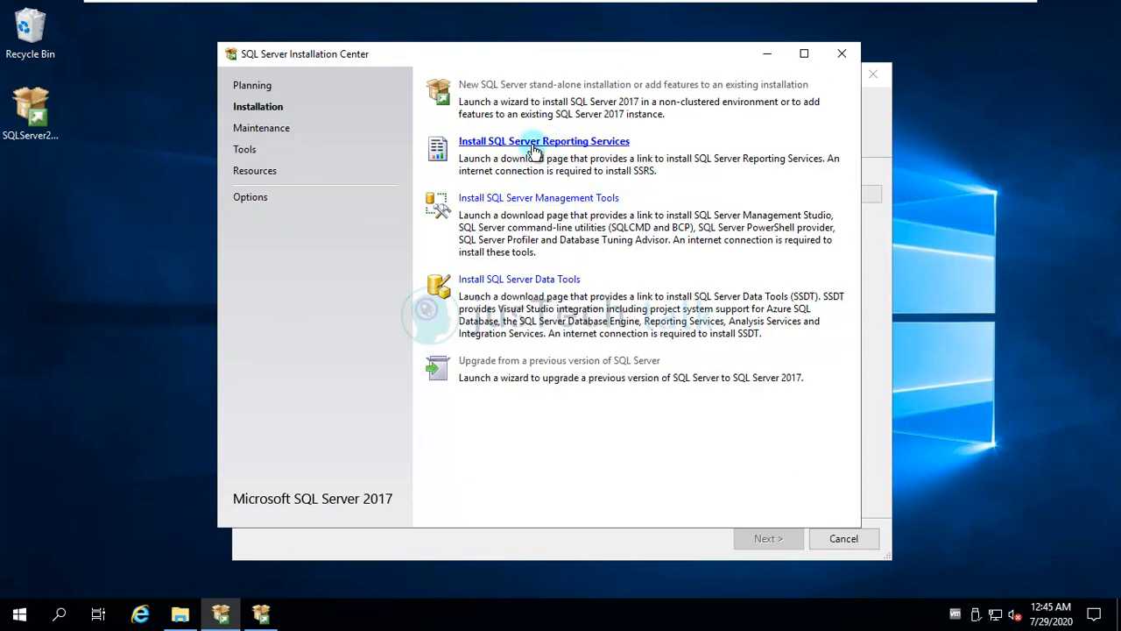
mouse_move(572, 231)
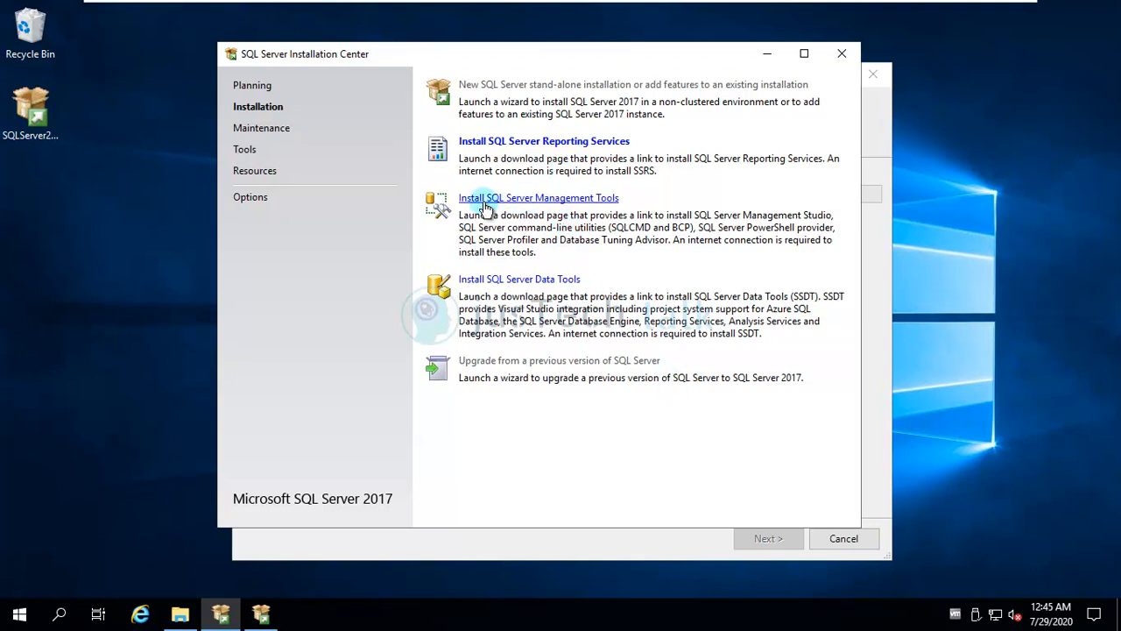
mouse_move(543, 205)
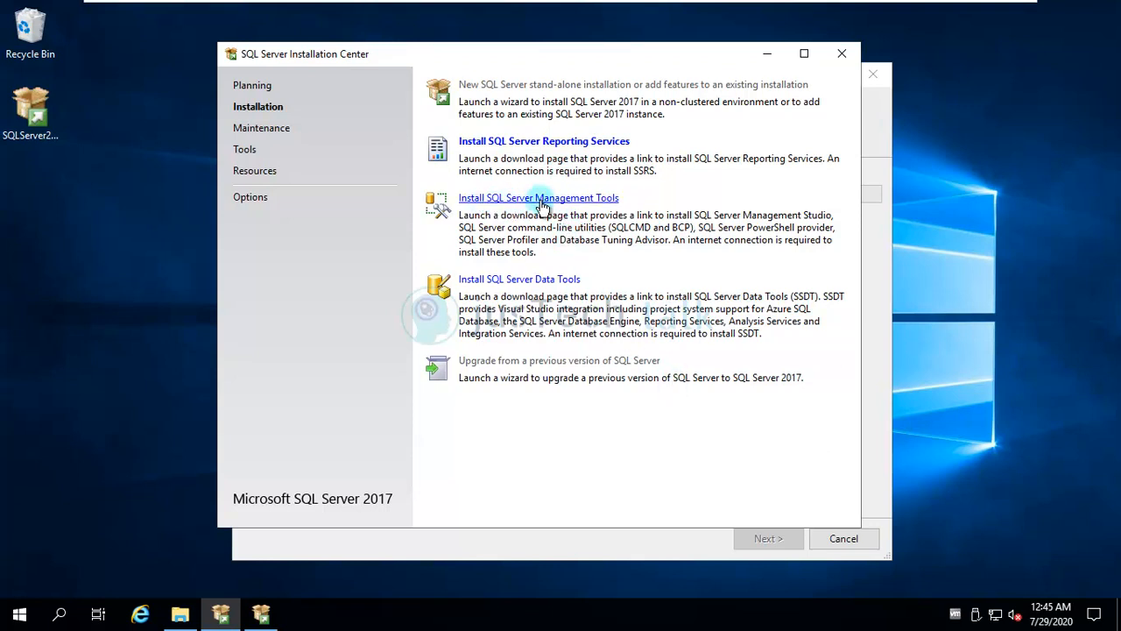
mouse_move(862, 389)
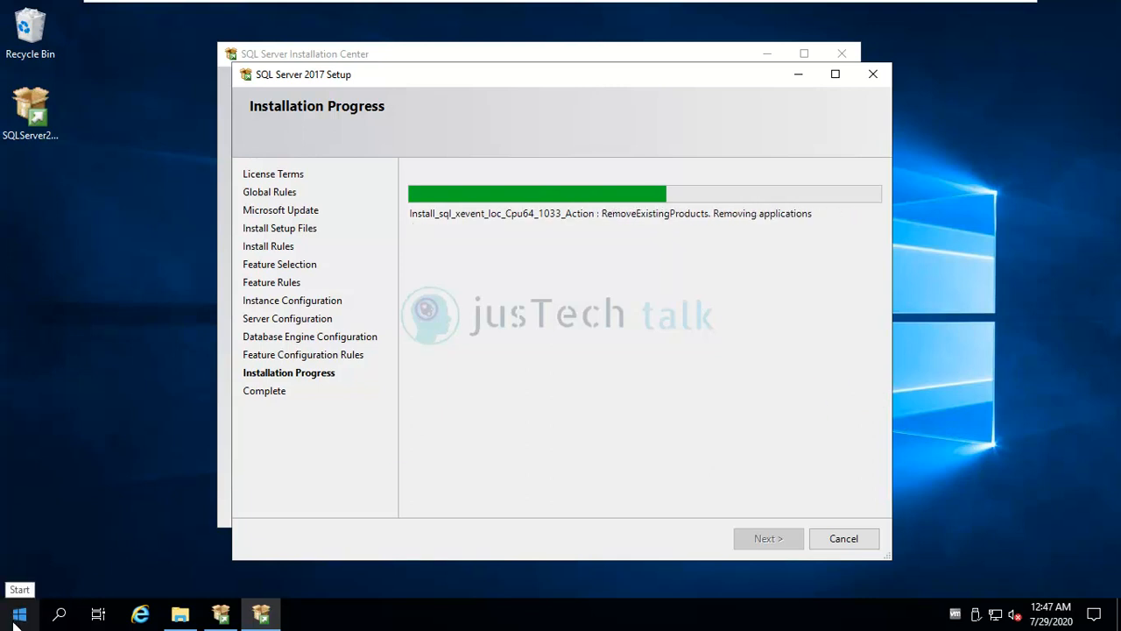
Step: Check the About page showing Windows Server 2019 Standard 1809, close Settings, and bring up Start
right_click(20, 614)
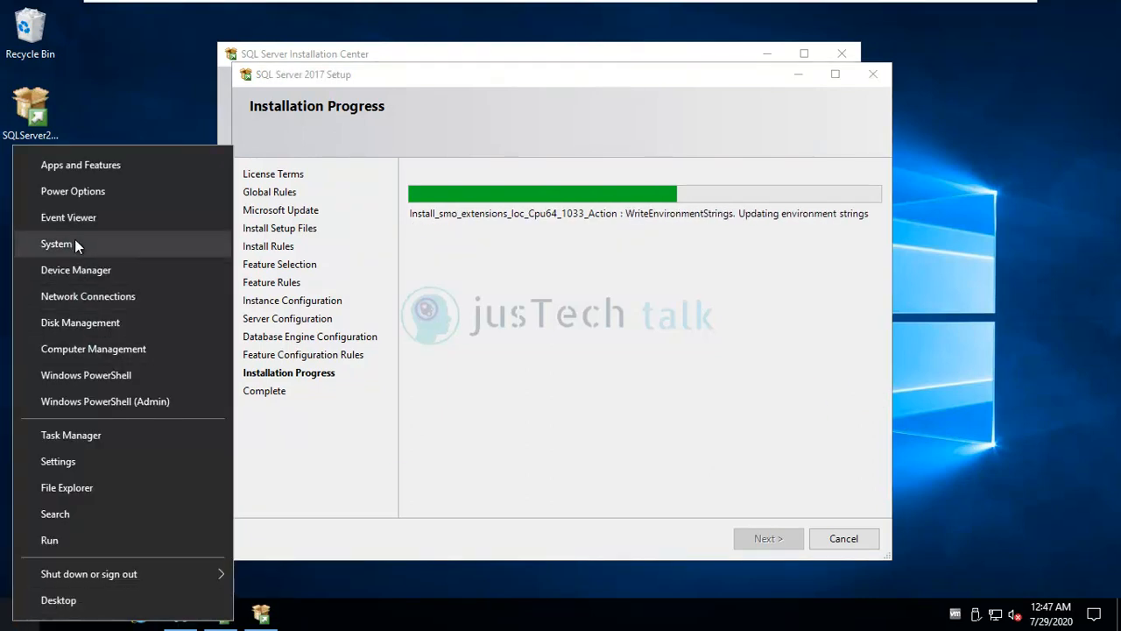
left_click(58, 461)
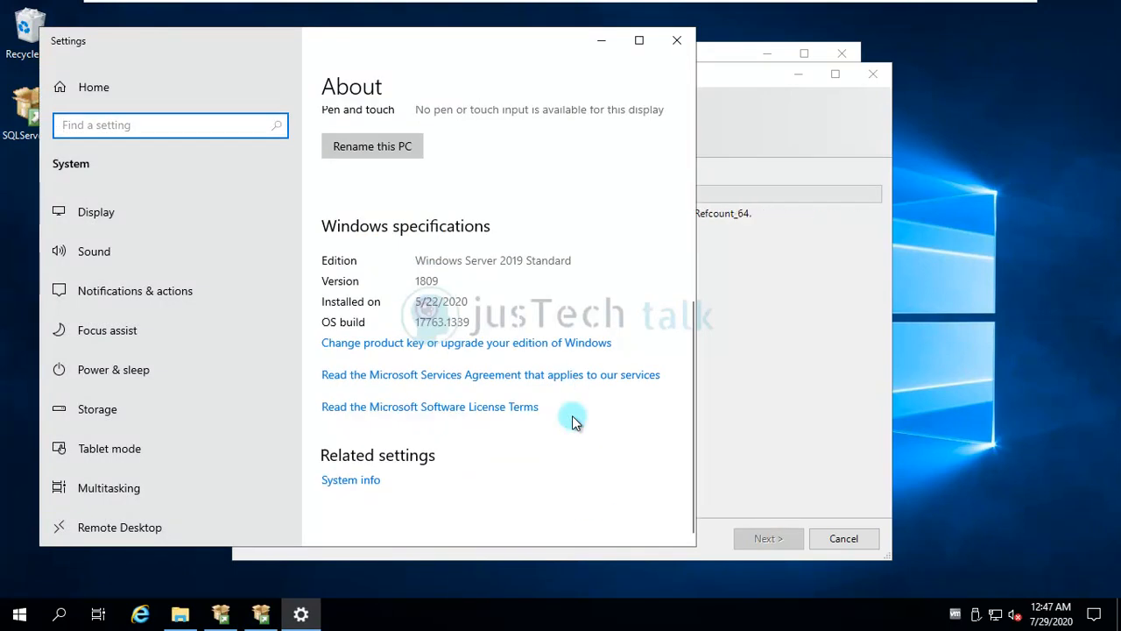
mouse_move(684, 84)
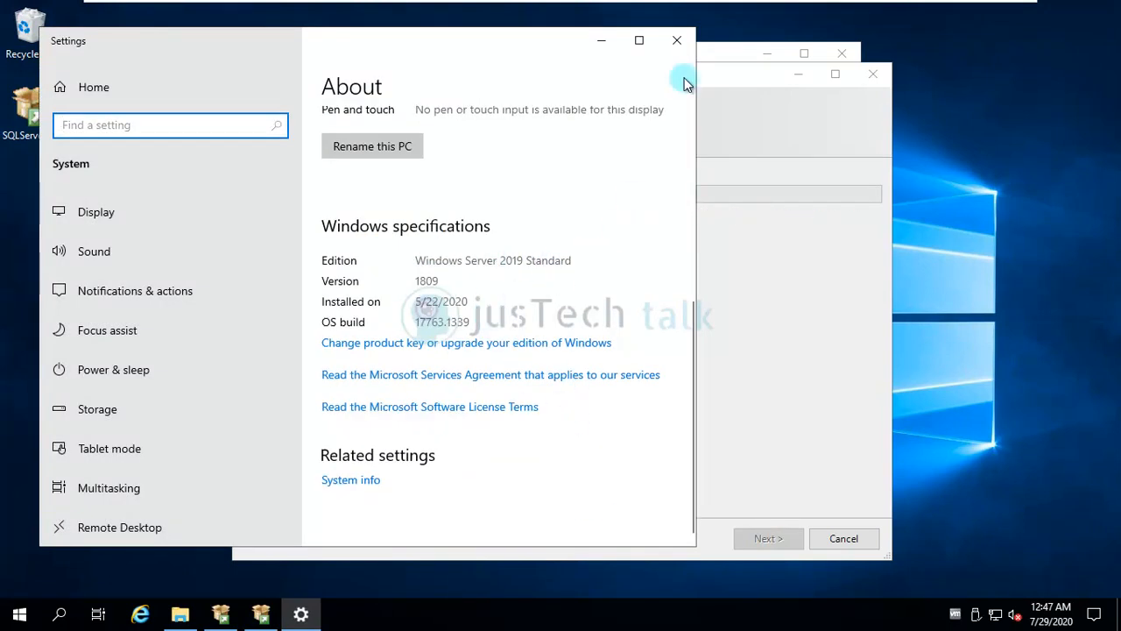
left_click(676, 40)
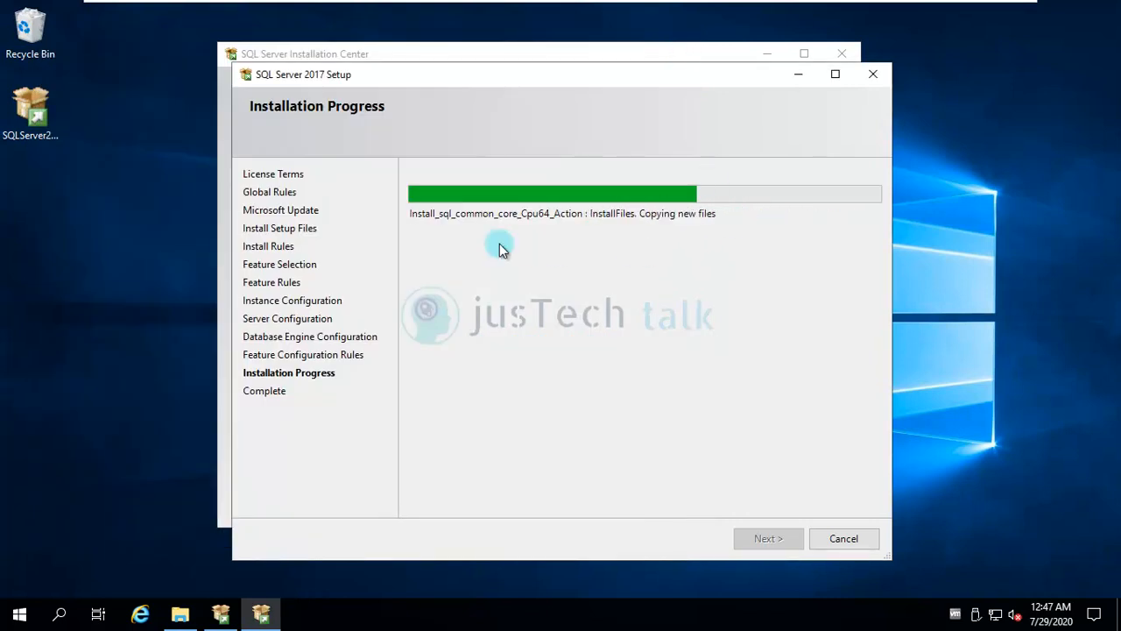
mouse_move(709, 418)
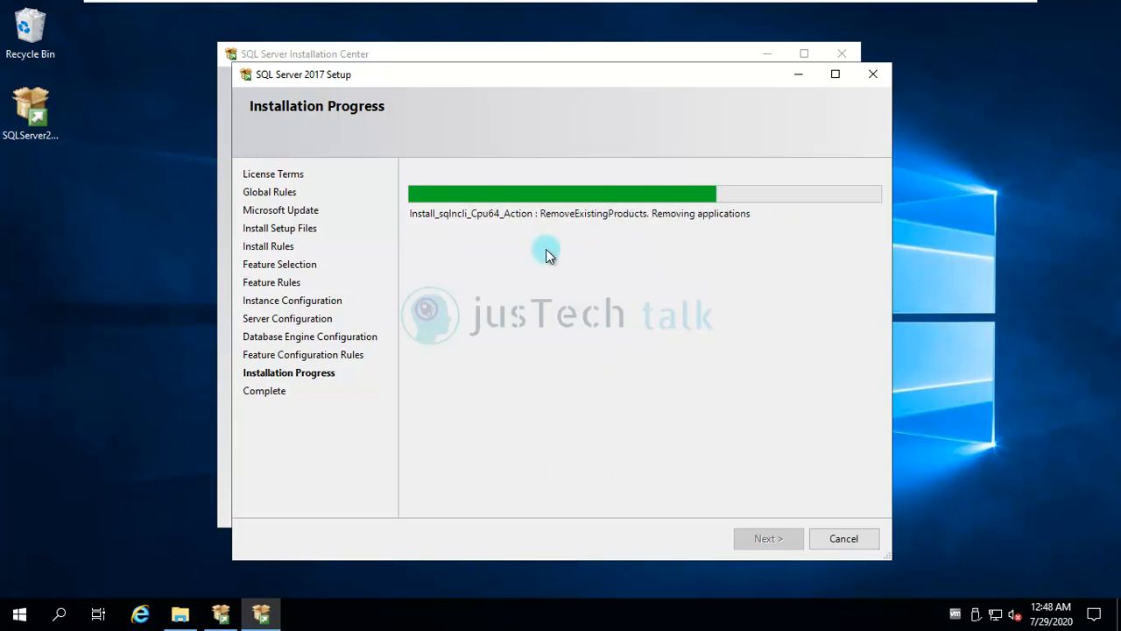
left_click(20, 613)
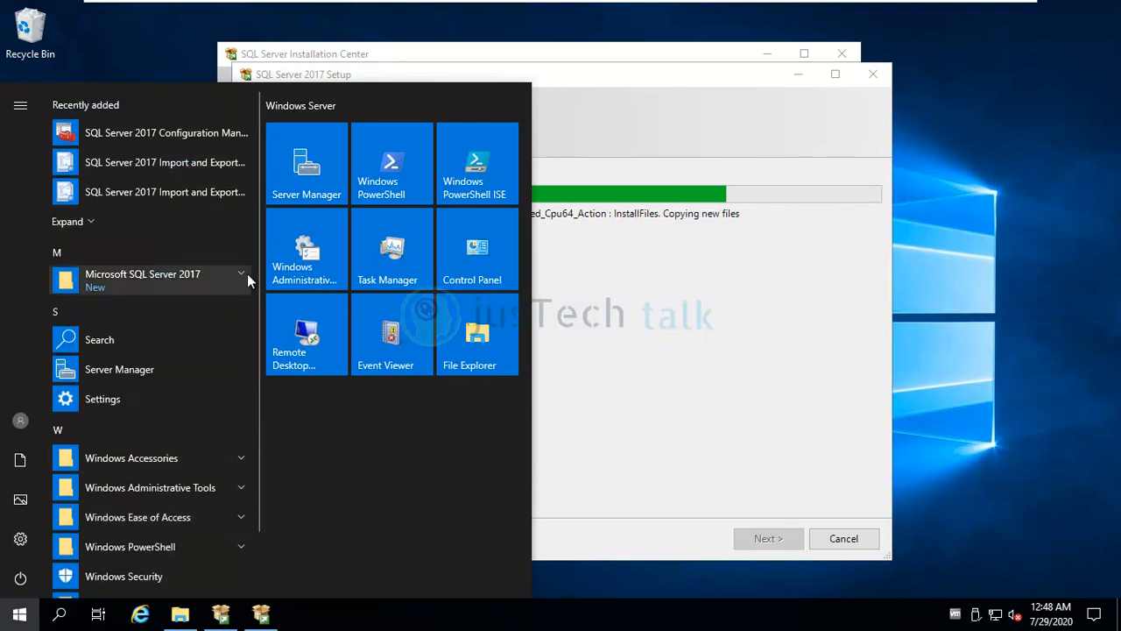
Step: Expand the Microsoft SQL Server 2017 Start menu group, close it, and let setup complete
left_click(242, 274)
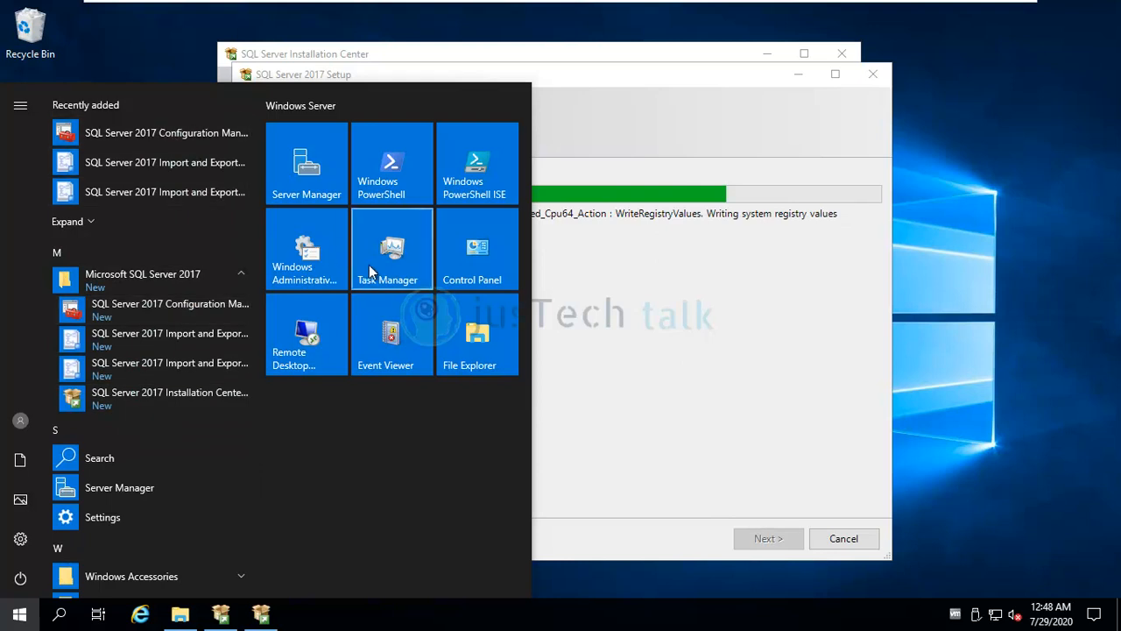
left_click(715, 368)
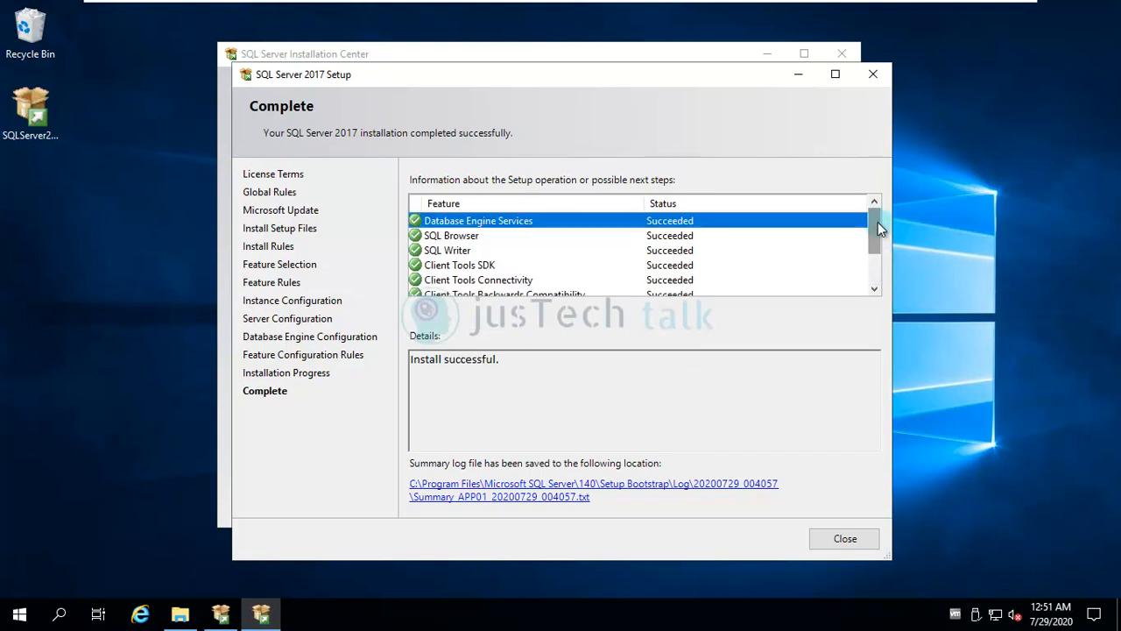
mouse_move(767, 375)
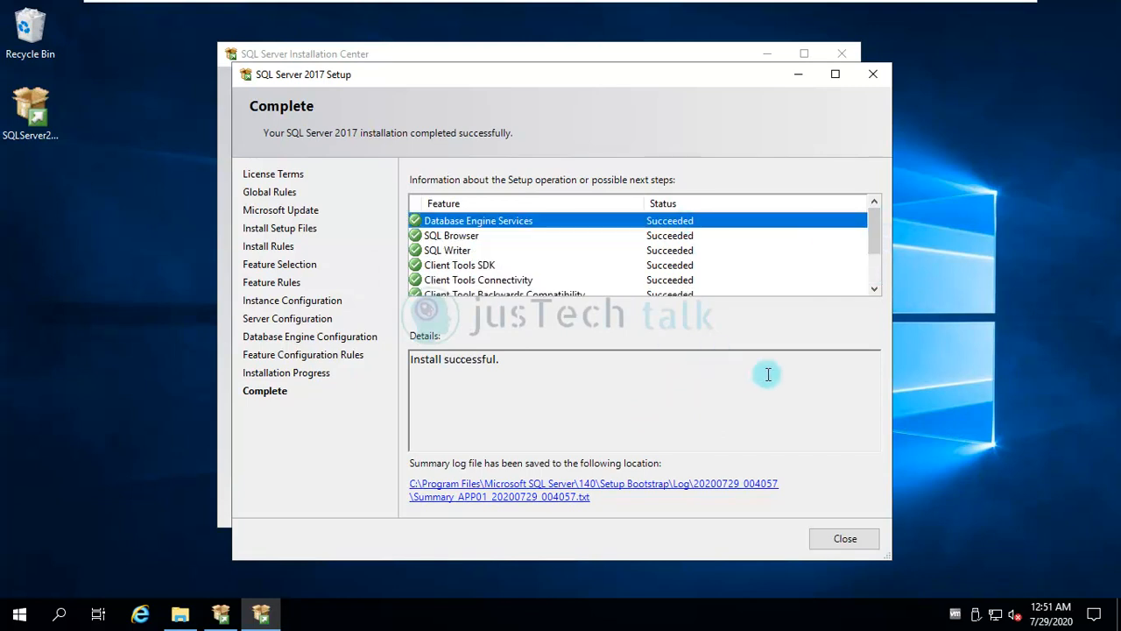
mouse_move(845, 540)
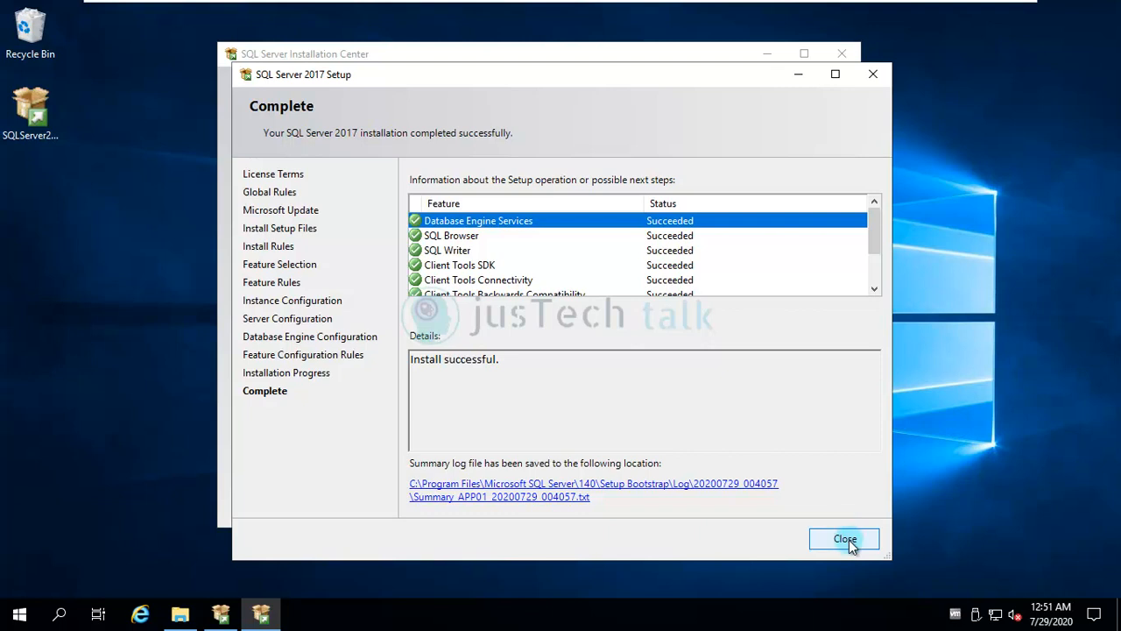
Step: Close the completed SQL Server 2017 Setup wizard, leaving the Installation Center open
left_click(844, 540)
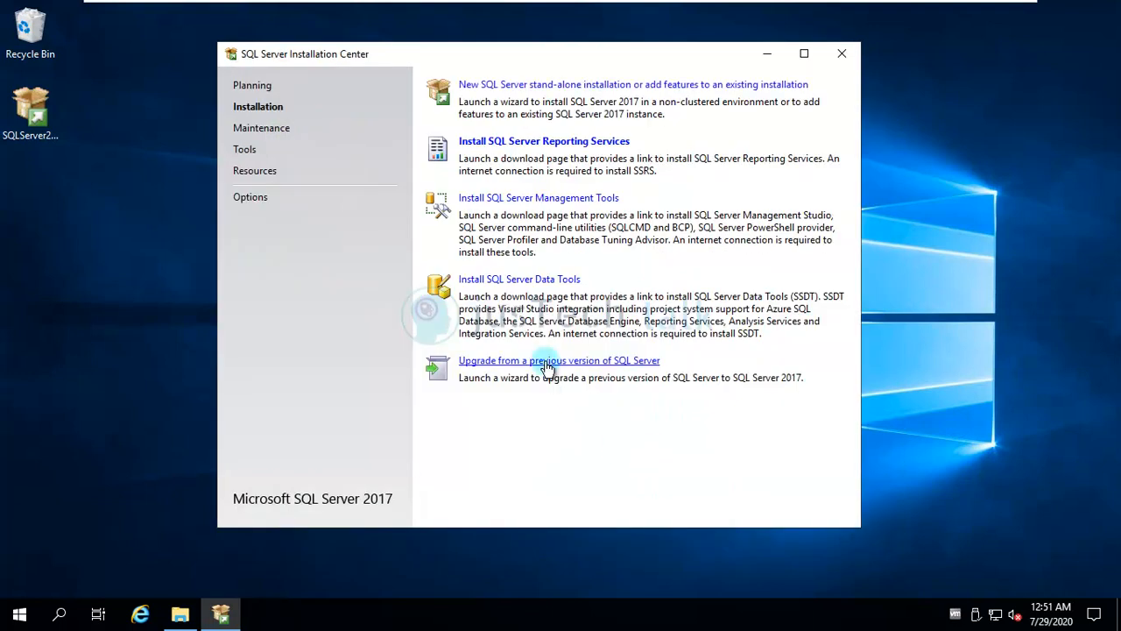
mouse_move(554, 196)
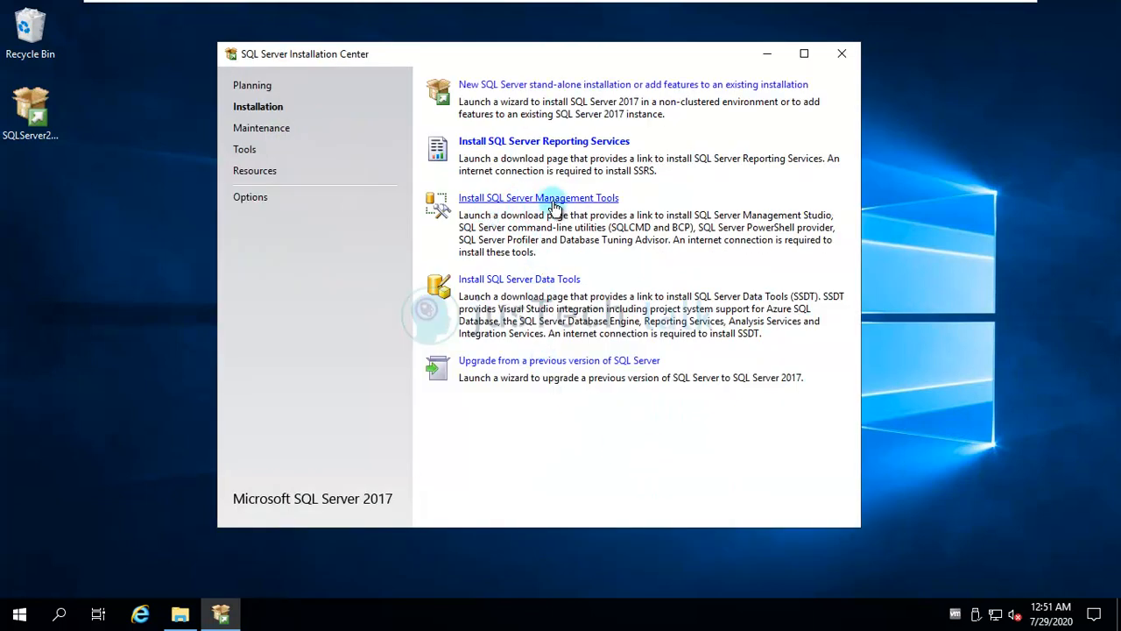
right_click(17, 613)
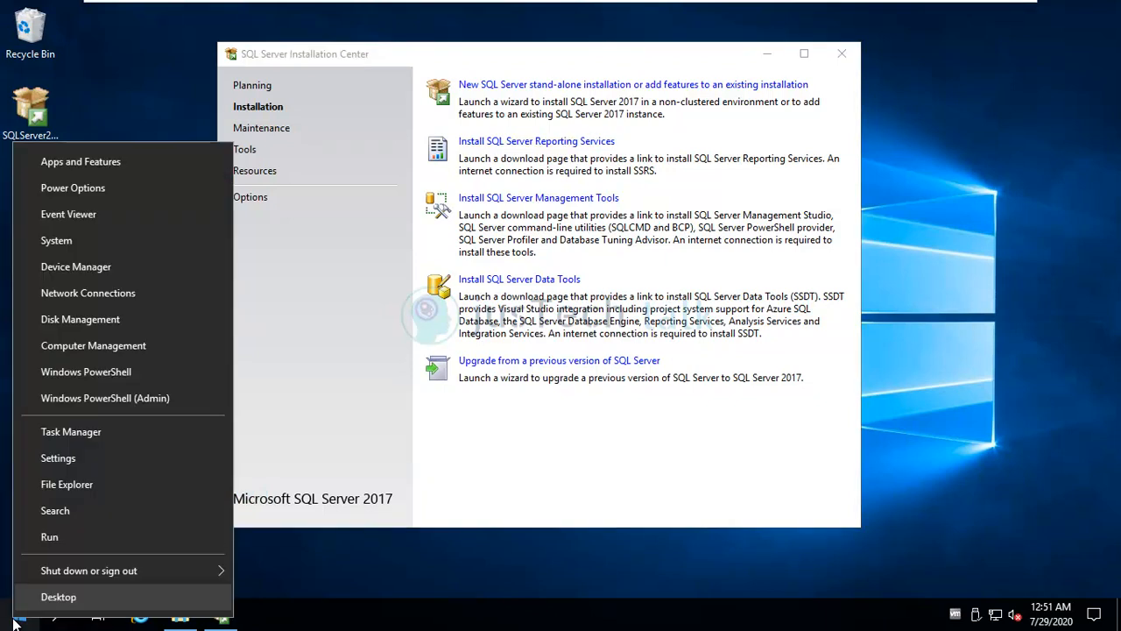
left_click(49, 536)
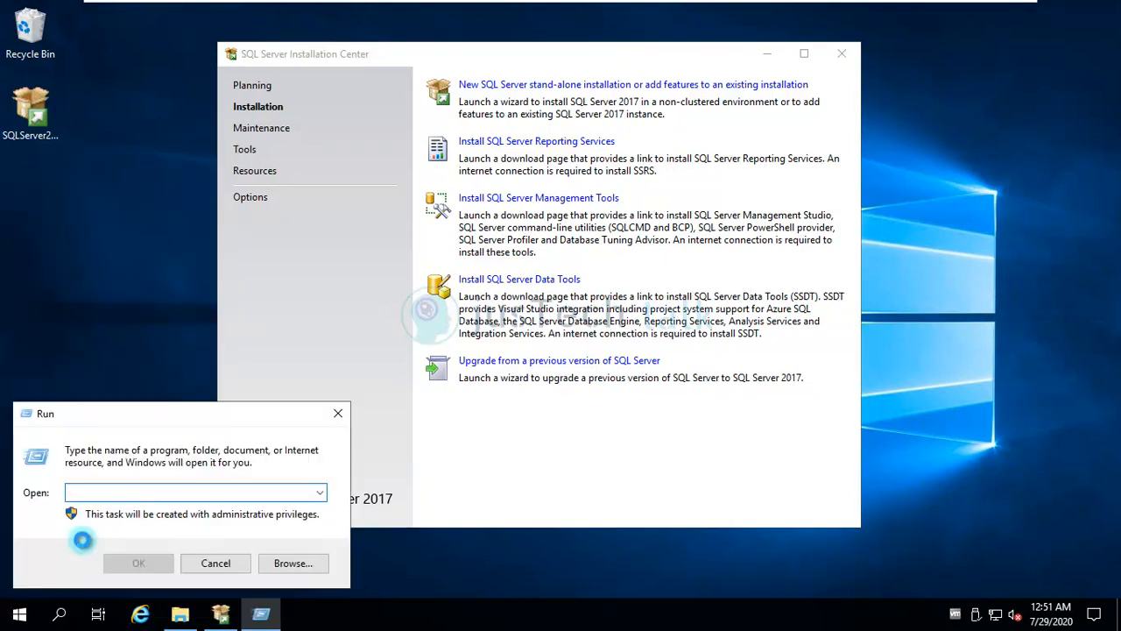
type("services.")
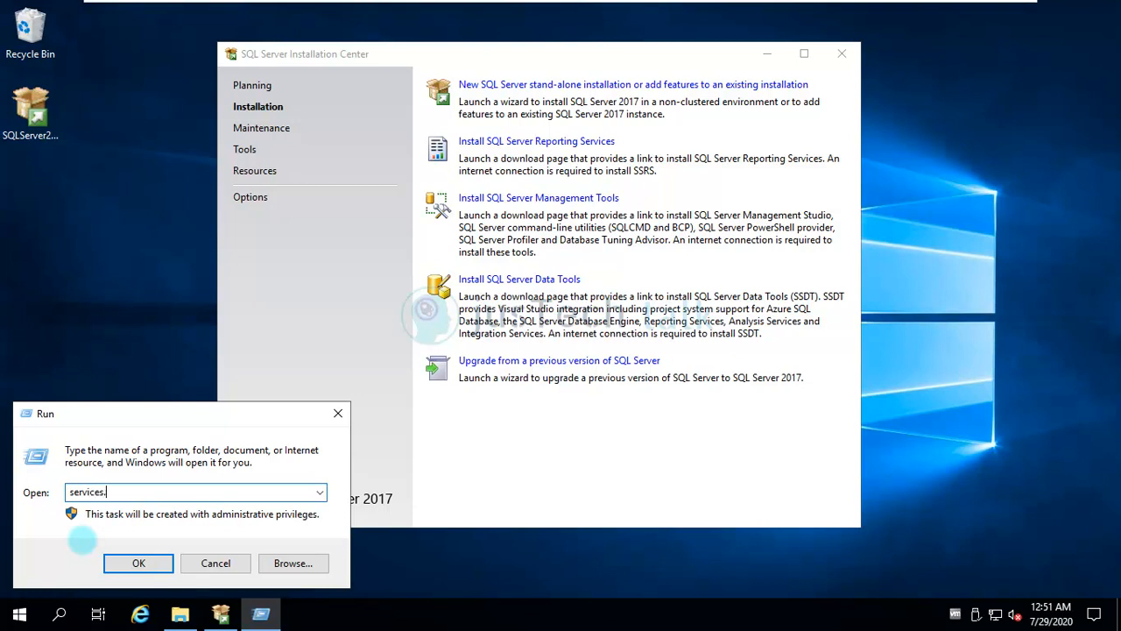
type("msc")
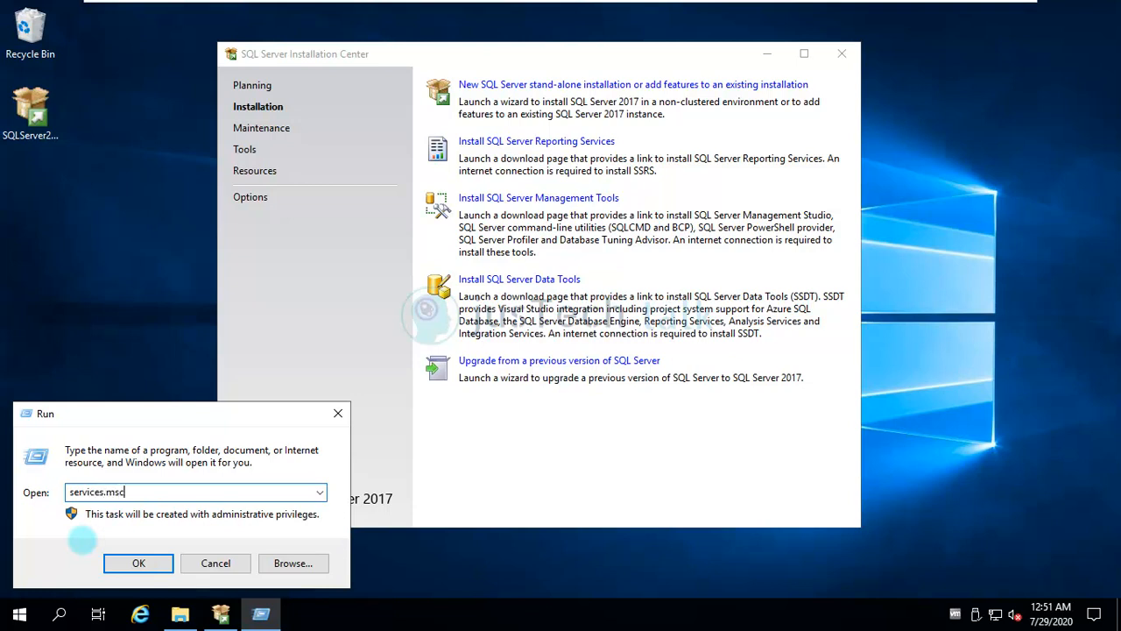
left_click(139, 562)
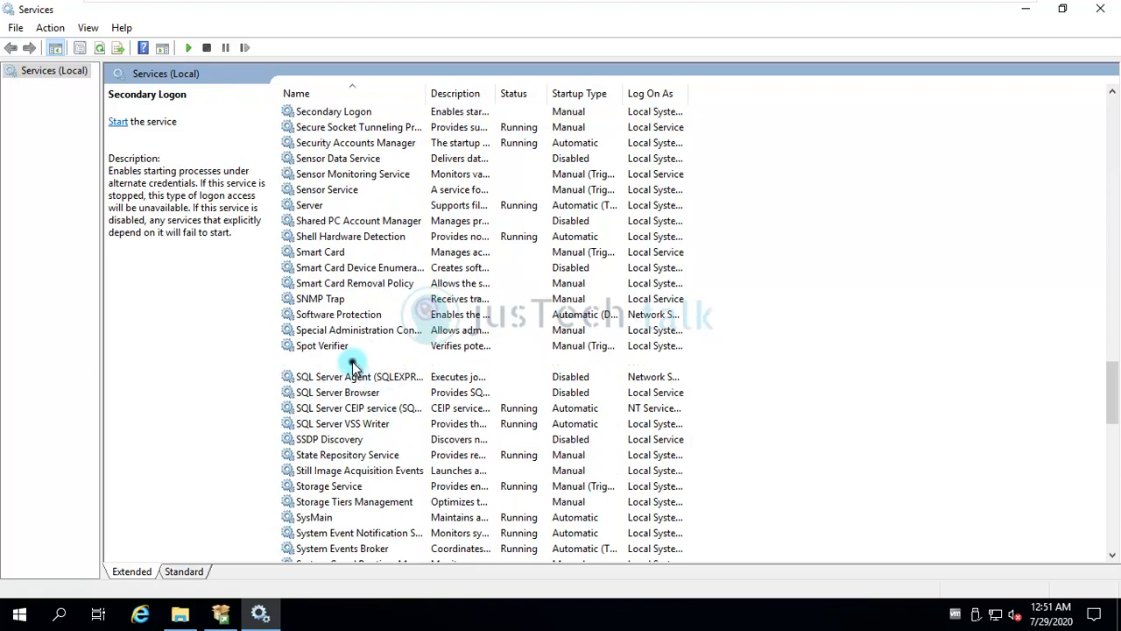
left_click(336, 393)
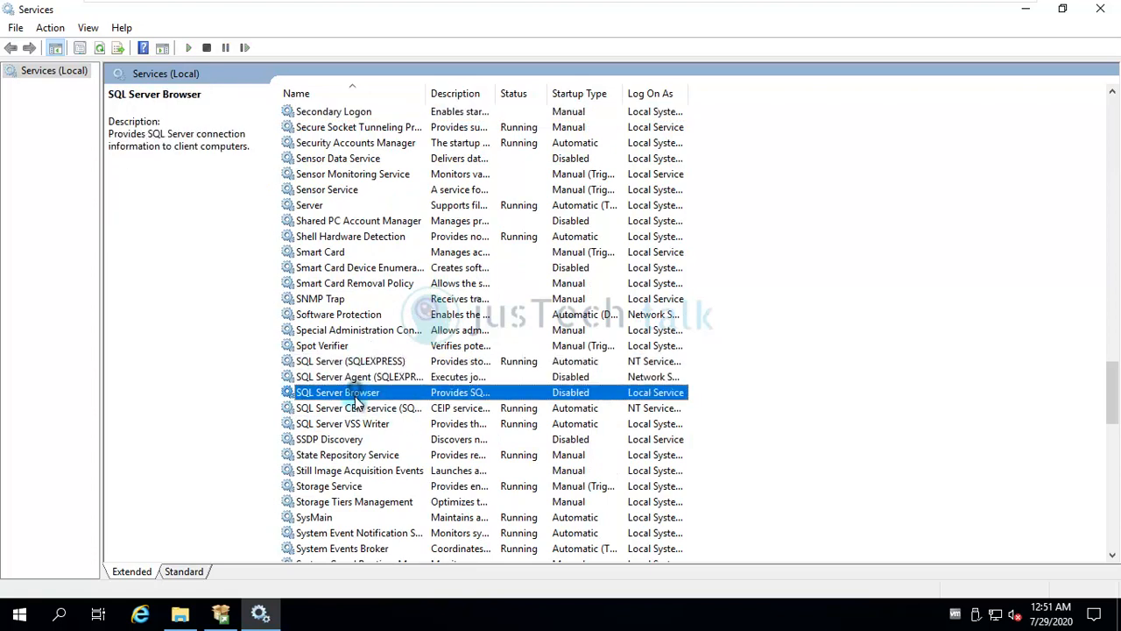
mouse_move(359, 396)
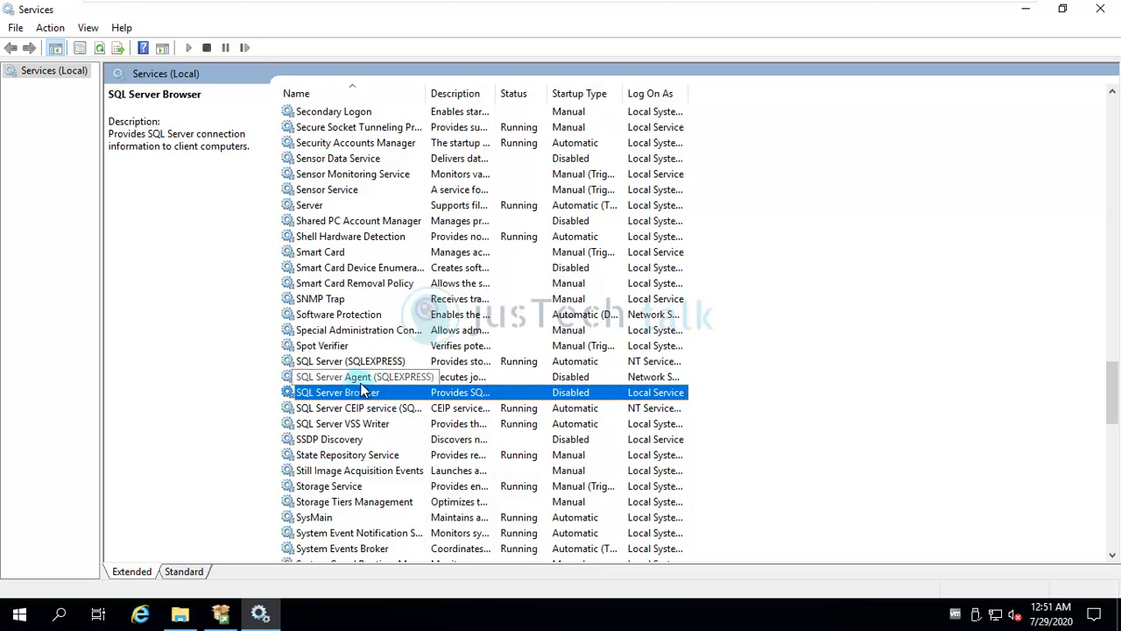
mouse_move(371, 423)
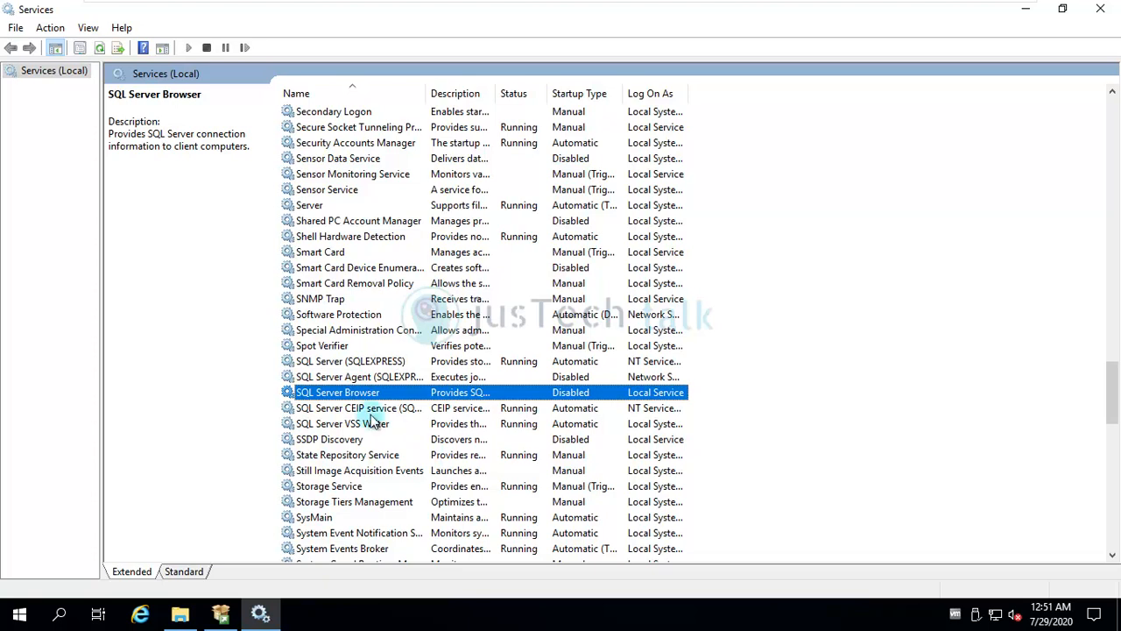
mouse_move(359, 406)
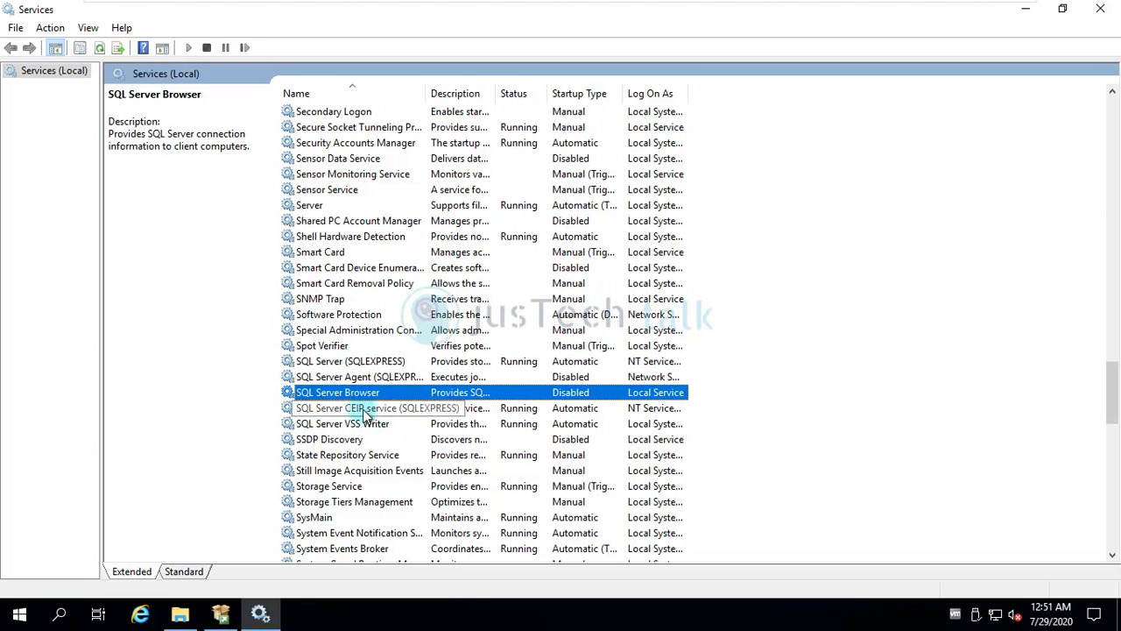
mouse_move(482, 377)
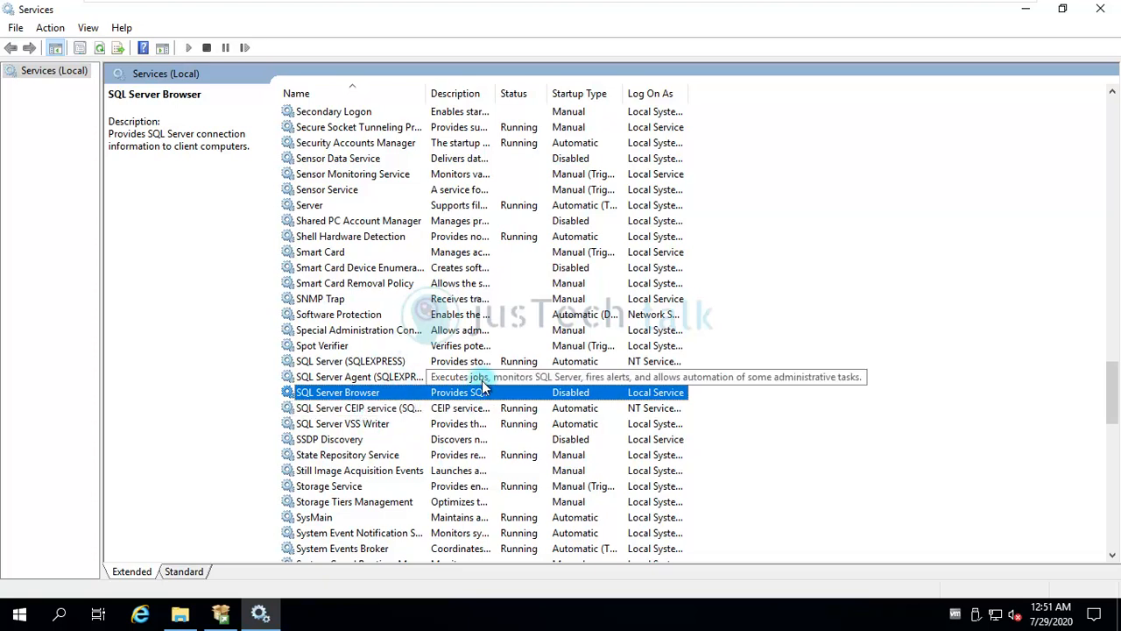
mouse_move(1101, 9)
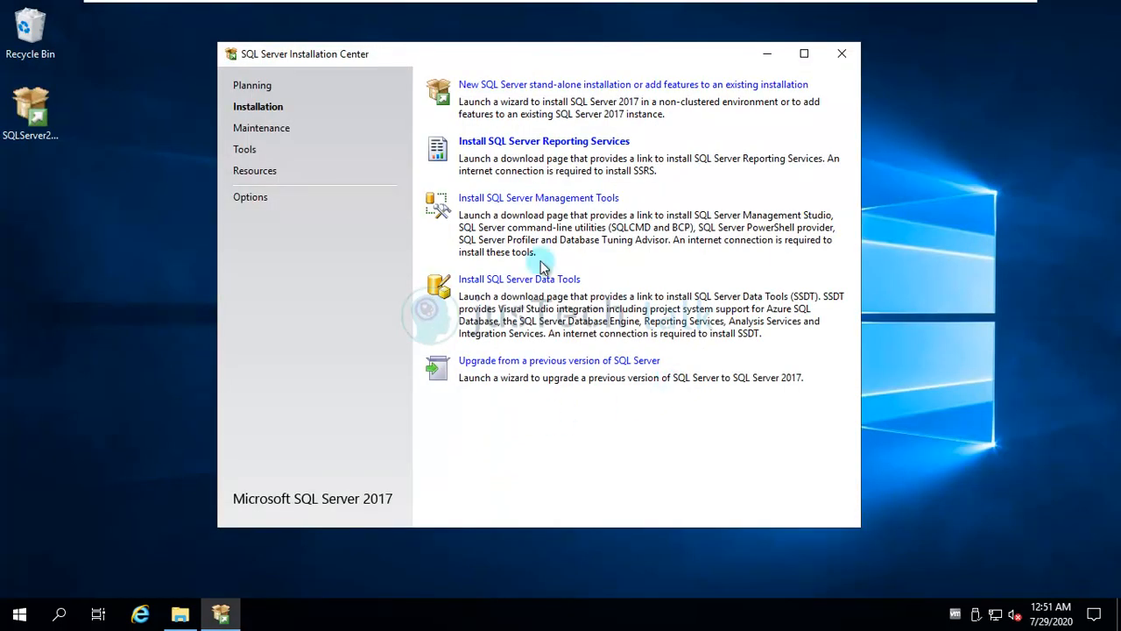
mouse_move(538, 196)
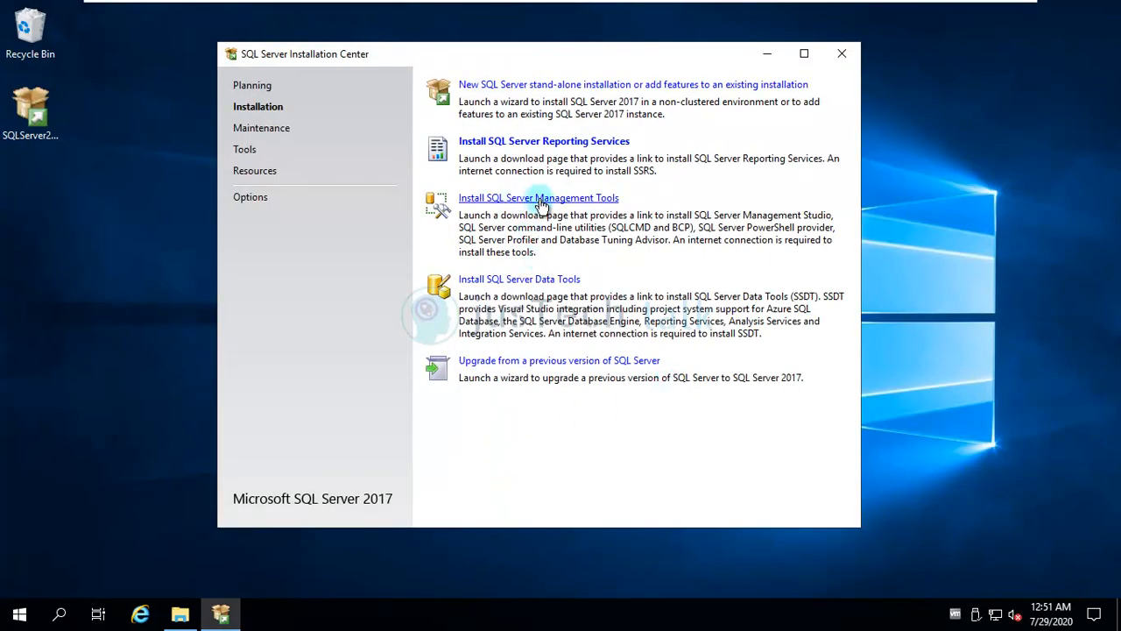
Step: Start saving the SSMS 18.6 installer (SSMS-Setup-ENU.exe) to the Desktop via Save As
left_click(538, 196)
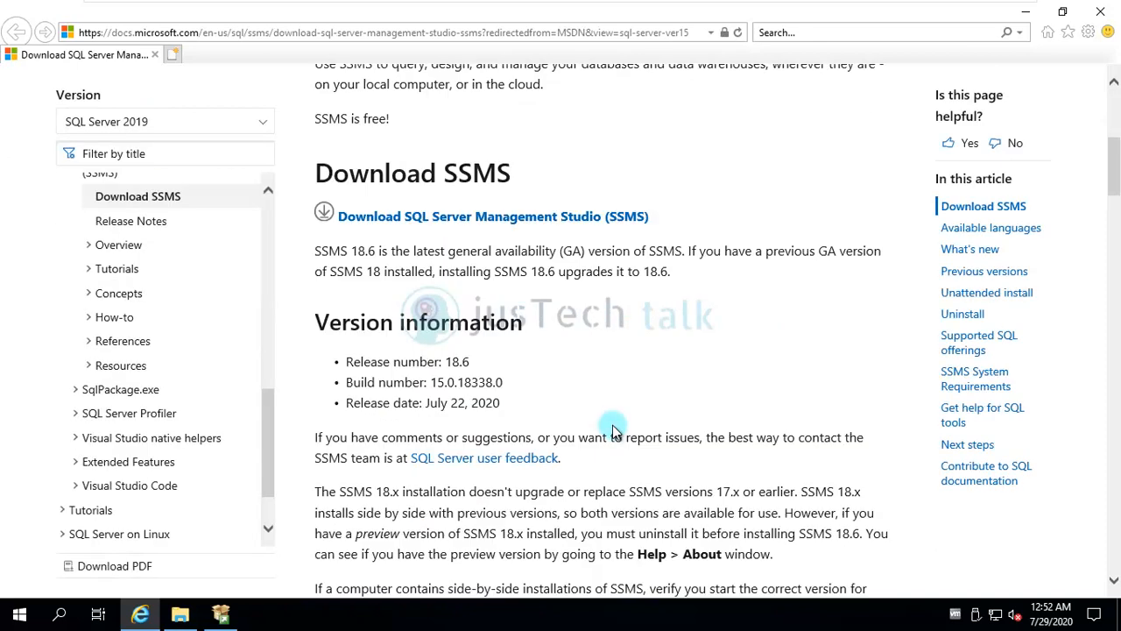
scroll("up", 3)
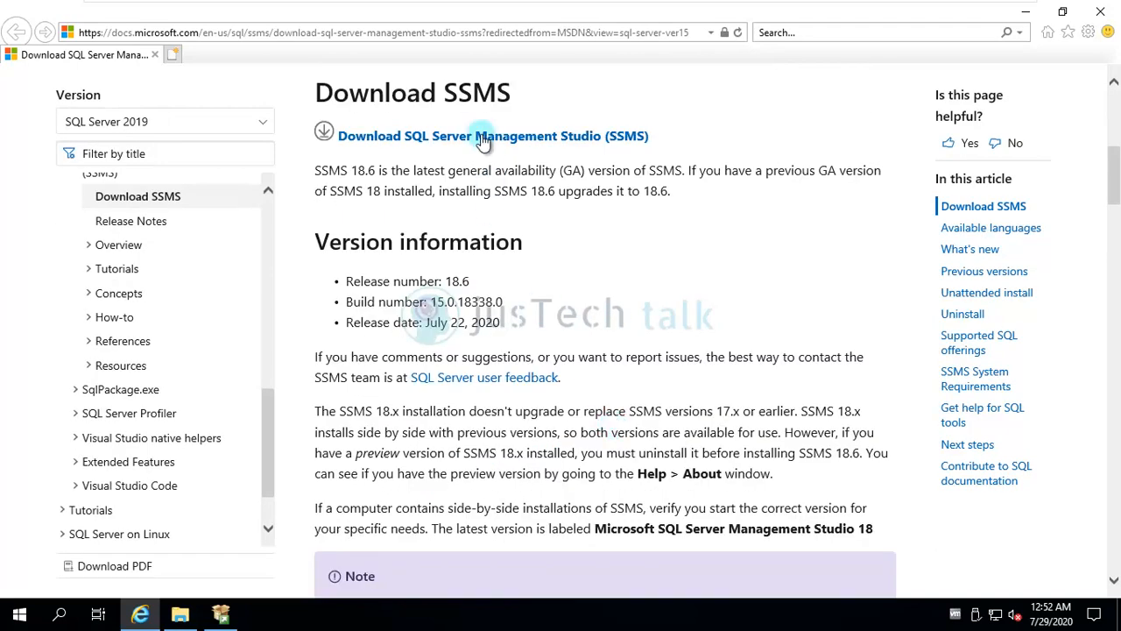
mouse_move(571, 136)
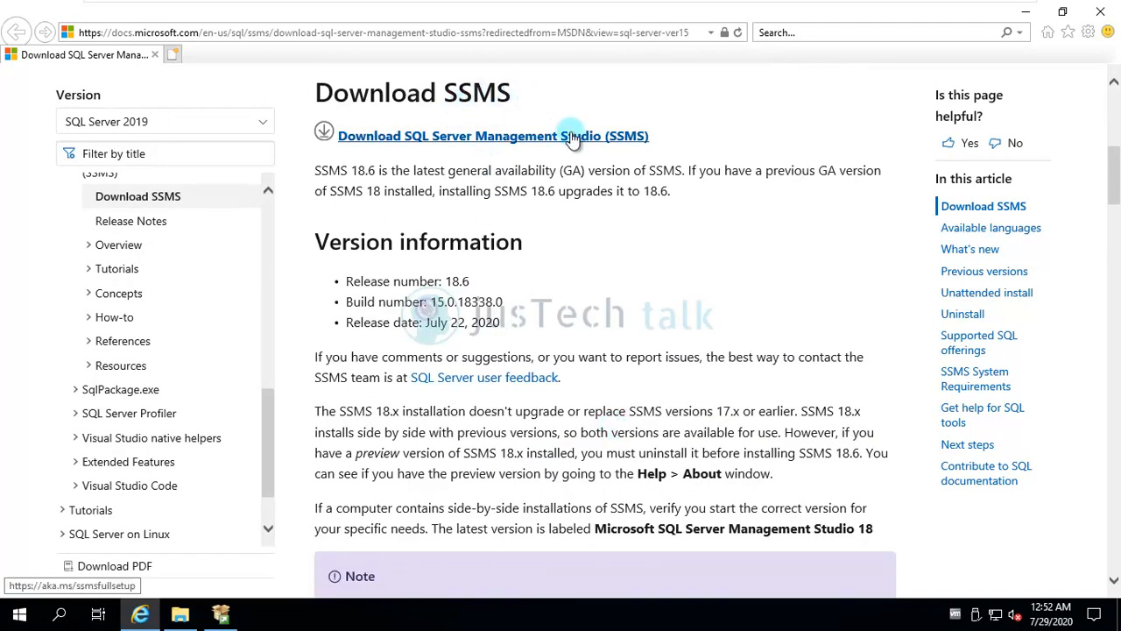
mouse_move(324, 133)
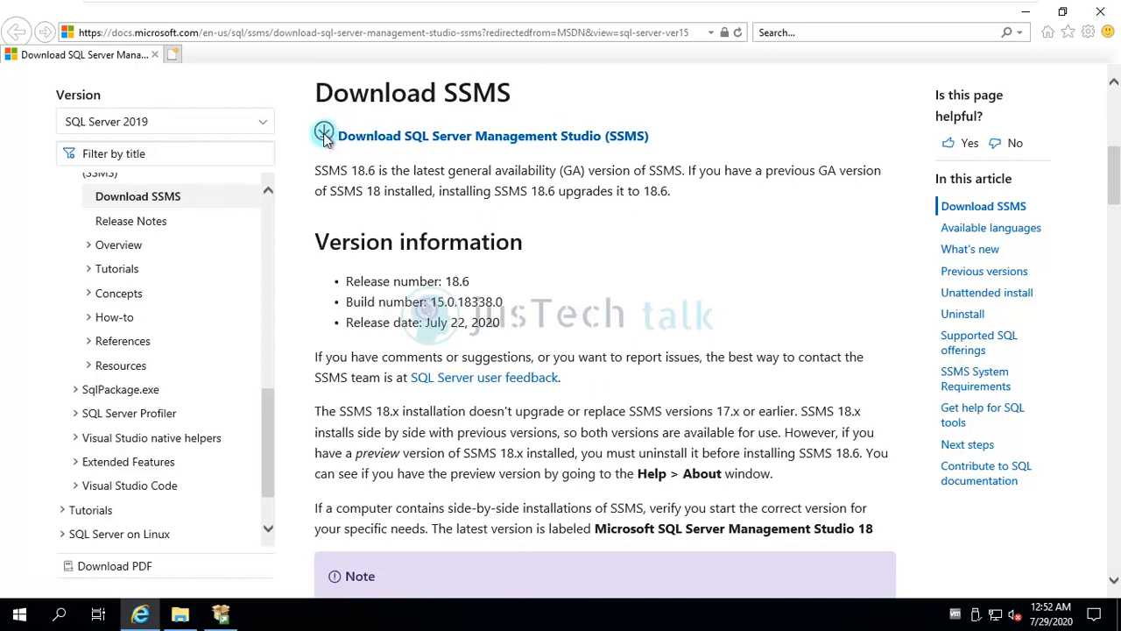
mouse_move(465, 157)
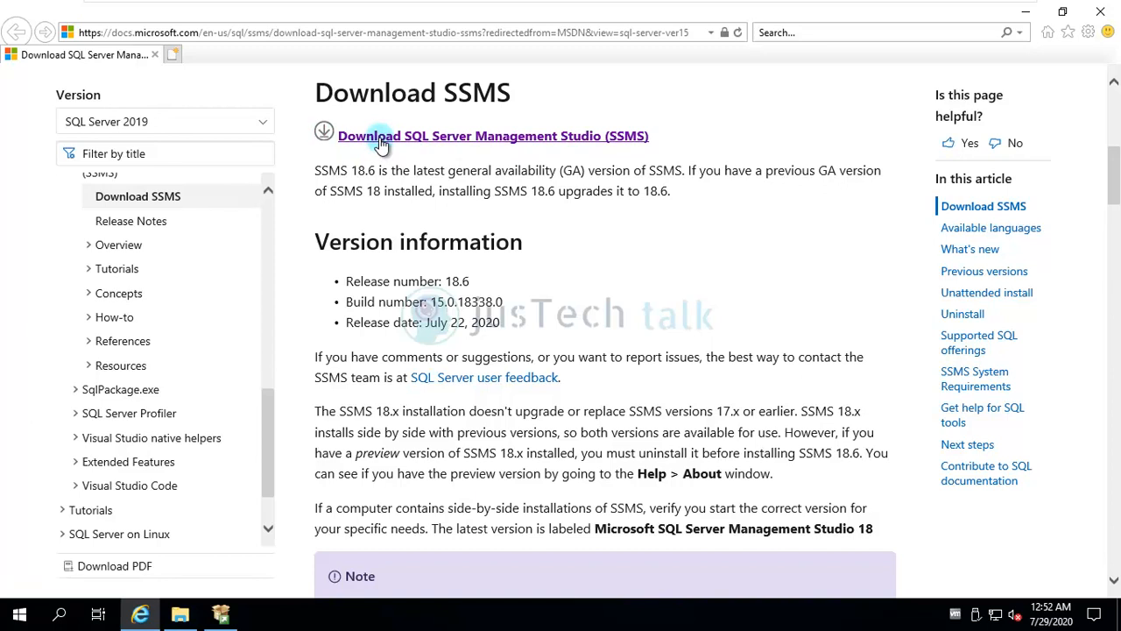
left_click(492, 135)
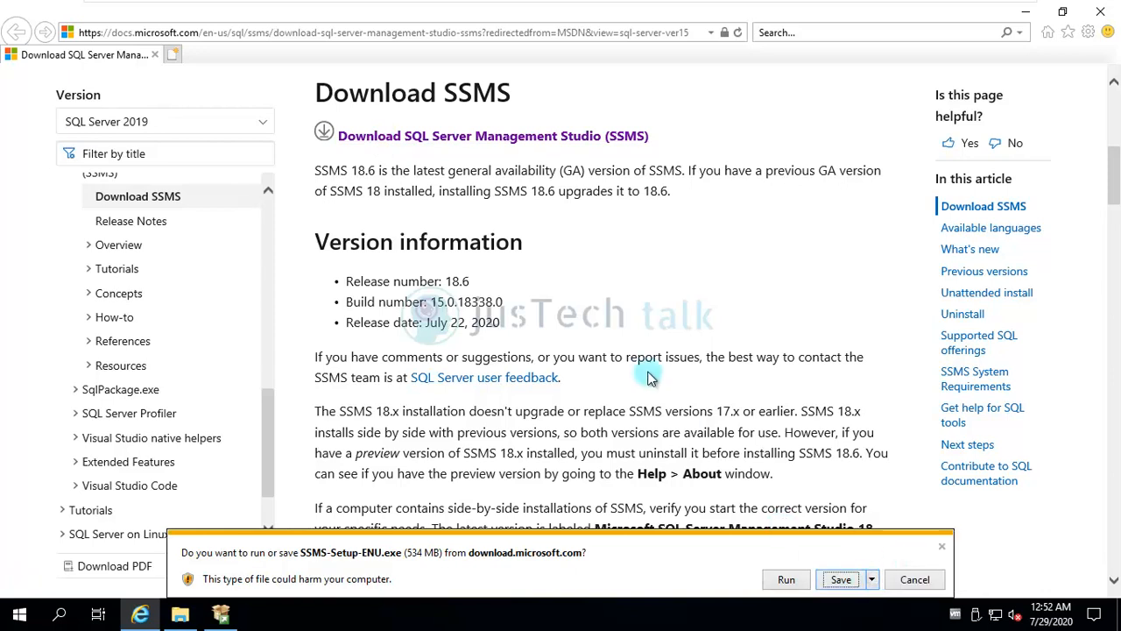
left_click(842, 578)
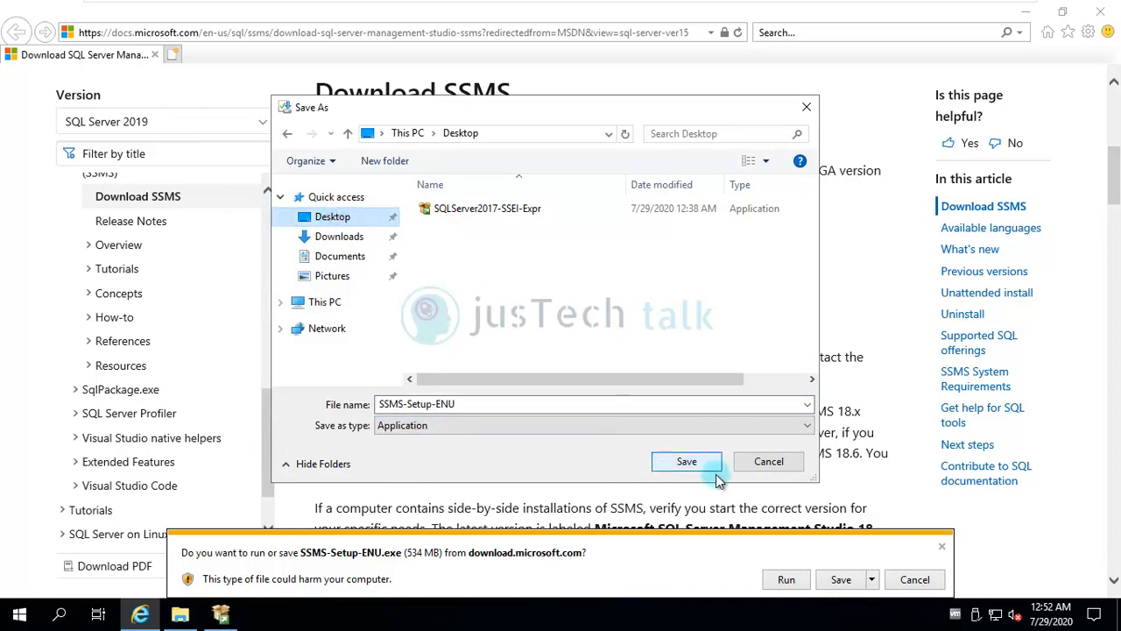
left_click(687, 463)
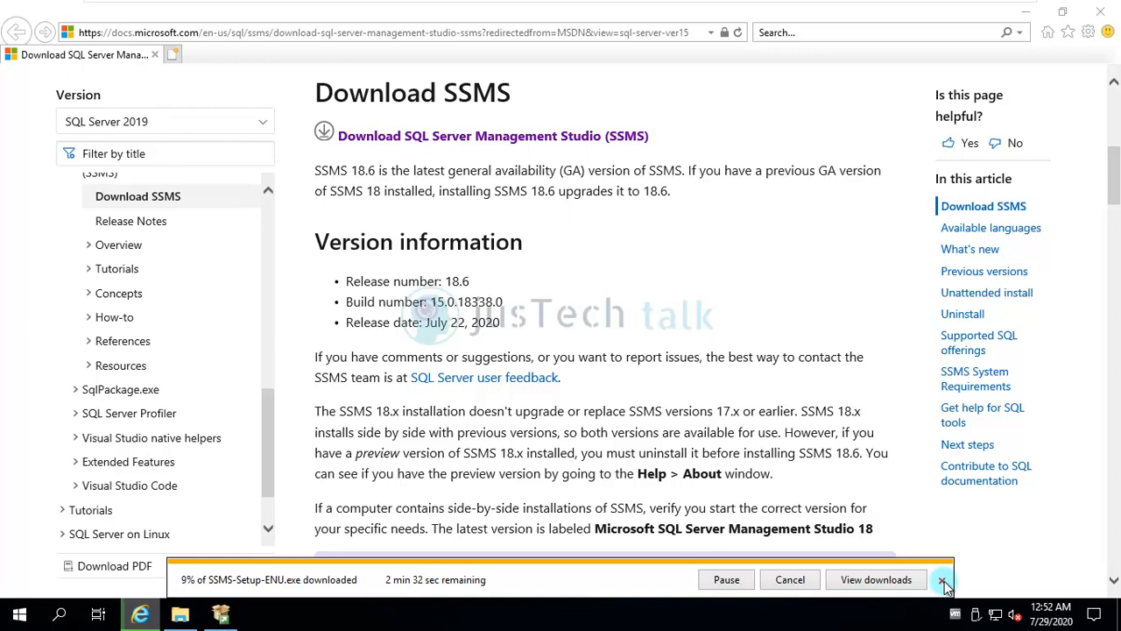
Step: Watch SSMS-Setup-ENU.exe finish downloading, then dismiss the downloads list
left_click(876, 578)
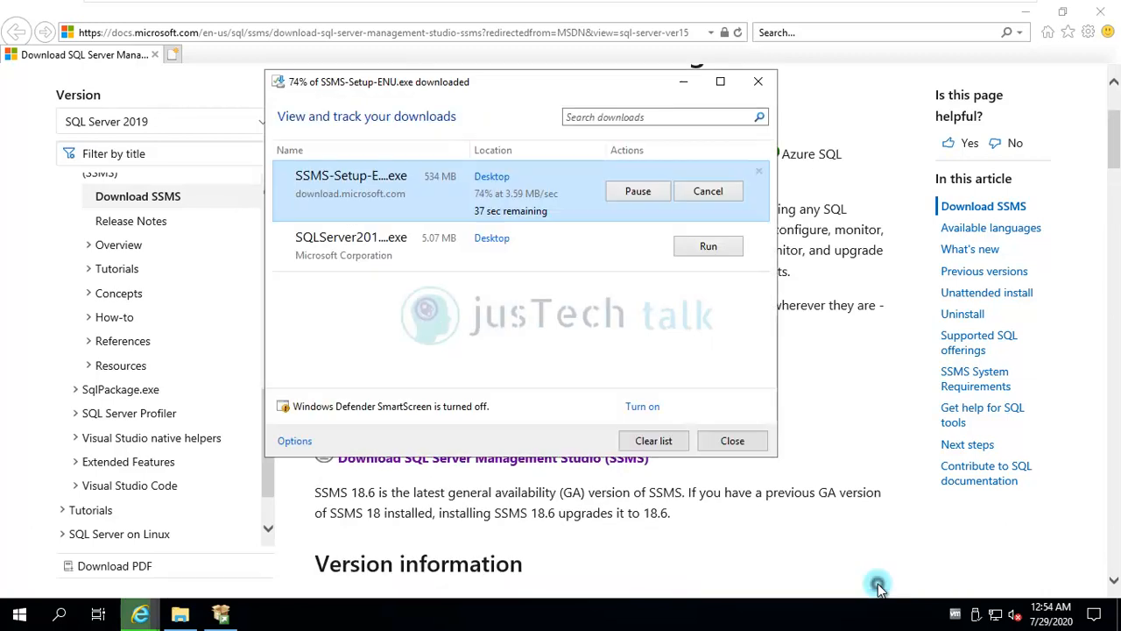
mouse_move(610, 306)
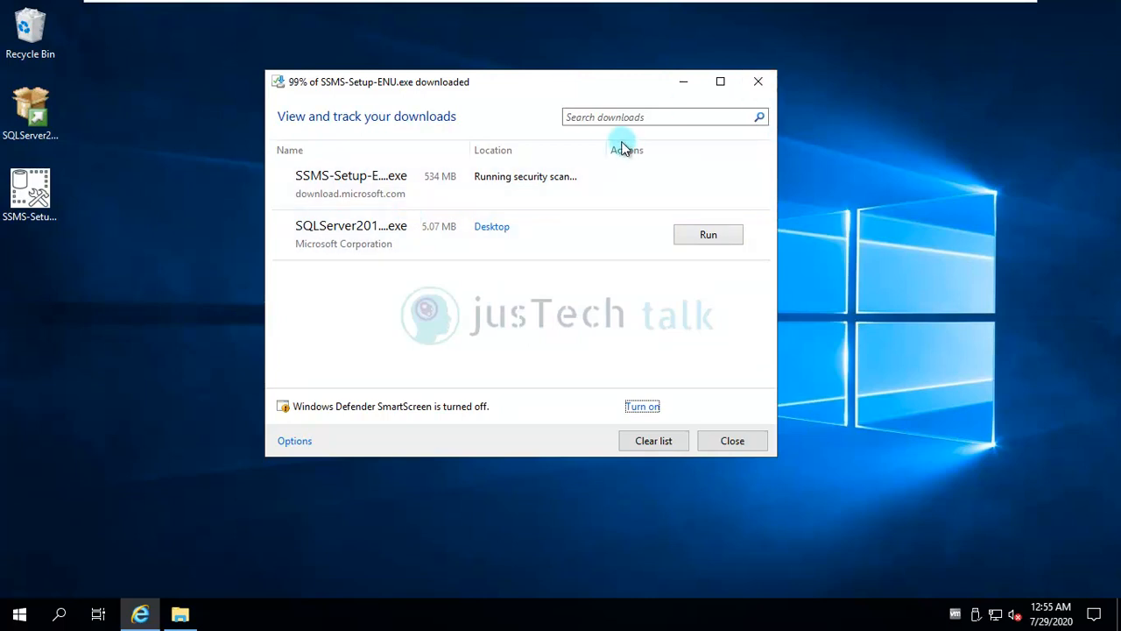
mouse_move(757, 80)
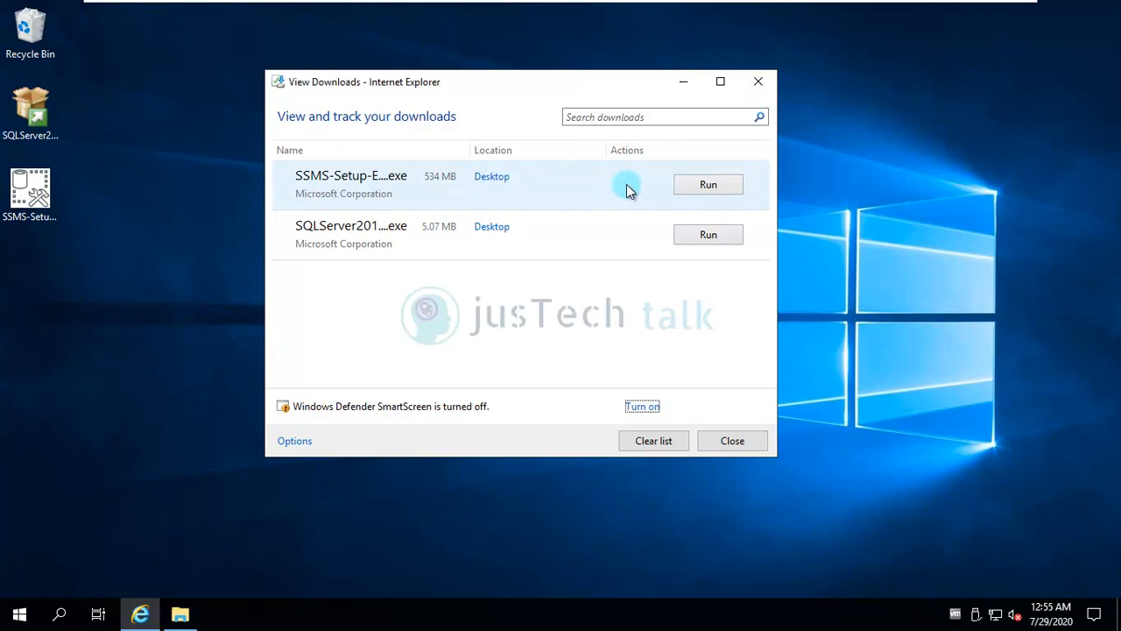
left_click(733, 441)
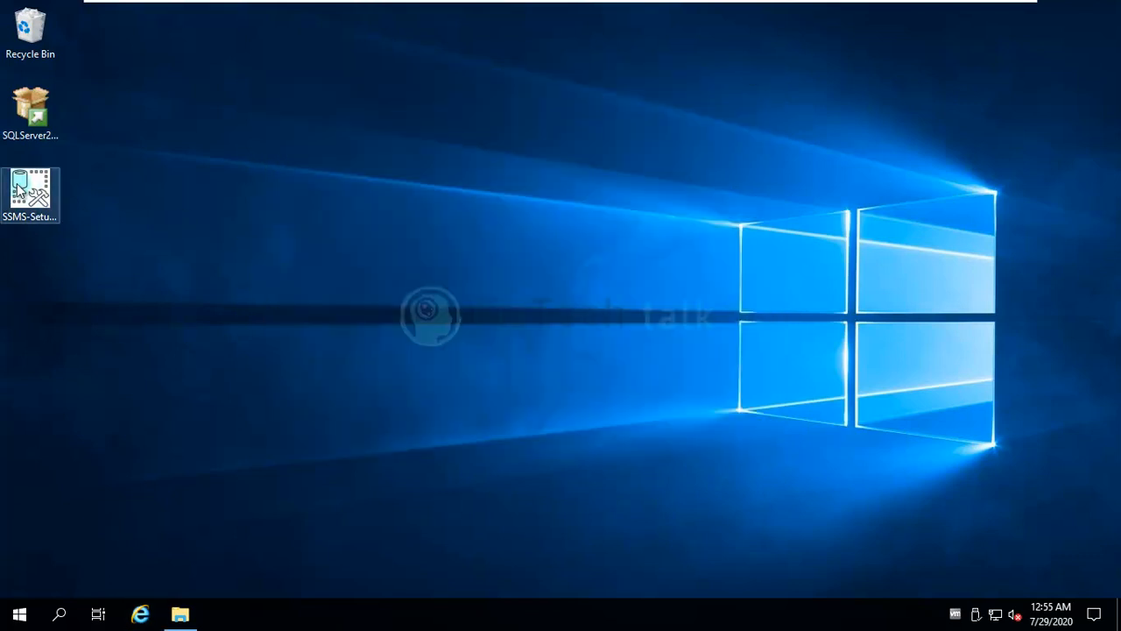
mouse_move(105, 218)
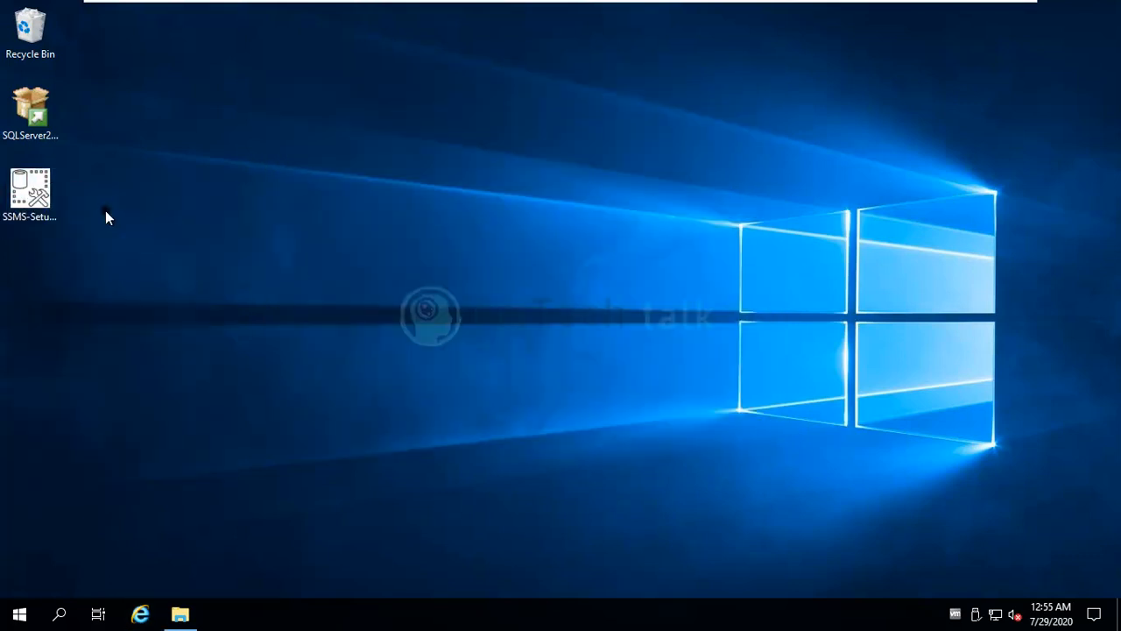
mouse_move(774, 315)
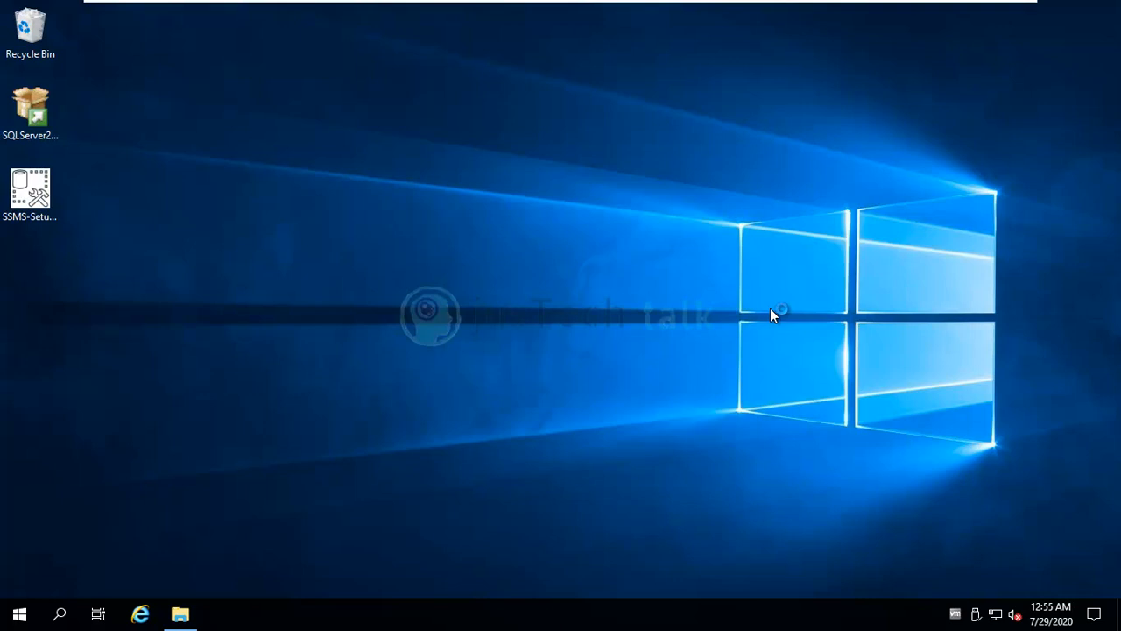
Step: Run SSMS-Setup-ENU.exe from the Desktop and install to the default location until a restart is requested
double_click(30, 193)
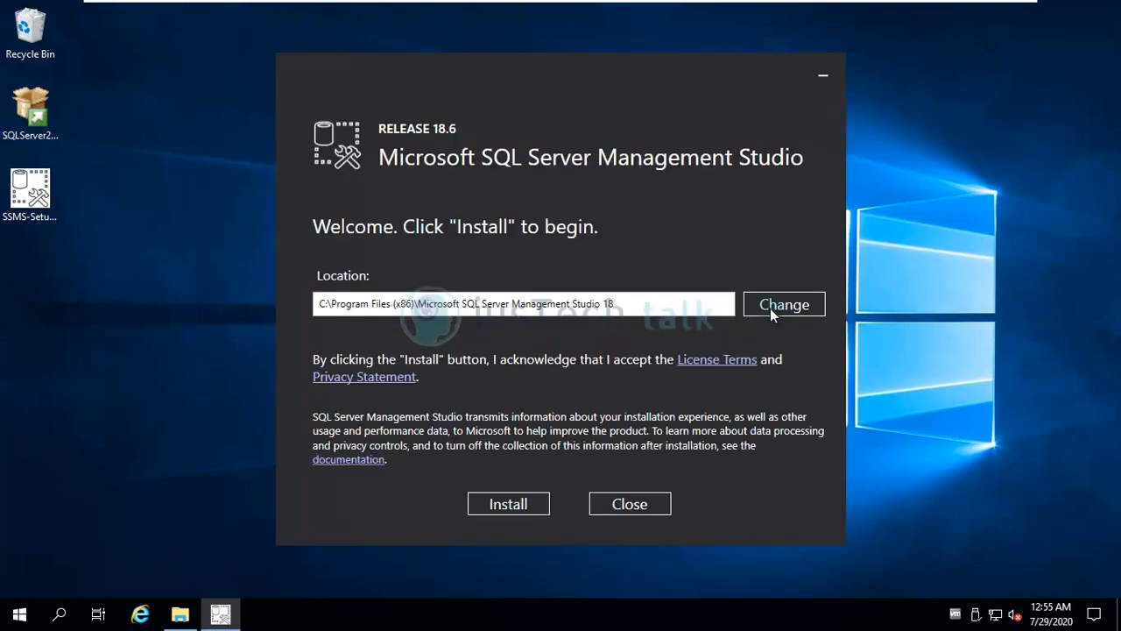
left_click(508, 505)
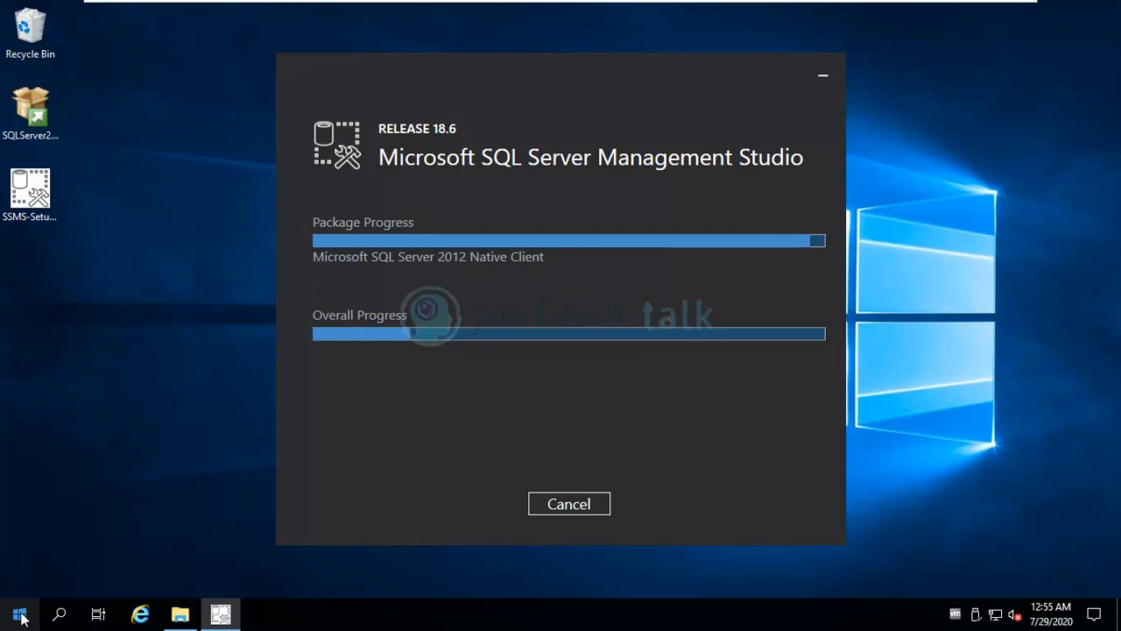
left_click(19, 613)
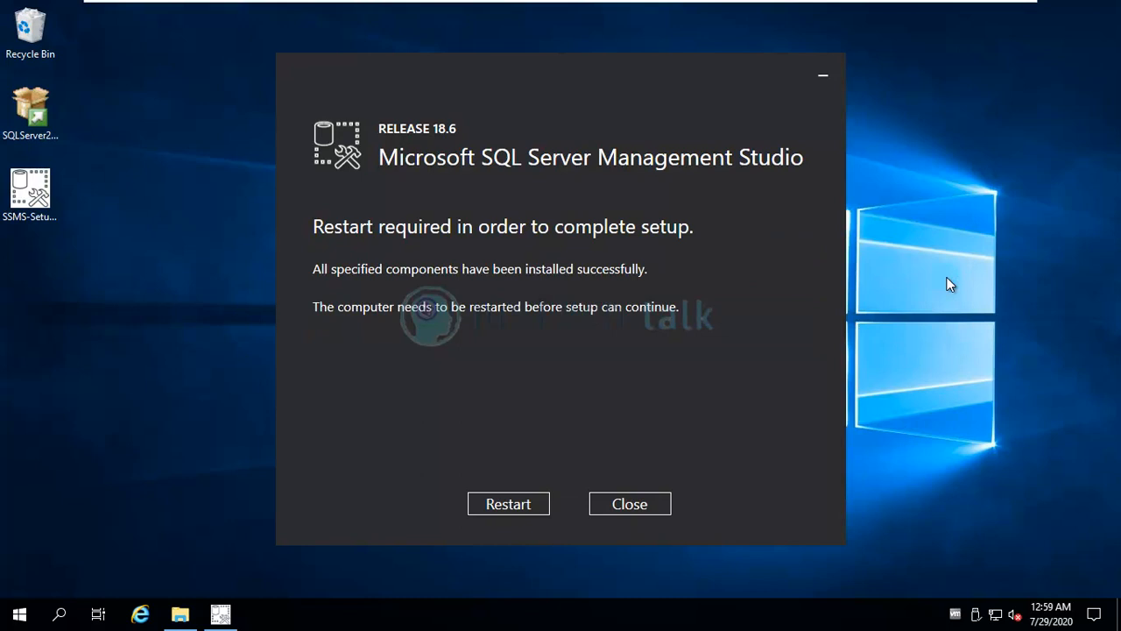
mouse_move(603, 328)
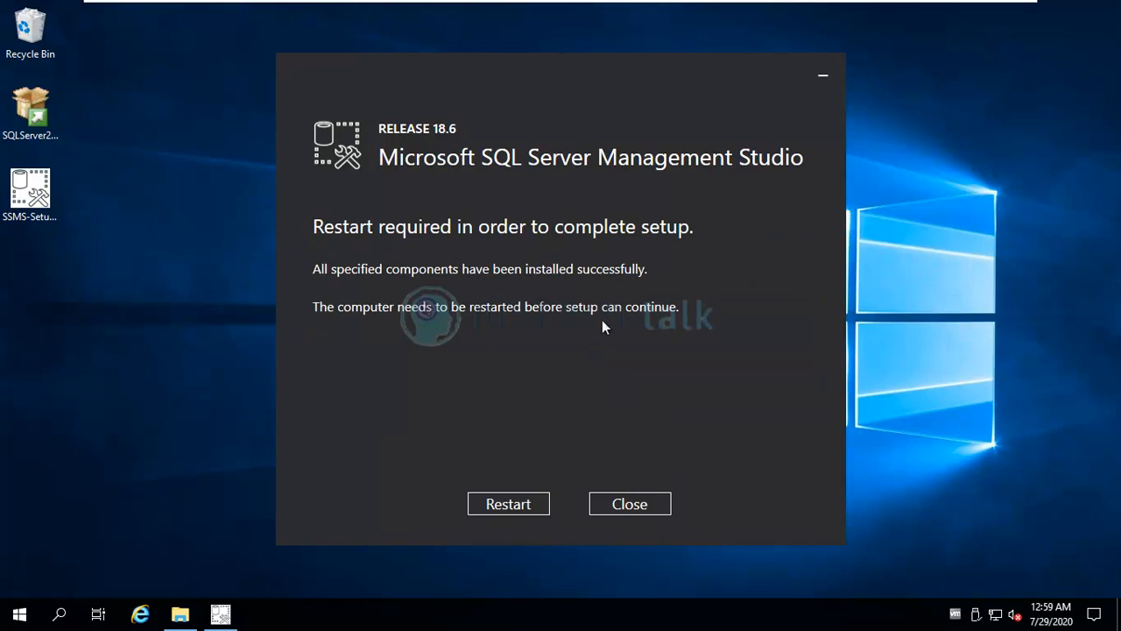
mouse_move(622, 235)
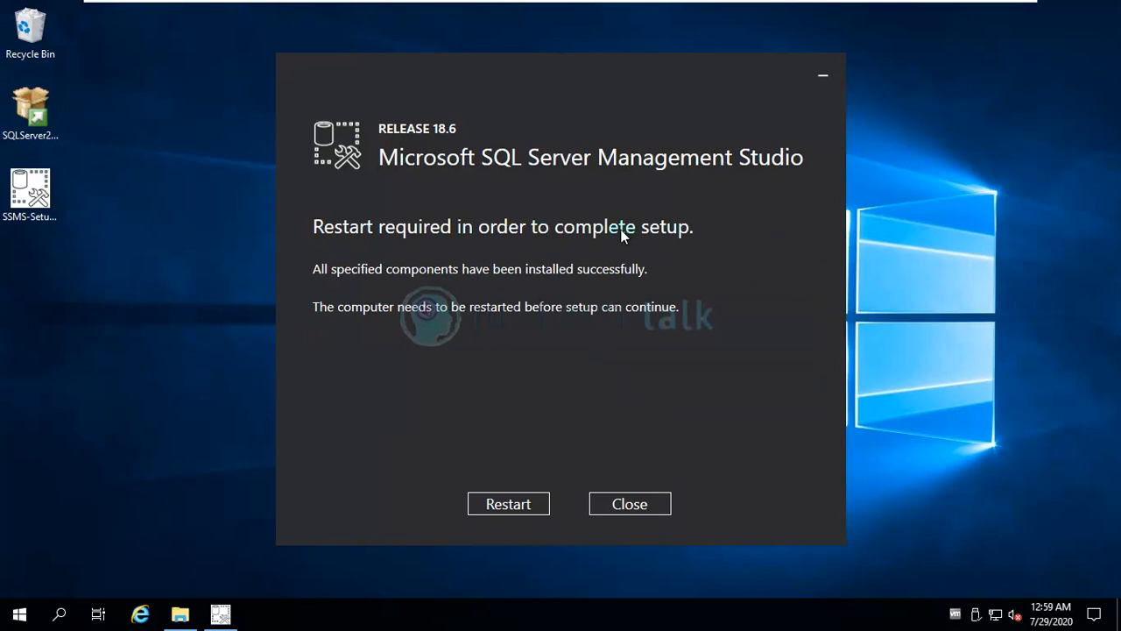
mouse_move(552, 508)
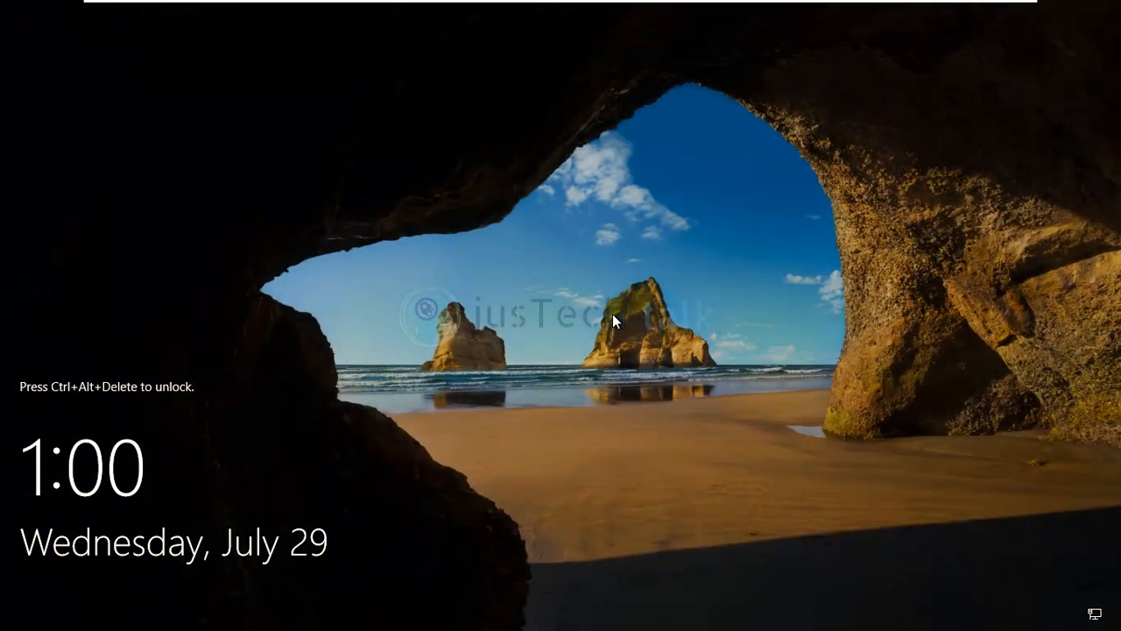
Step: After the restart, dismiss the lock screen with Ctrl+Alt+Delete and sign back in
key("ctrl+alt+delete")
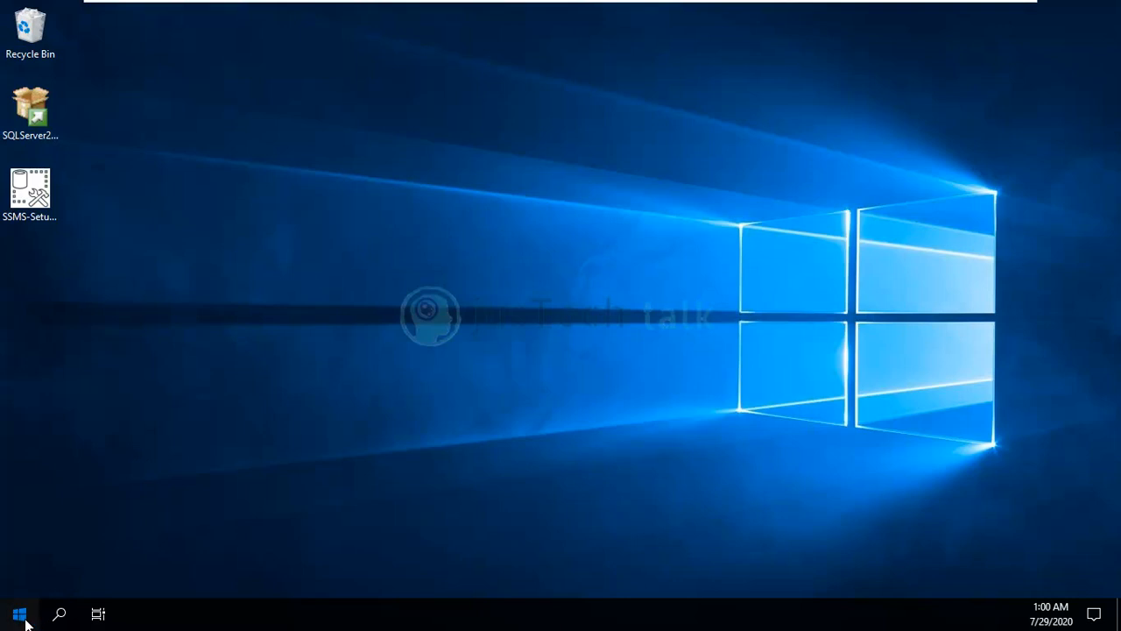
Step: Launch Microsoft SQL Server Management Studio 18 from the Microsoft SQL Server Tools 18 Start folder
left_click(19, 614)
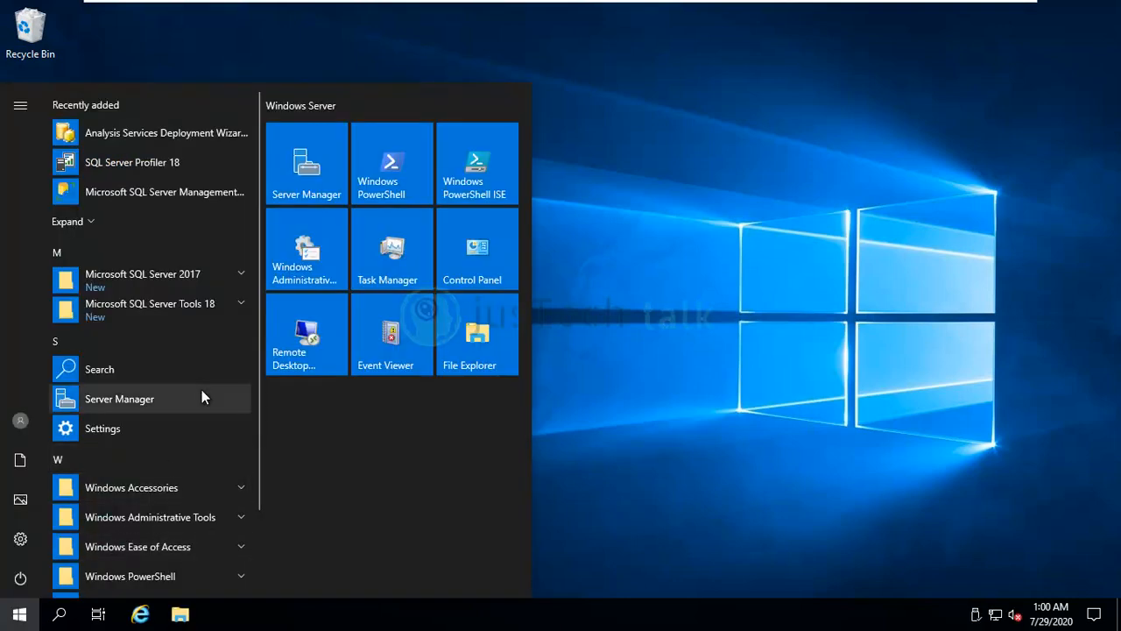
left_click(242, 303)
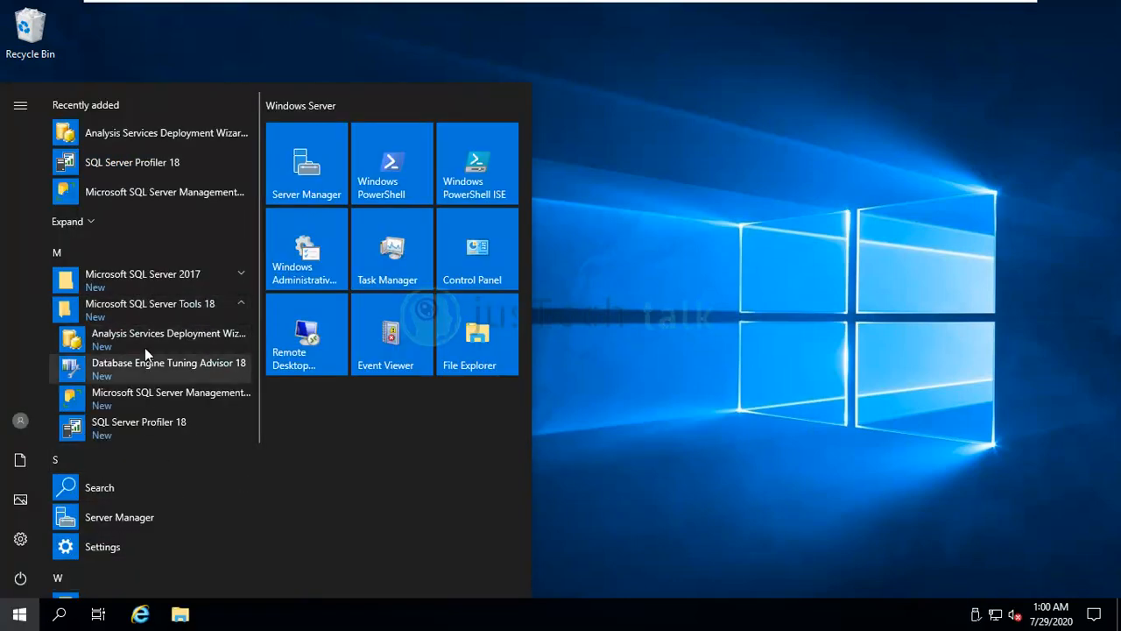
mouse_move(128, 447)
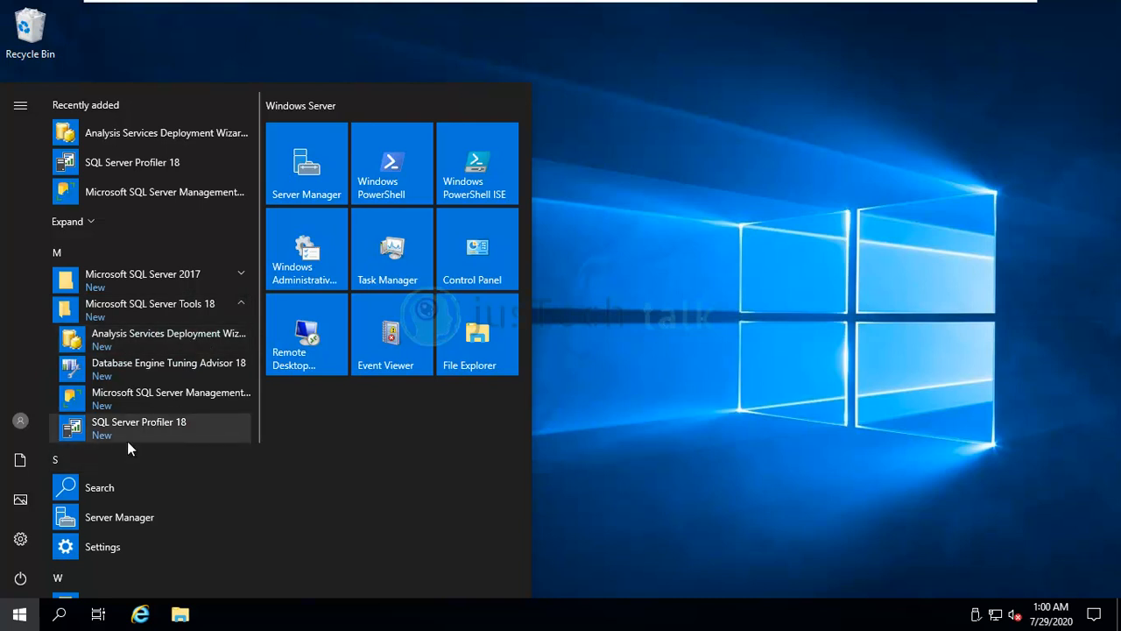
mouse_move(170, 393)
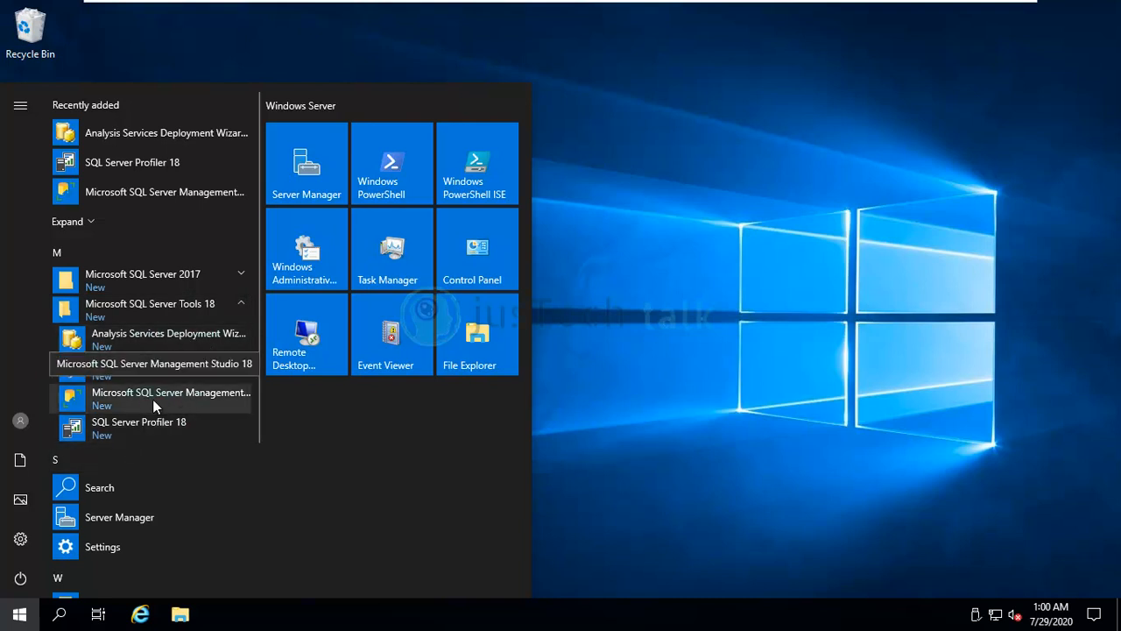
mouse_move(167, 400)
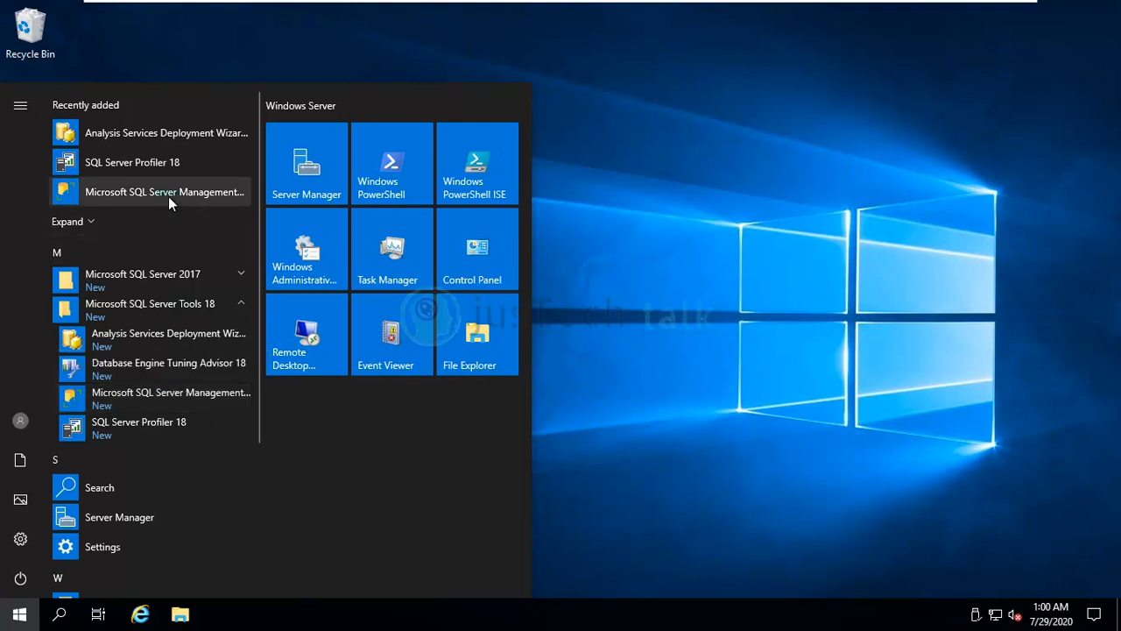
left_click(540, 329)
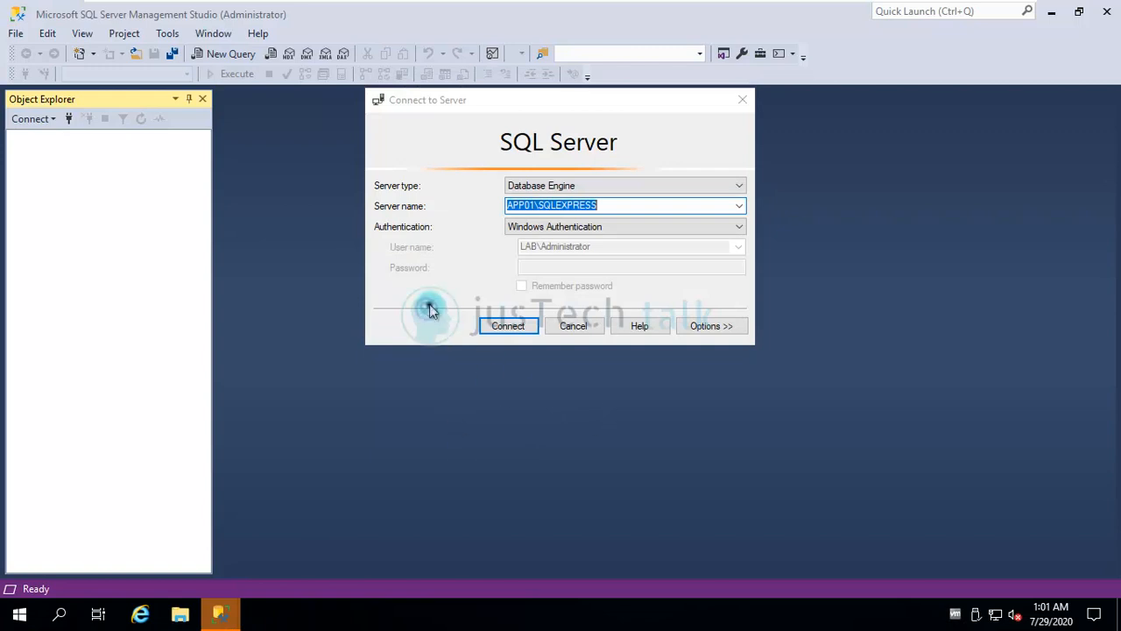
mouse_move(386, 270)
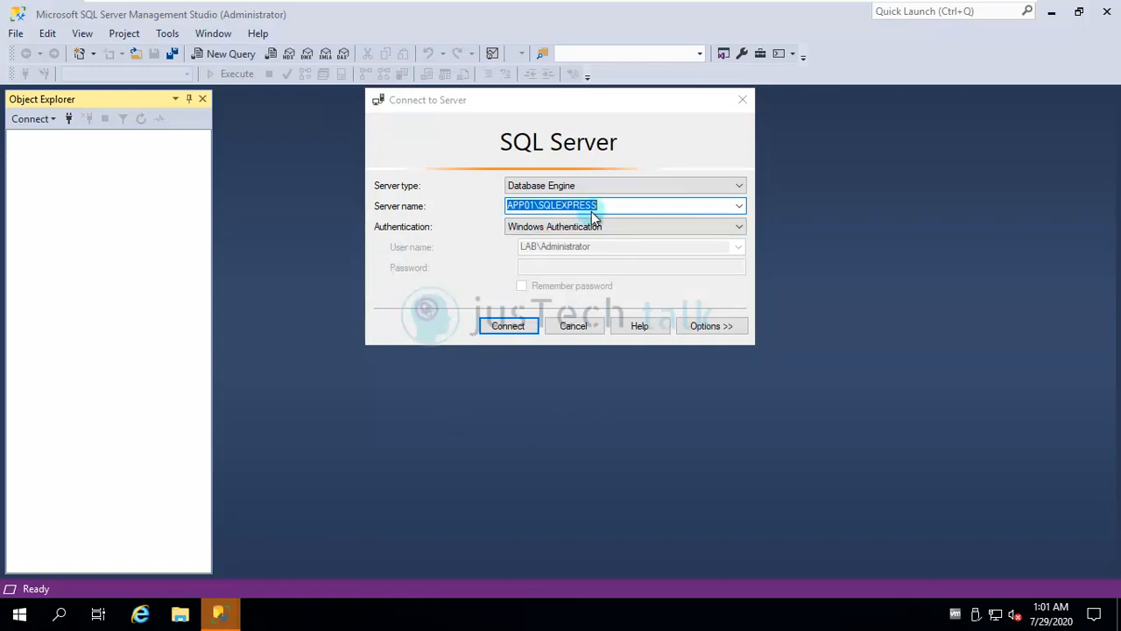
mouse_move(564, 304)
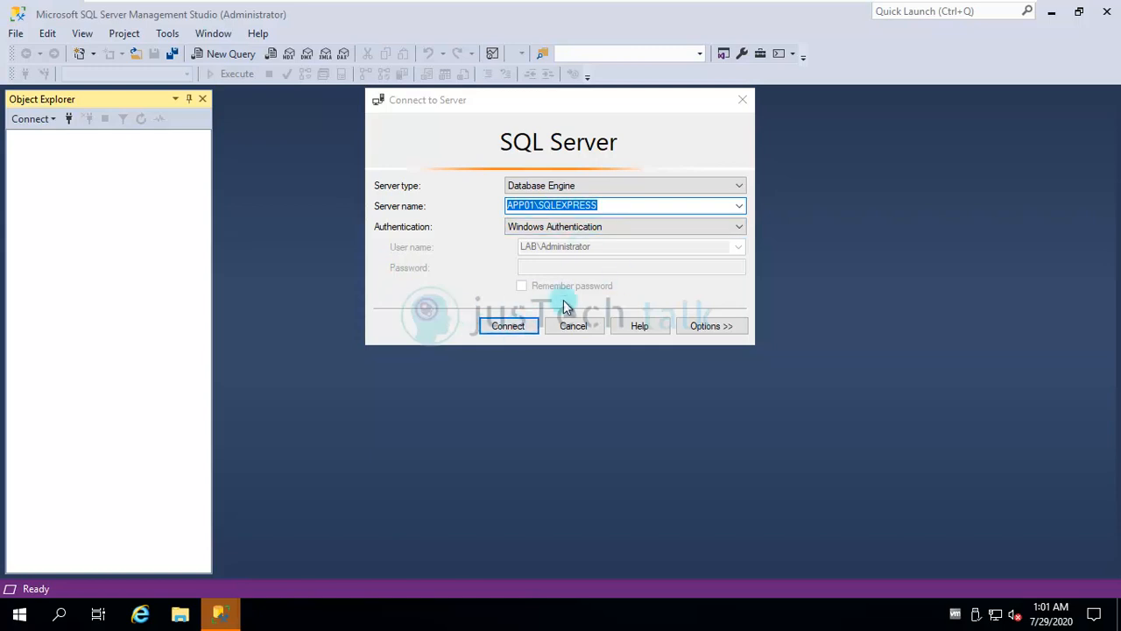
mouse_move(599, 217)
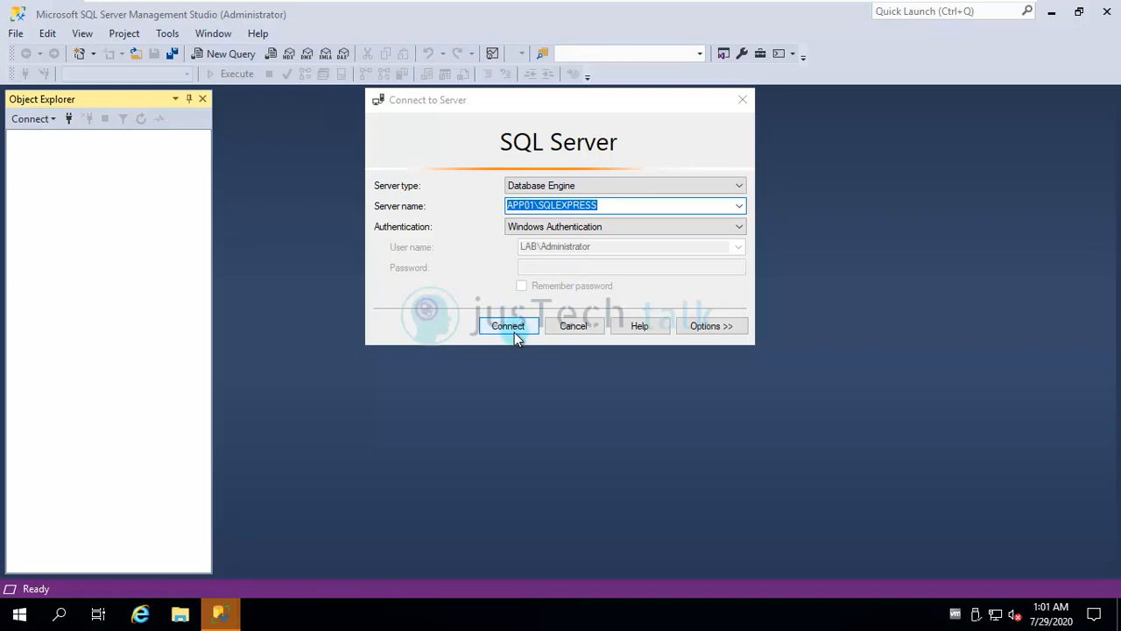
Step: Connect to APP01\SQLEXPRESS with Windows Authentication and peek into its Databases folder
left_click(508, 326)
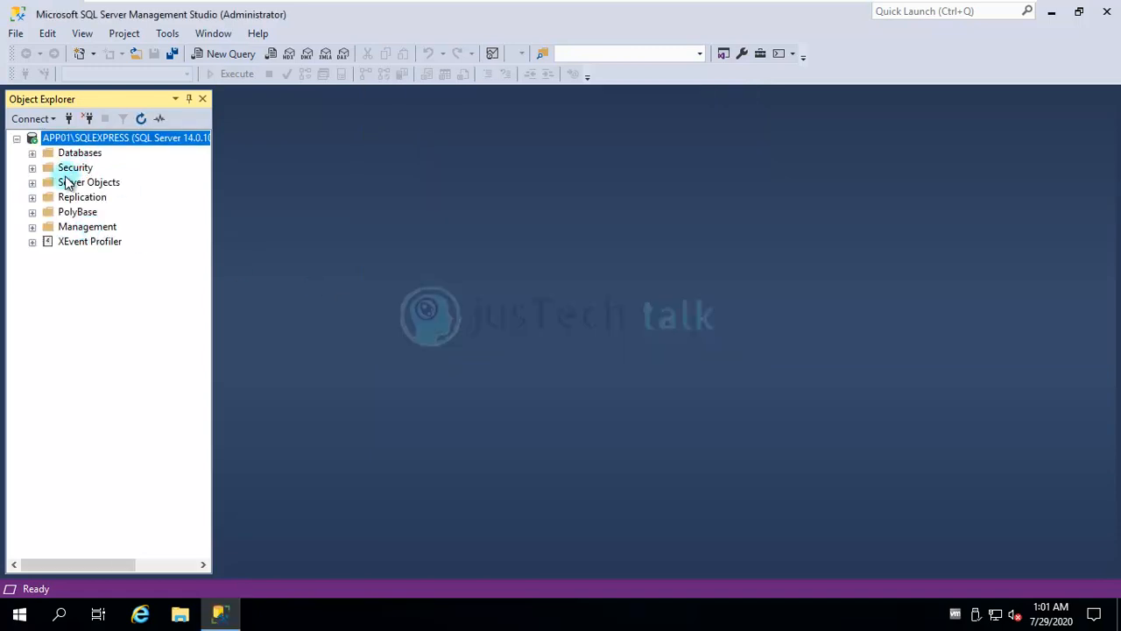
left_click(32, 152)
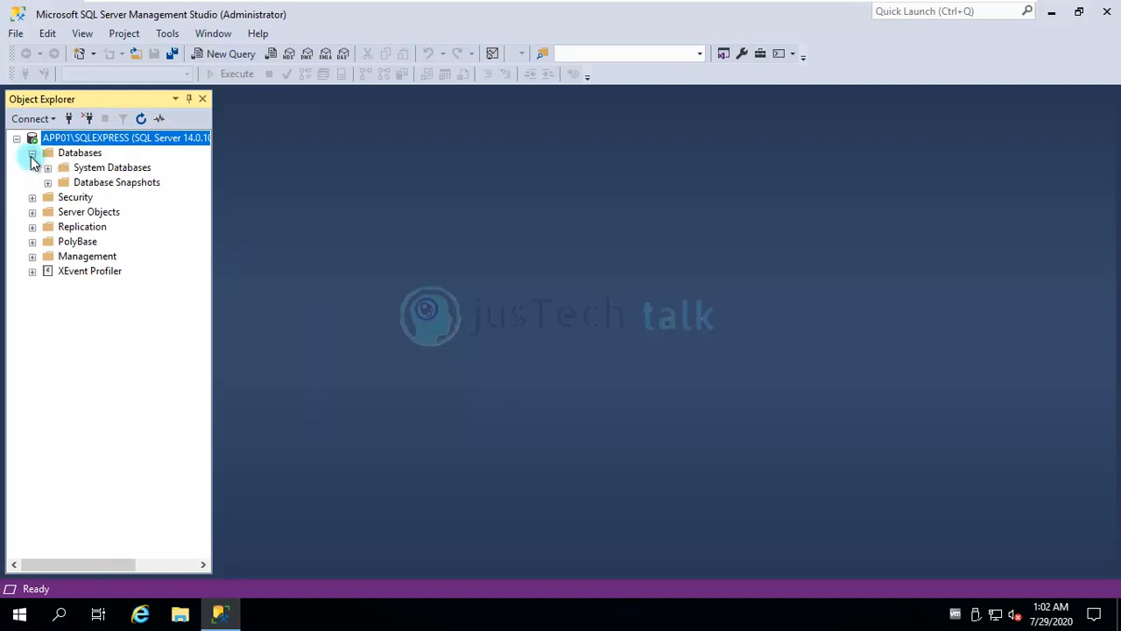
left_click(31, 152)
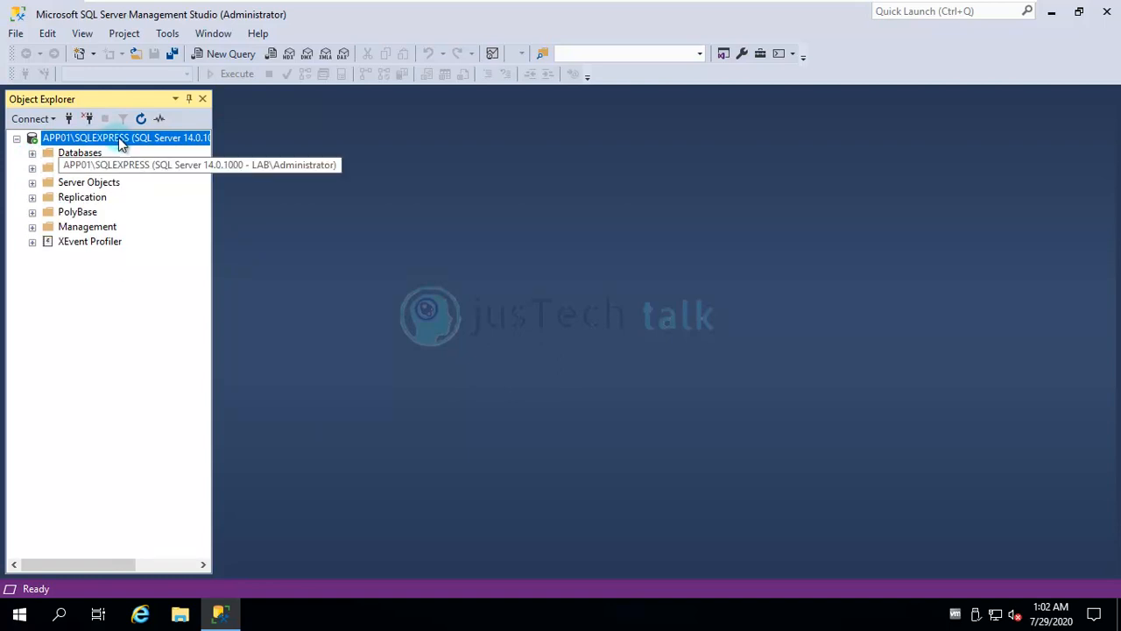
right_click(123, 136)
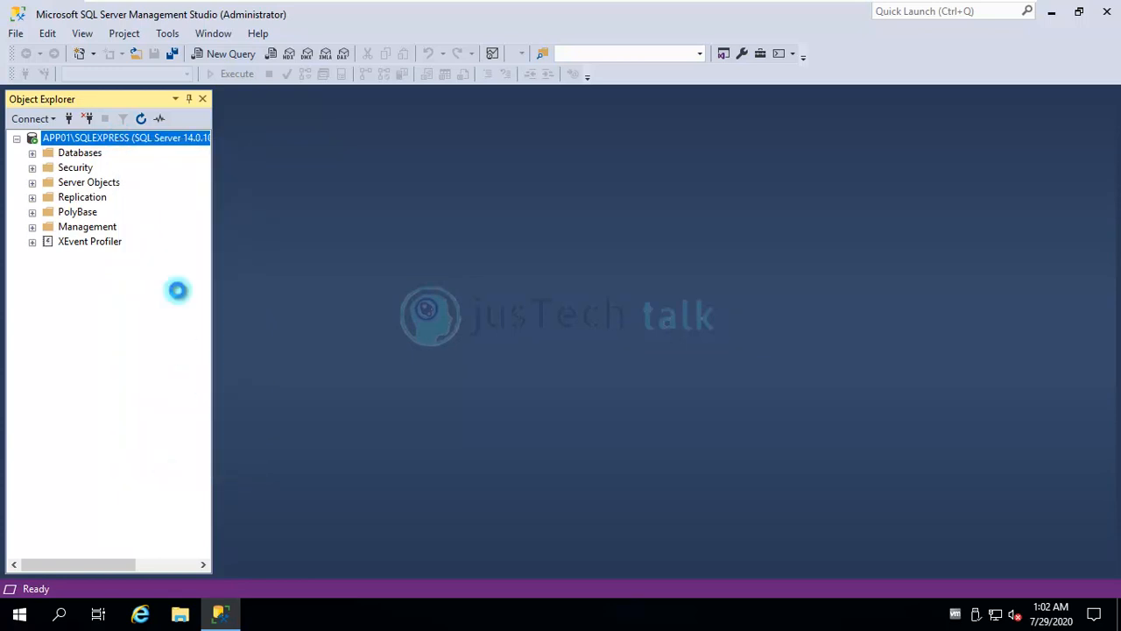
Step: In Server Properties' Memory page, set Maximum server memory to 2048 MB
left_click(126, 137)
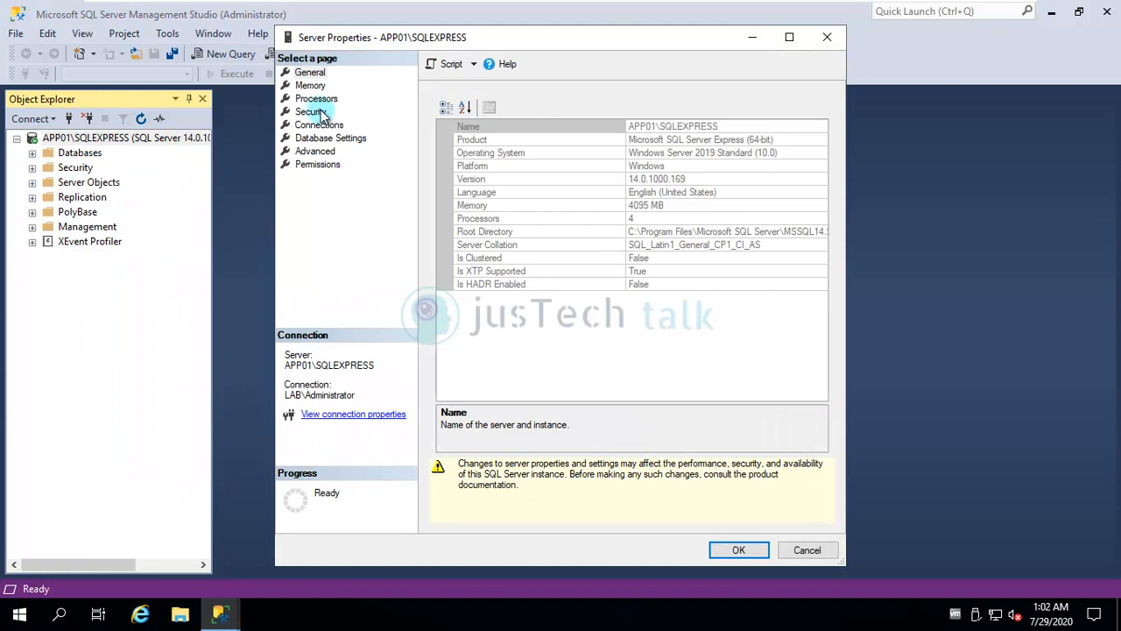
left_click(311, 84)
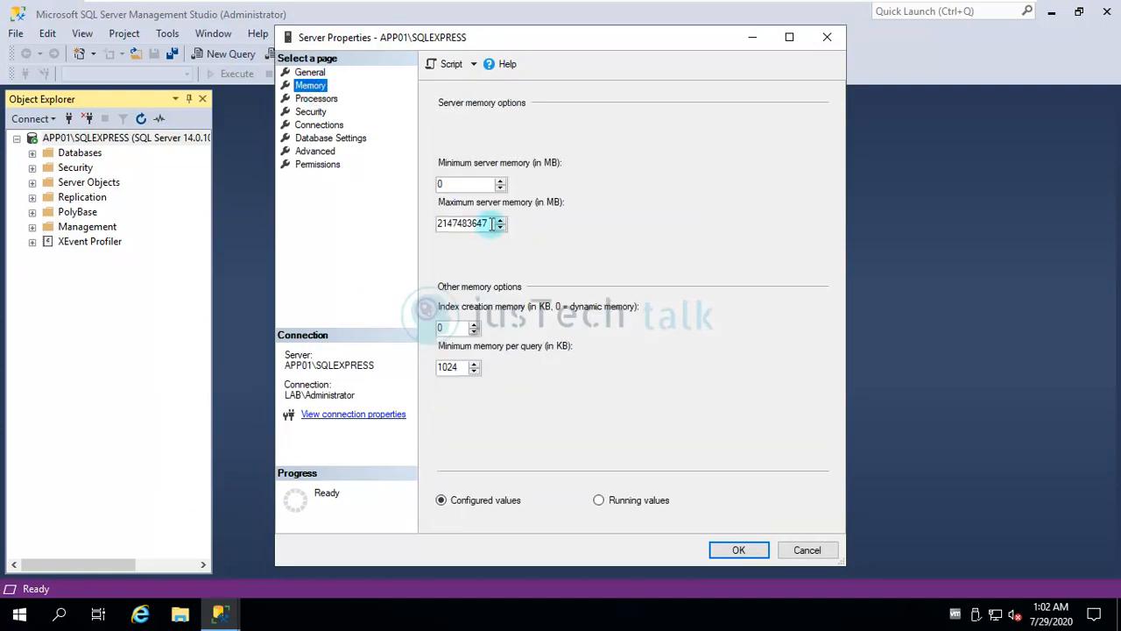
triple_click(469, 223)
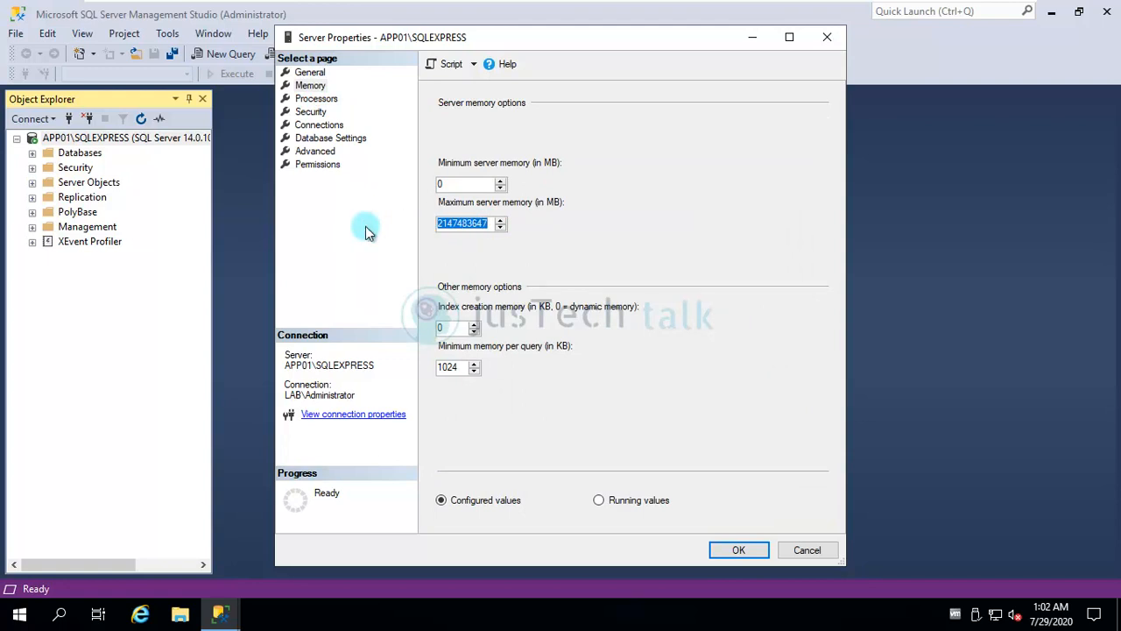
type("2048")
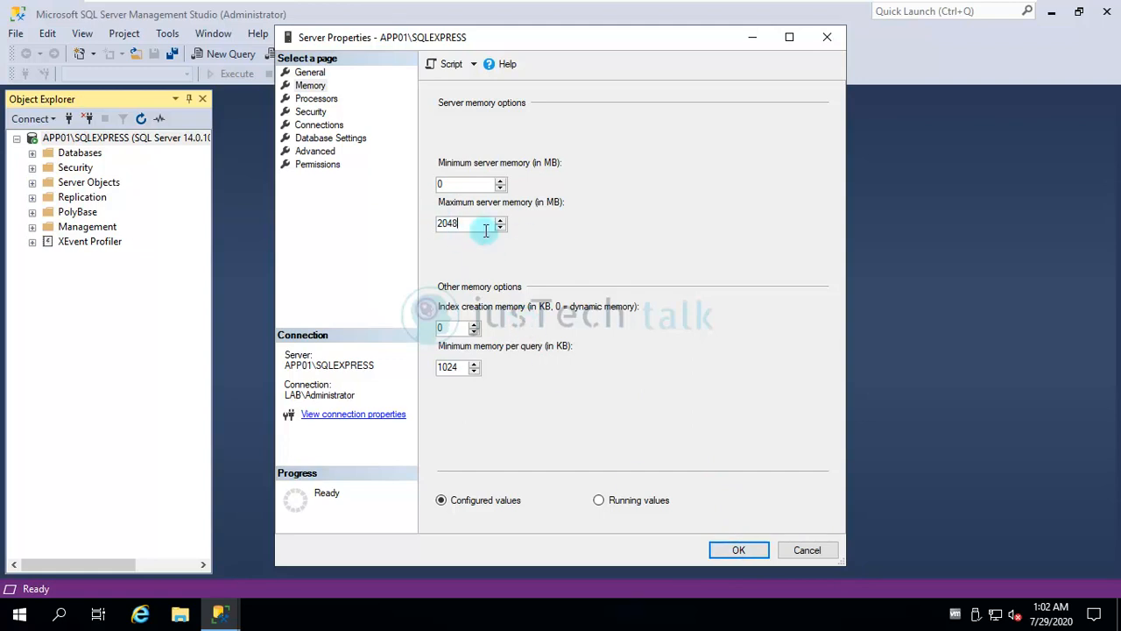
mouse_move(543, 419)
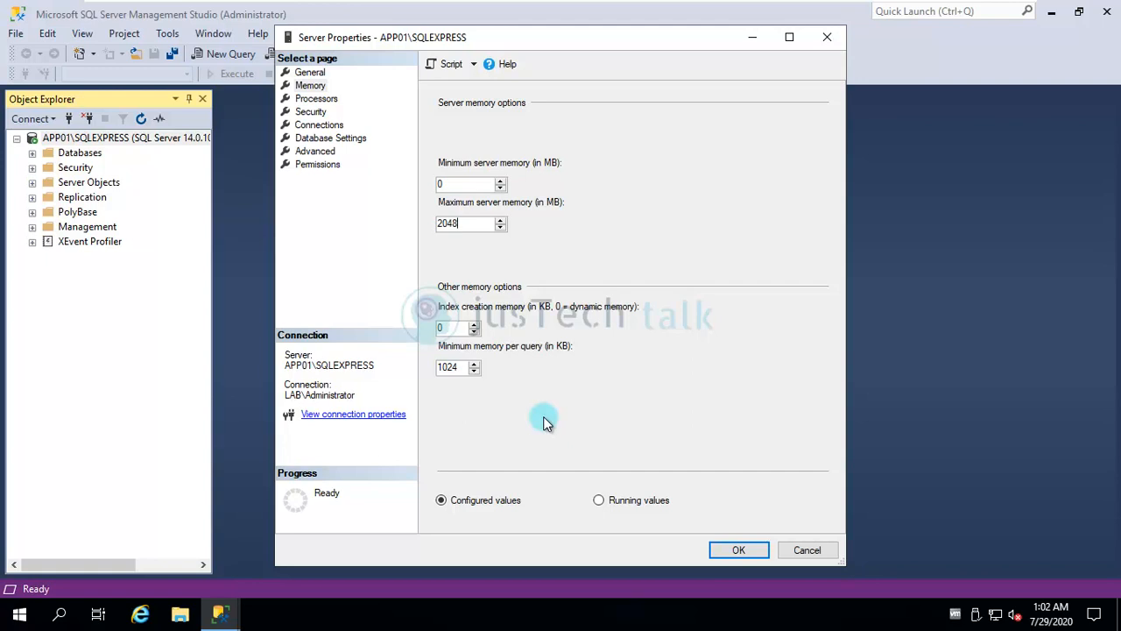
mouse_move(348, 112)
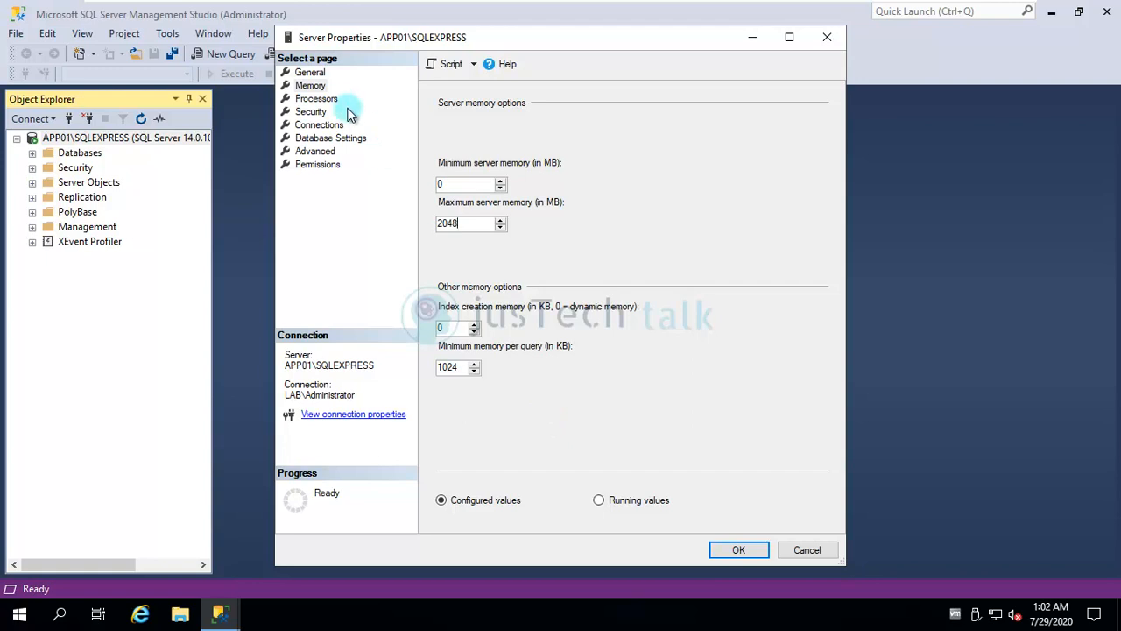
Step: Review the Processors page (ALL, NumaNode0) and save the server properties with OK
left_click(317, 98)
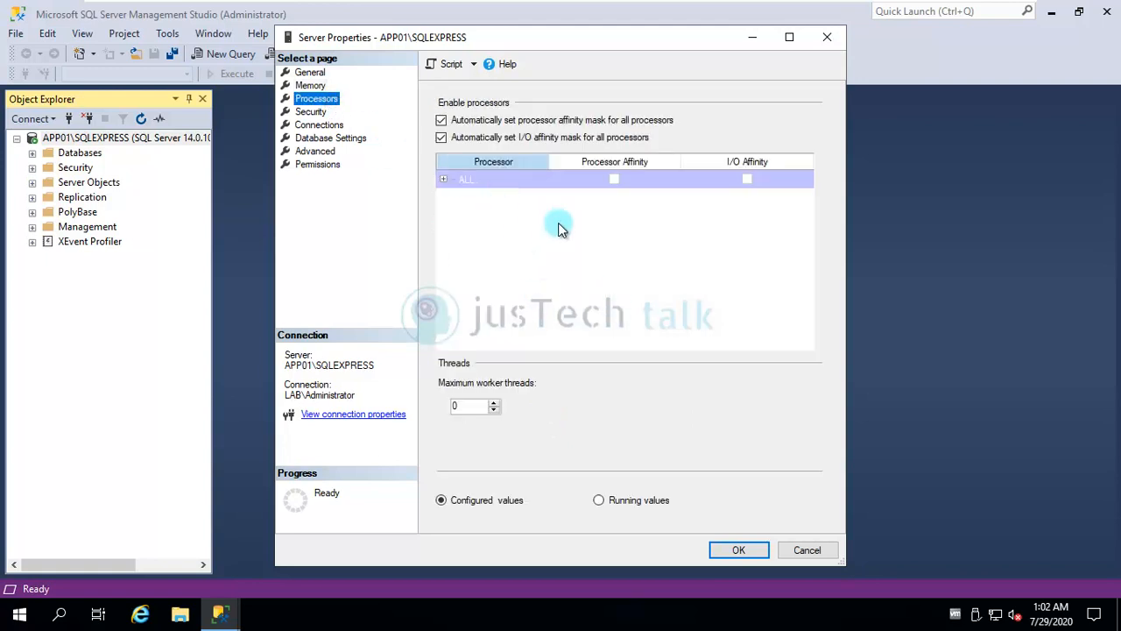
left_click(445, 179)
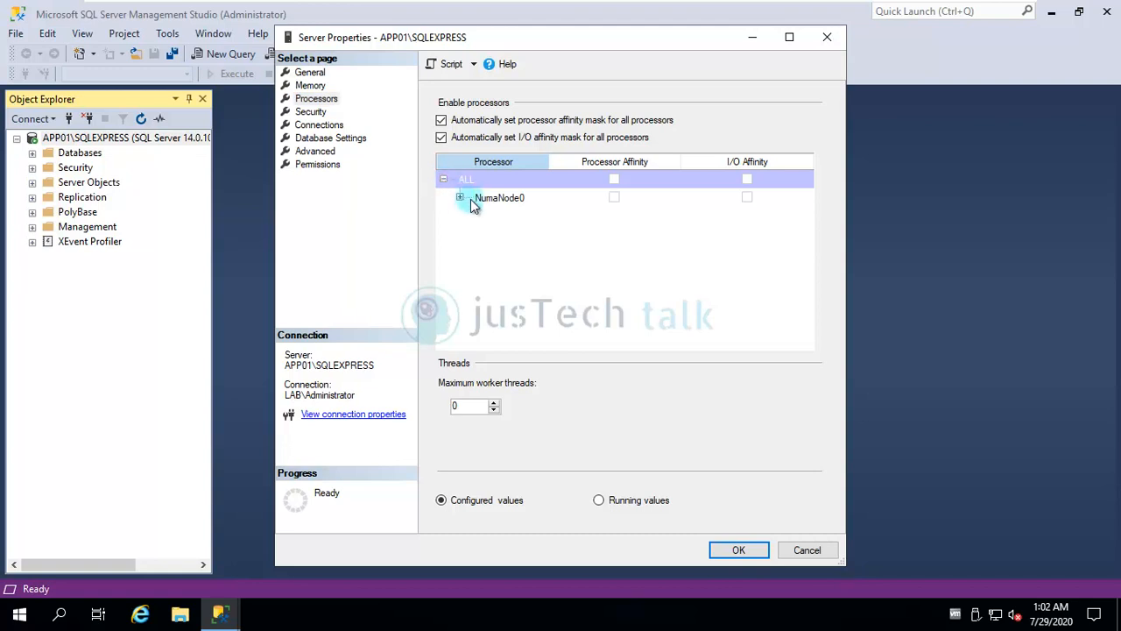
left_click(459, 197)
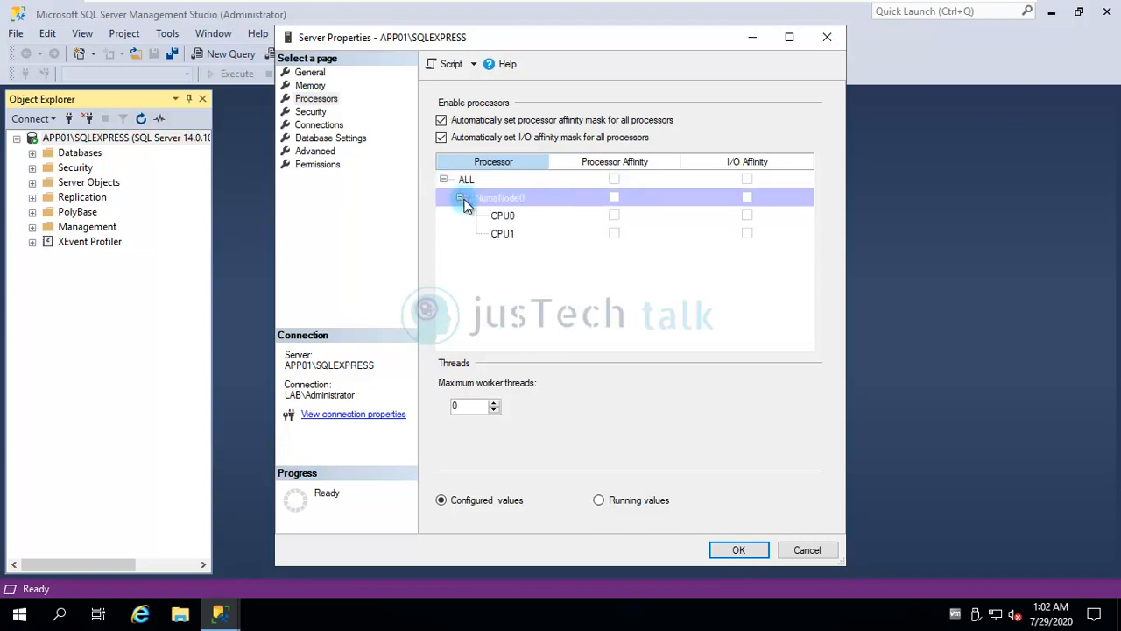
left_click(445, 178)
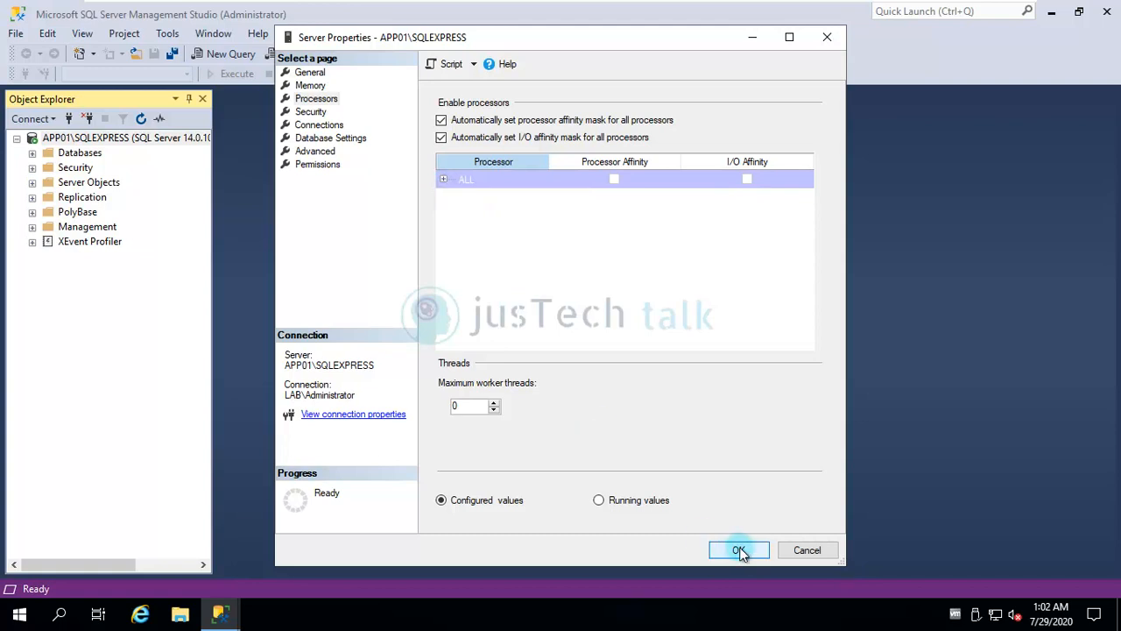
left_click(740, 550)
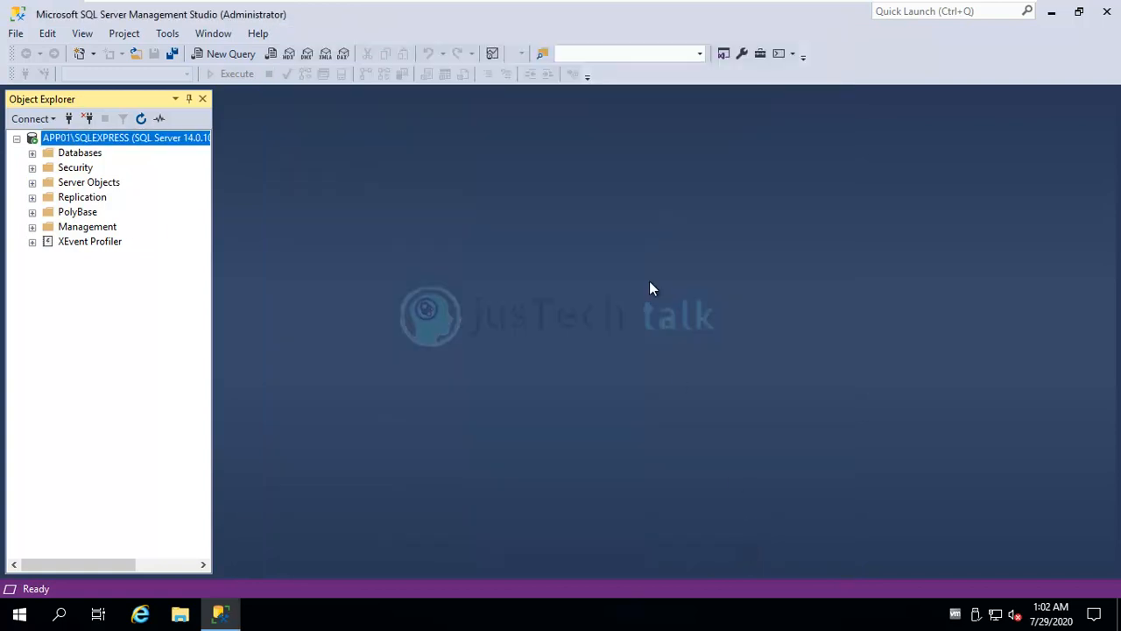
Step: Reopen the APP01\SQLEXPRESS server properties to review the saved settings
right_click(126, 136)
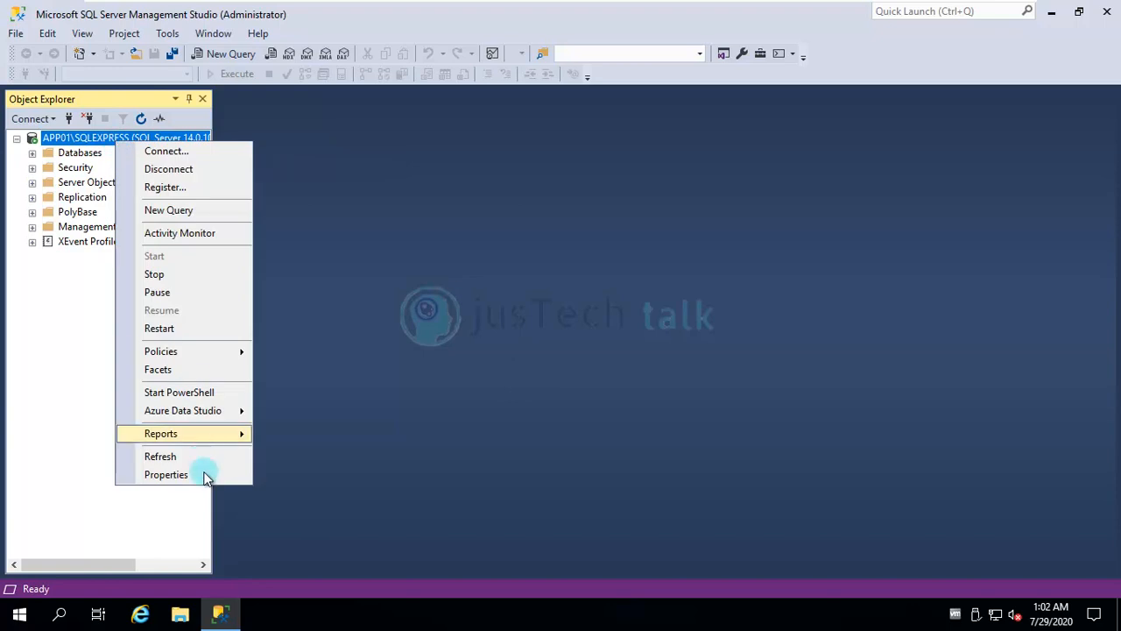
left_click(164, 473)
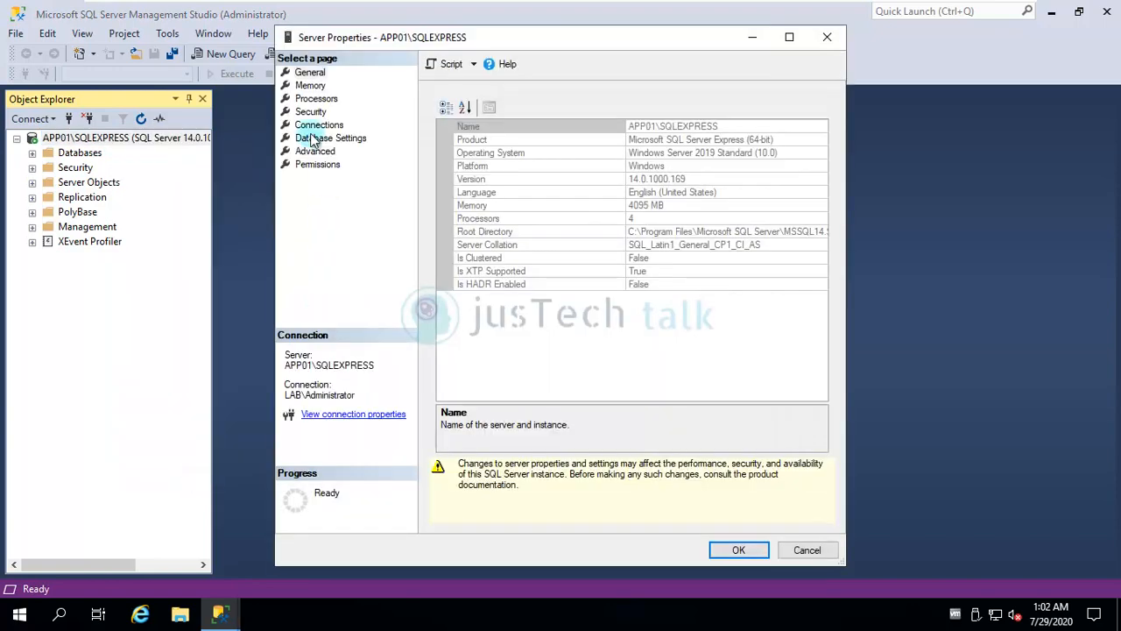
left_click(310, 84)
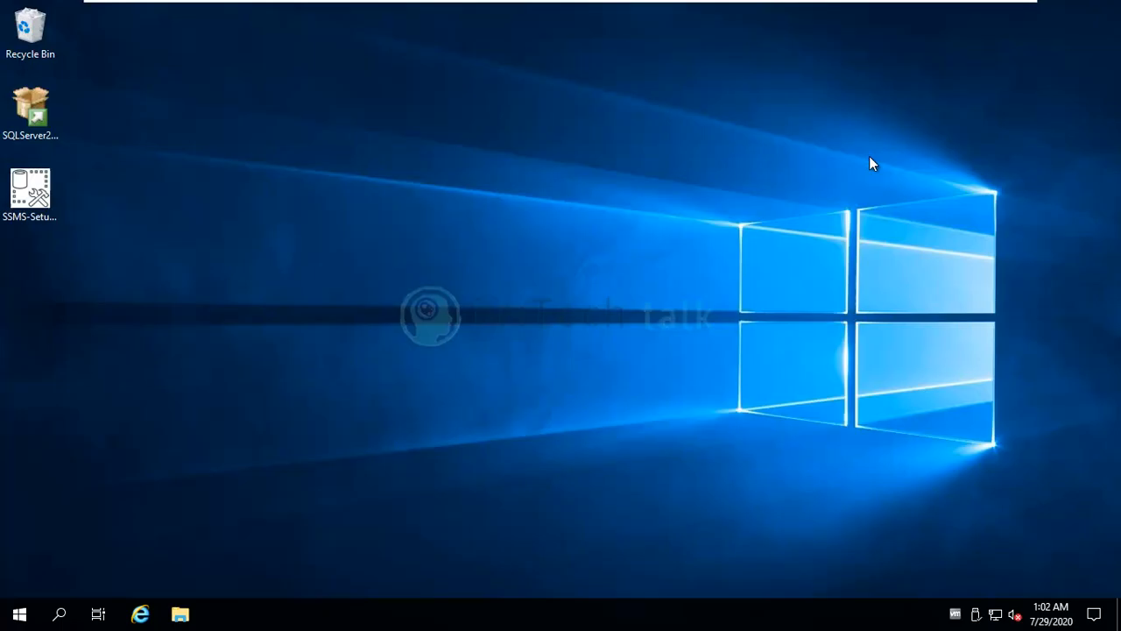
left_click(30, 190)
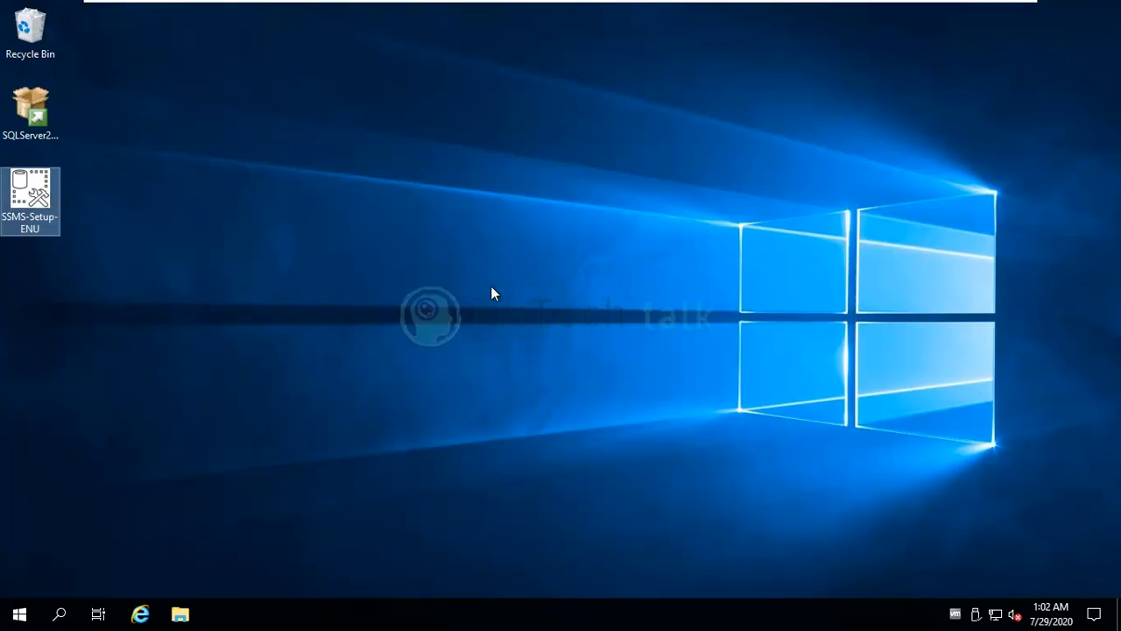